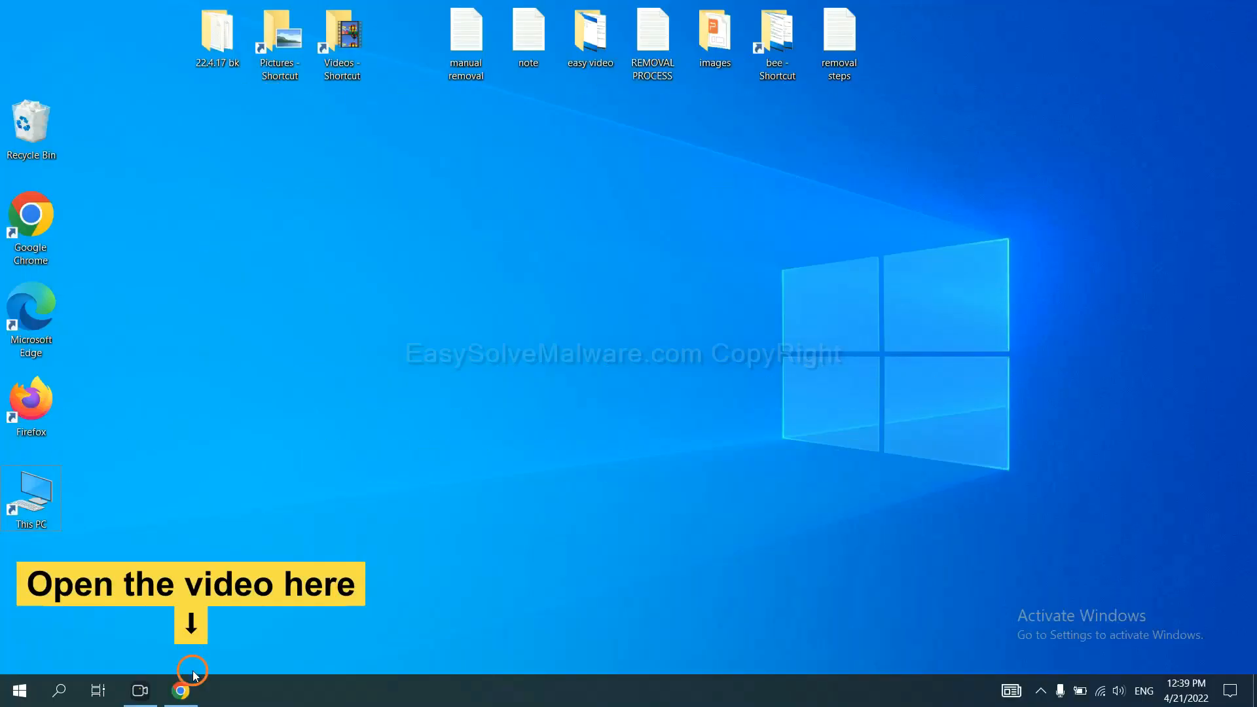
Step: Download SpyHunter for Windows from the easysolvemalware.com guide linked under the video
click(181, 689)
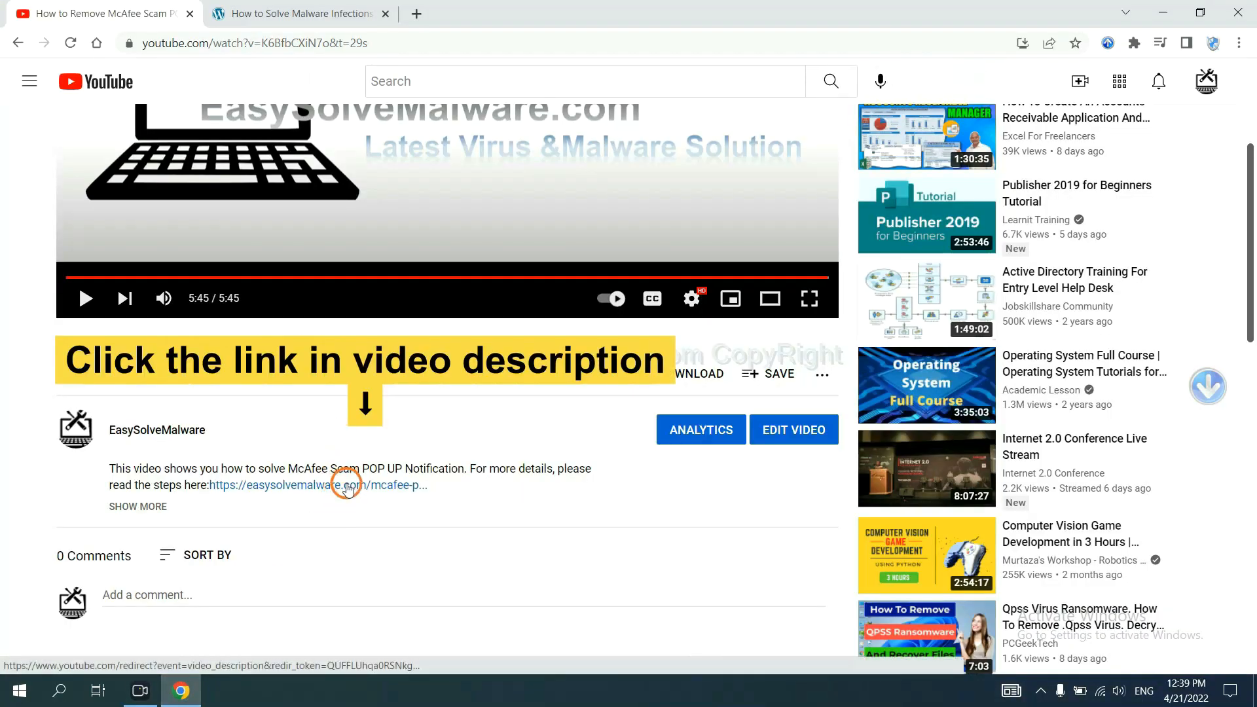
click(316, 485)
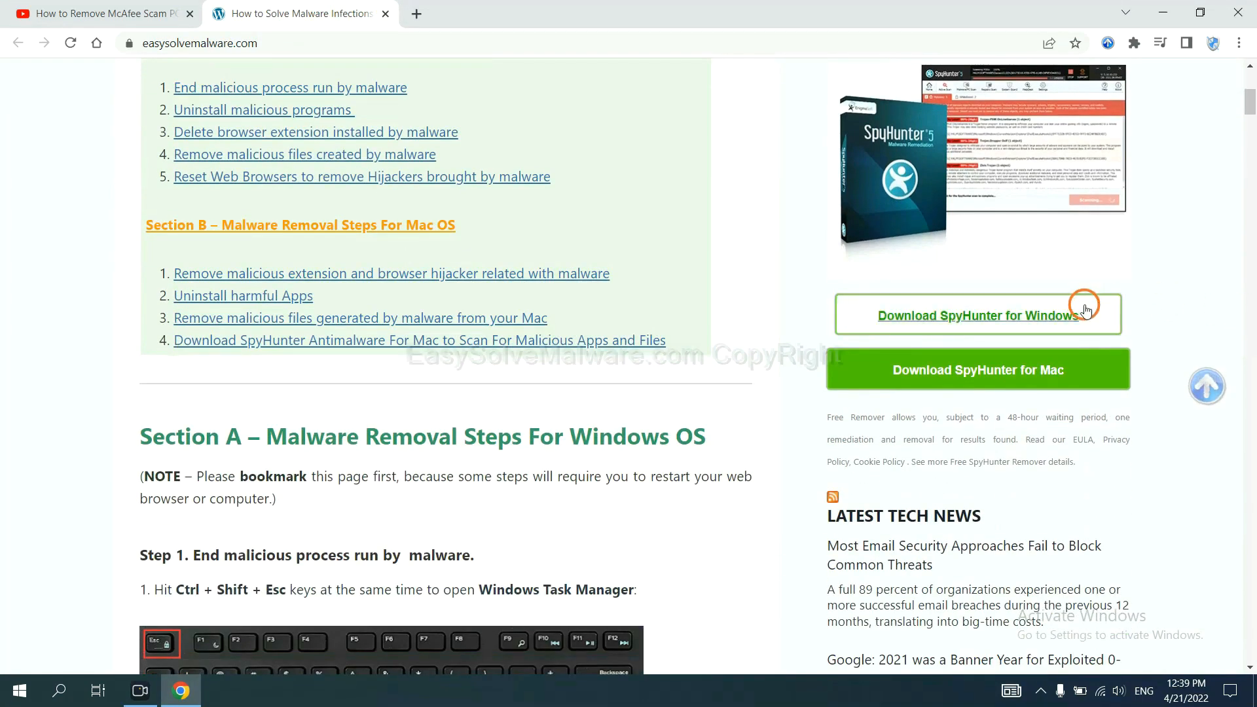
click(976, 315)
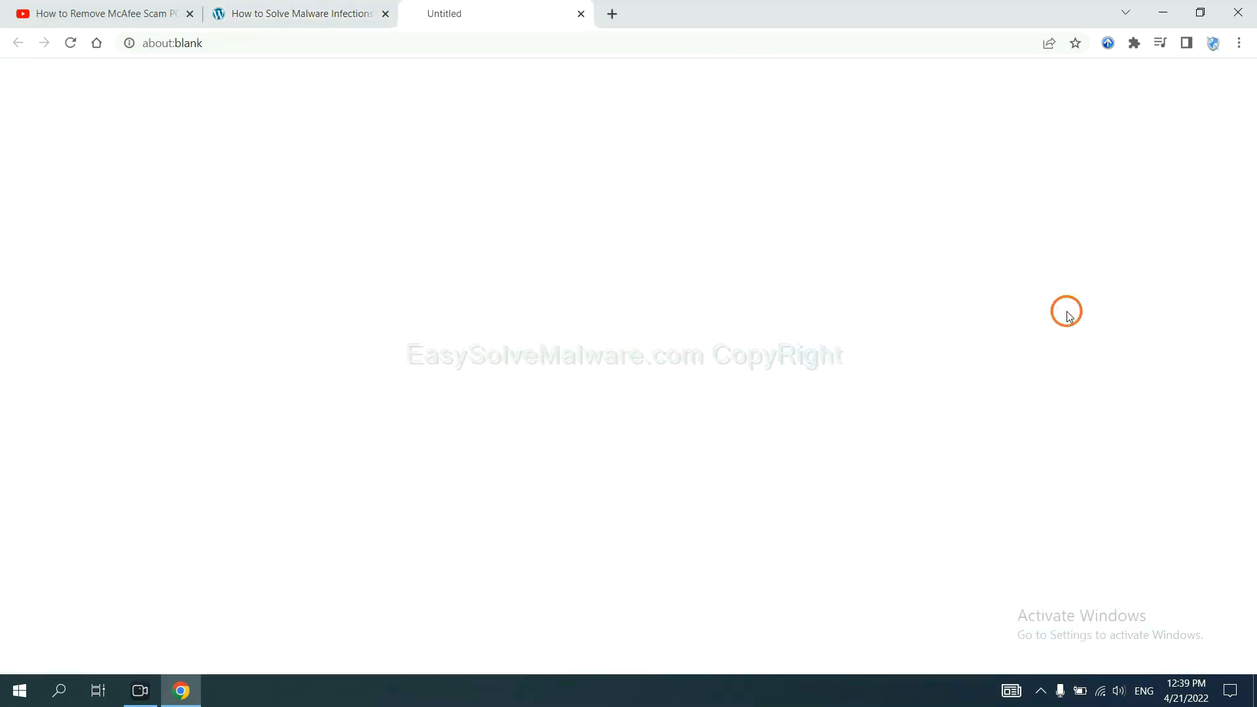
click(976, 315)
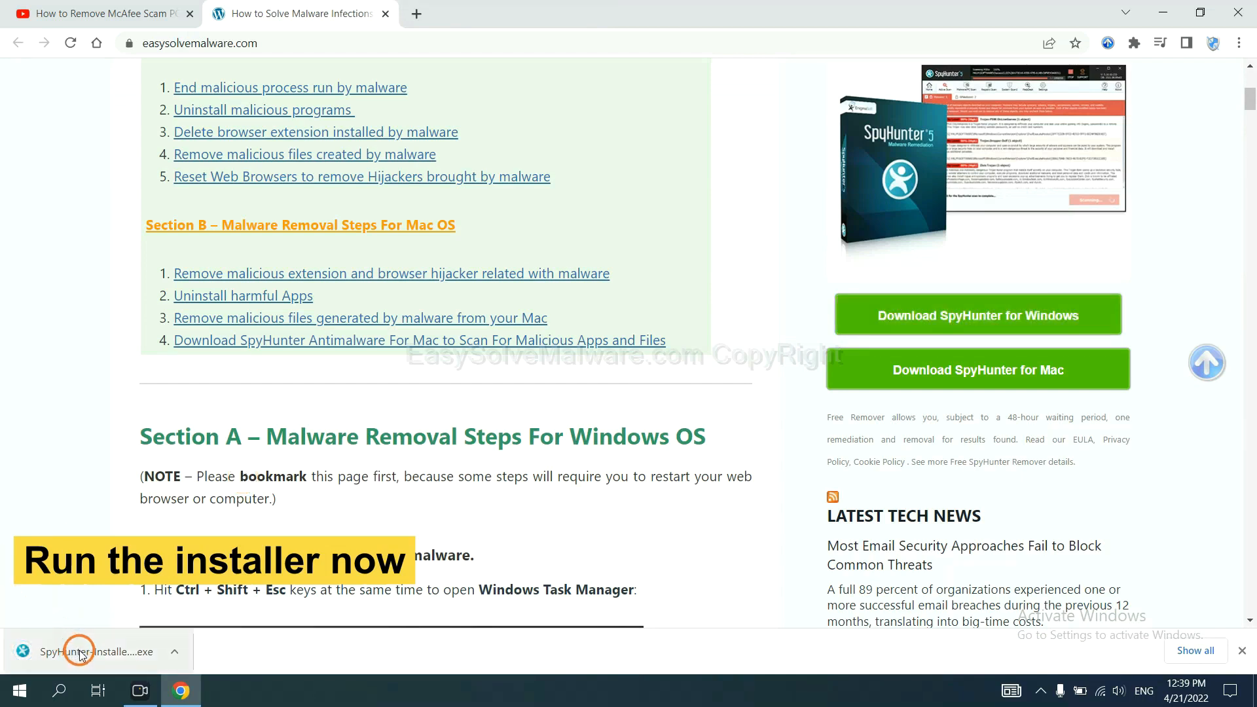
Step: Run the downloaded SpyHunter 5 installer in English, accept the EULA, and install
click(80, 650)
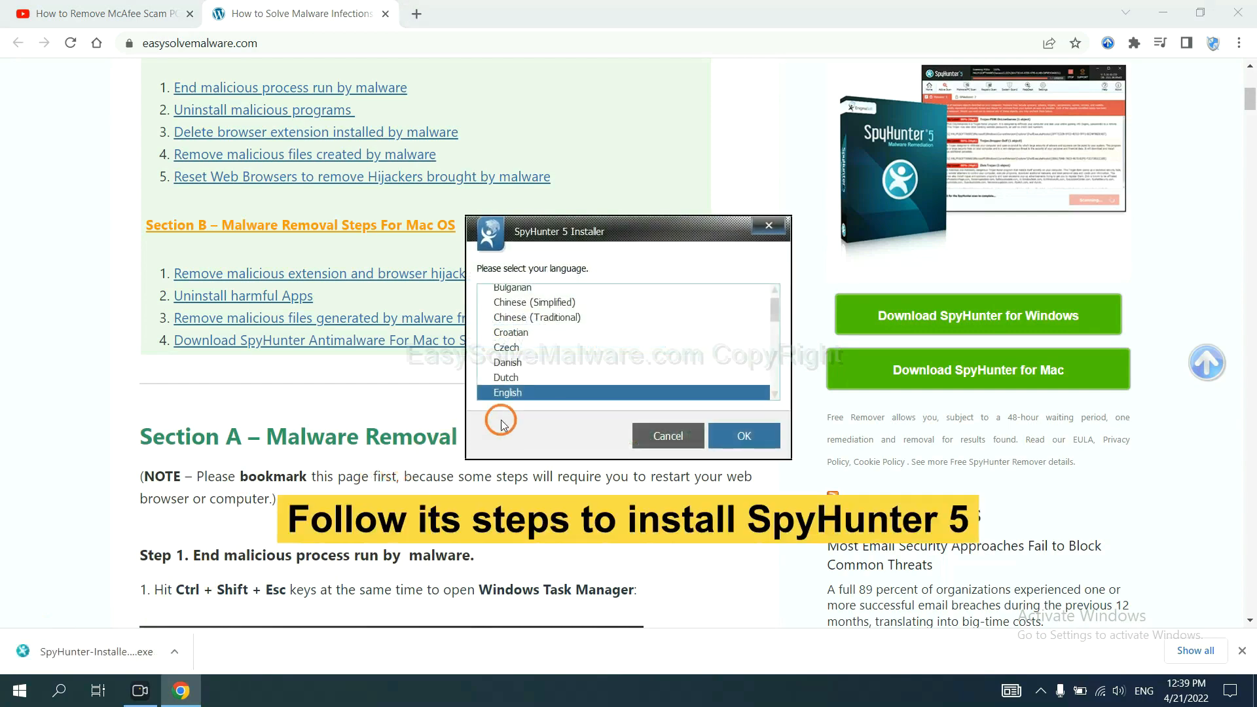
scroll(down, 3)
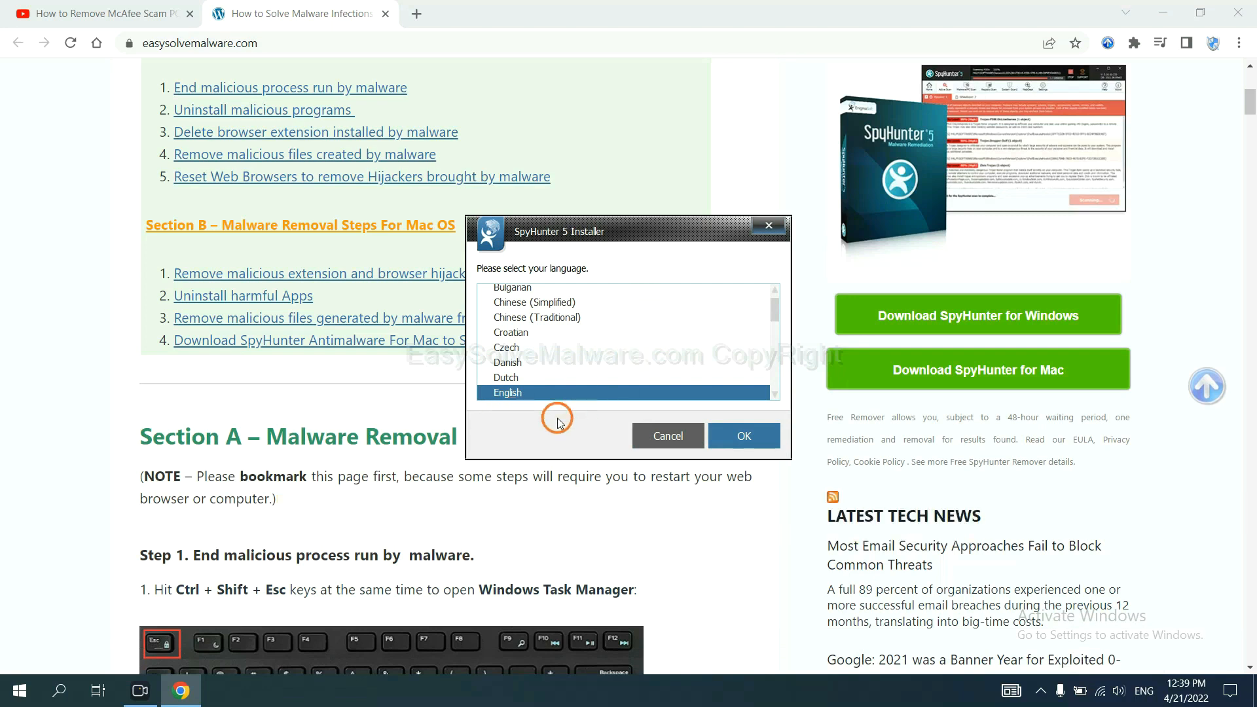
click(742, 435)
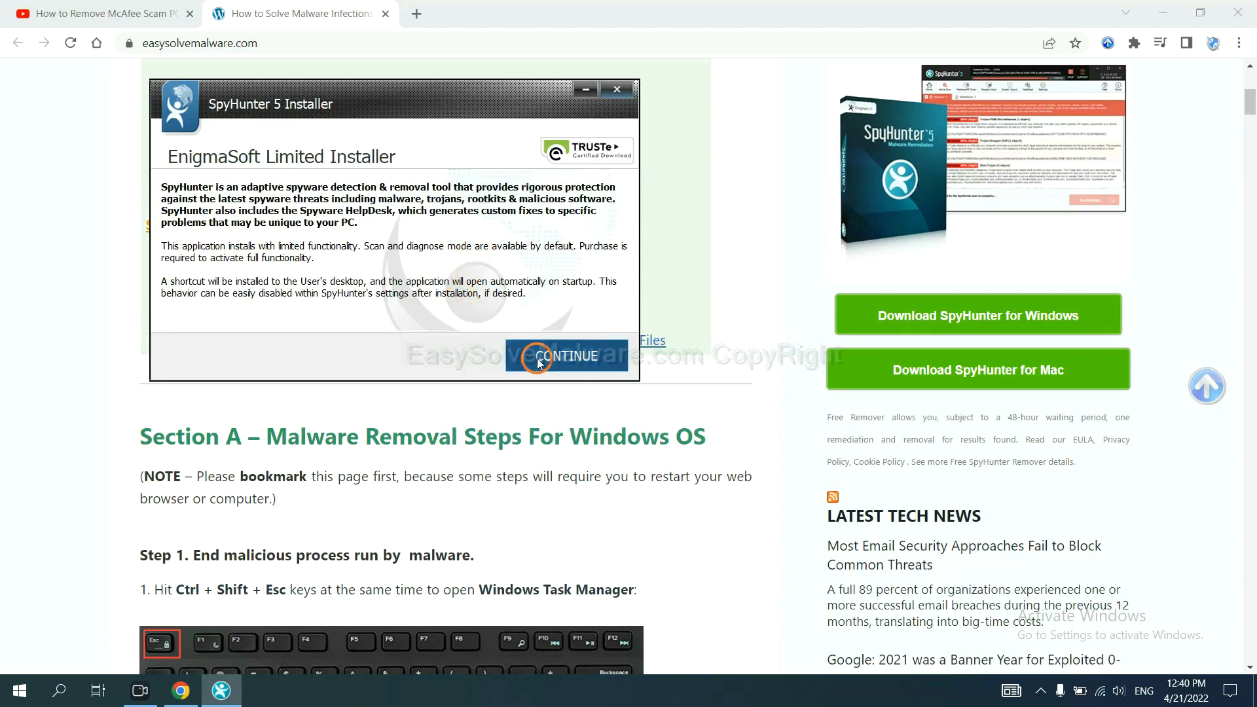
click(565, 356)
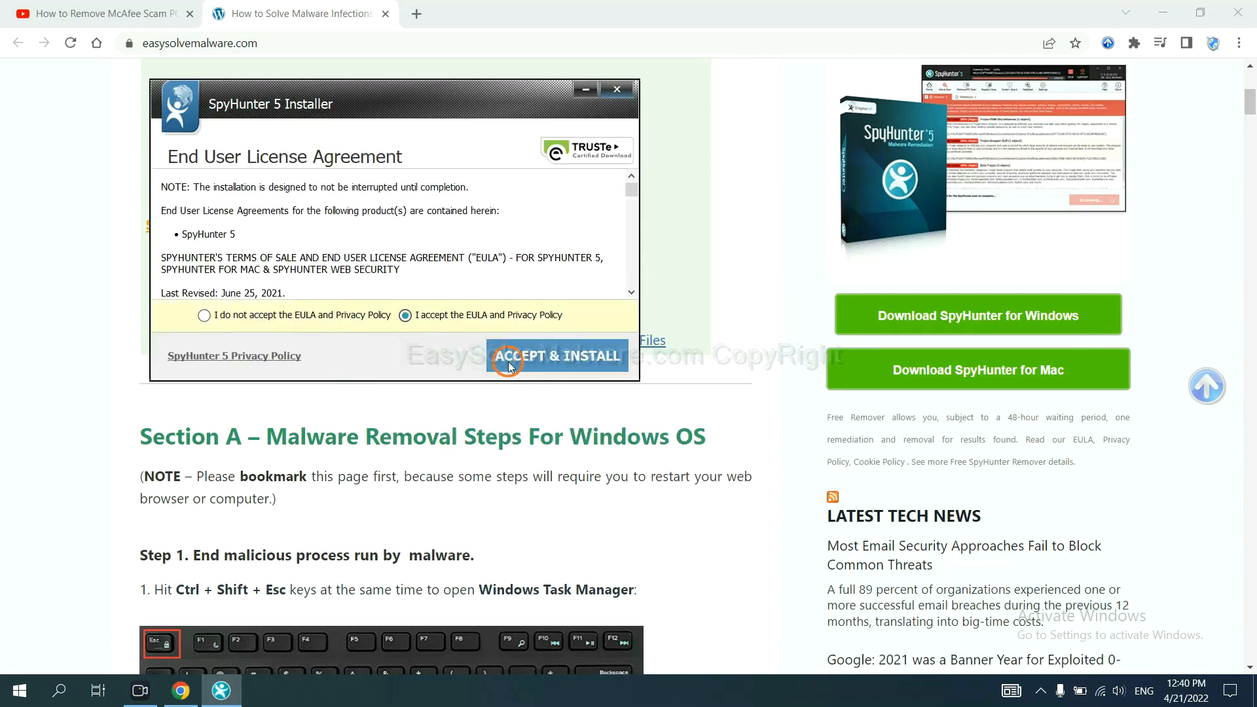
click(559, 355)
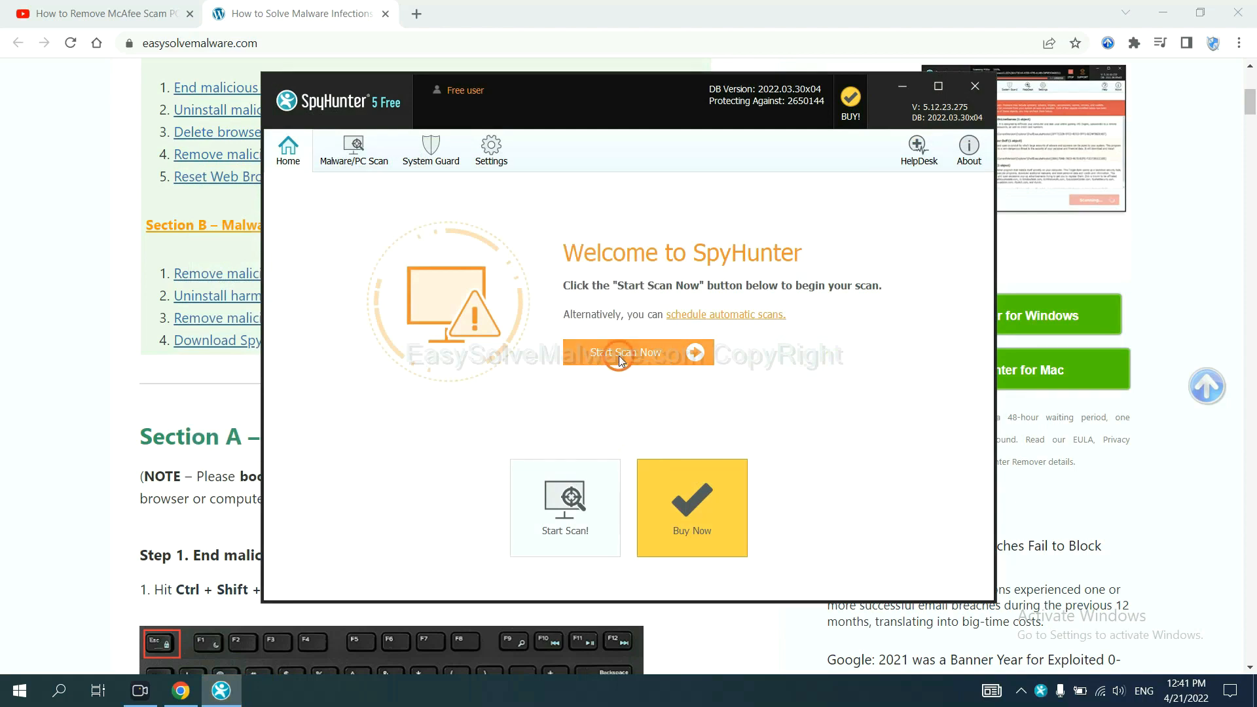
Step: Scan the PC, find remove360.bat, and continue to the Registration Required prompt
click(633, 352)
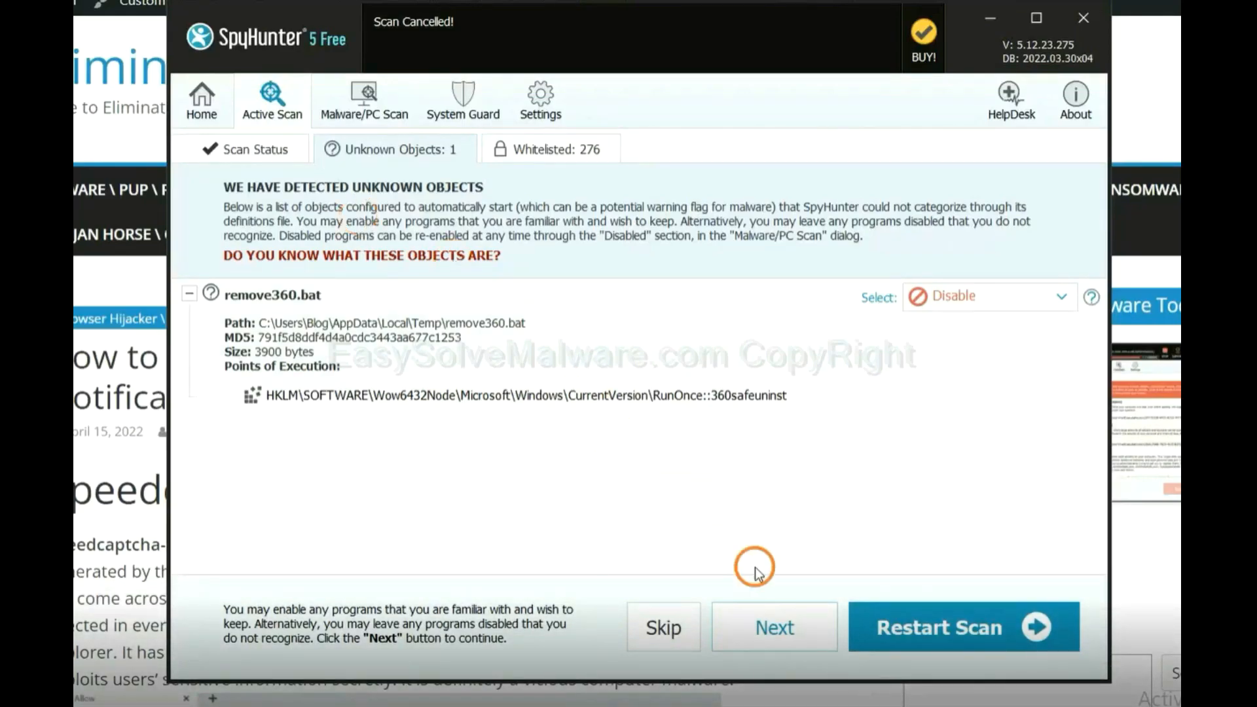
click(773, 627)
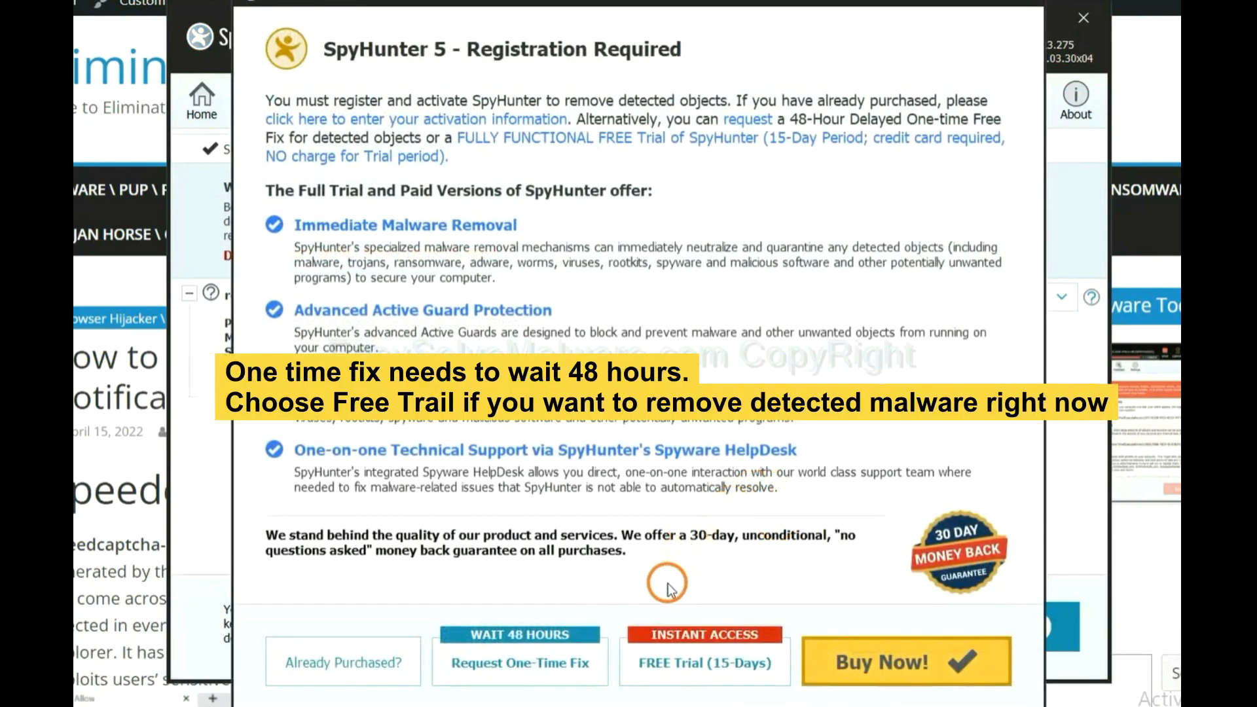
mouse_move(678, 578)
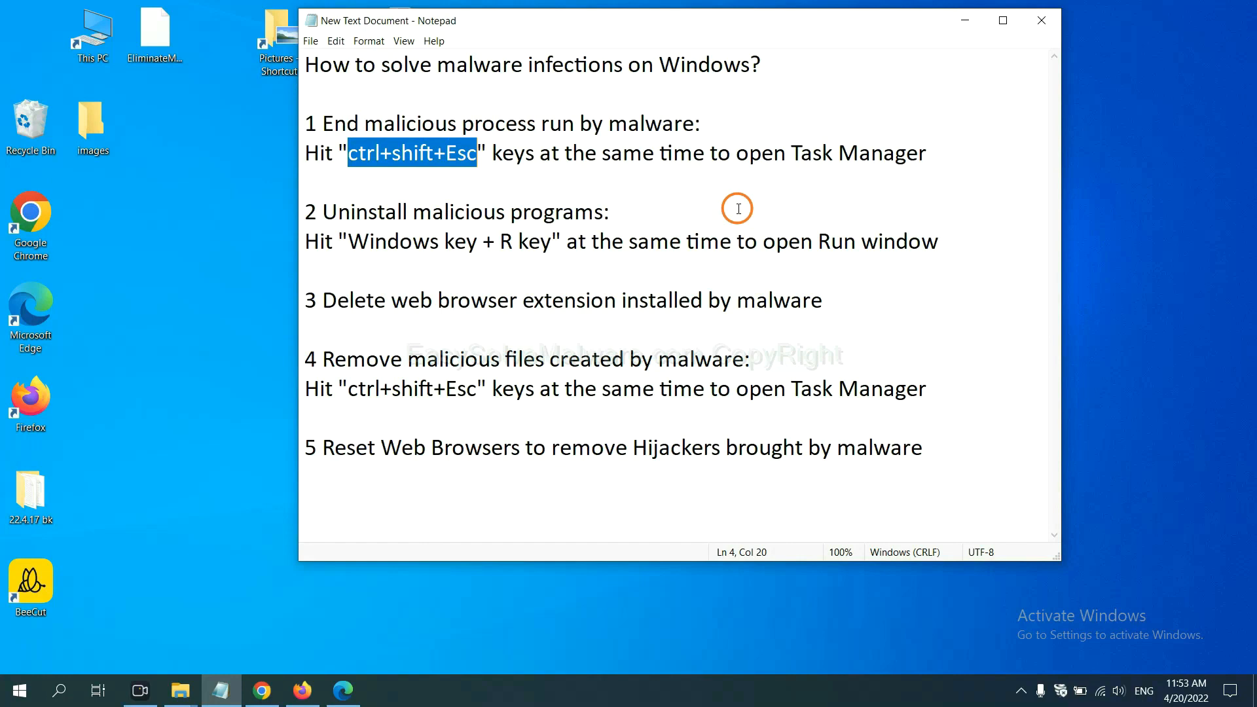
click(465, 153)
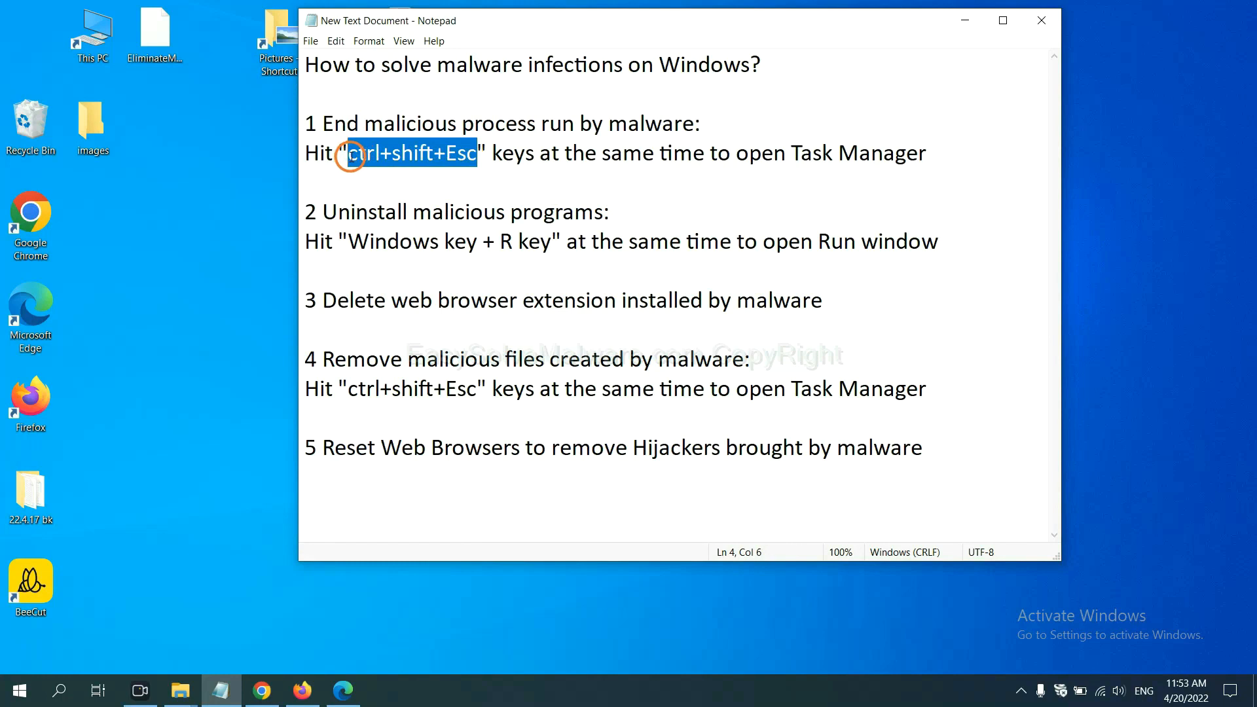
key(ctrl+shift+esc)
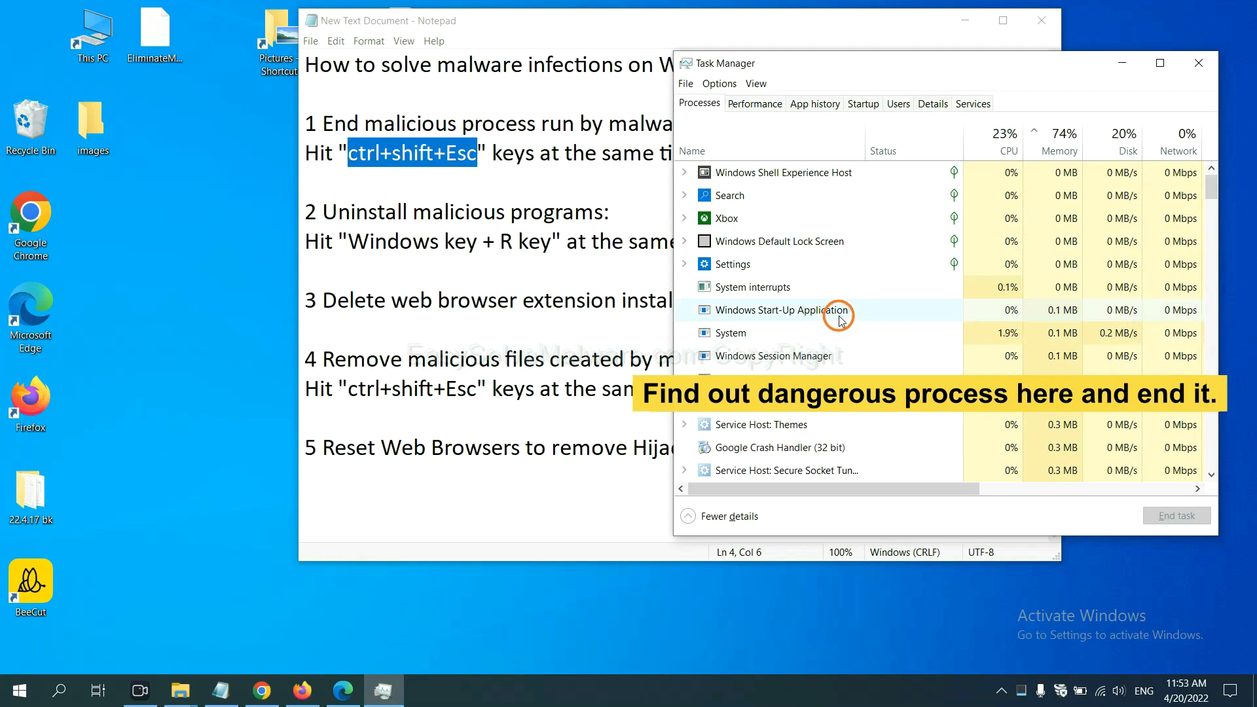
mouse_move(839, 332)
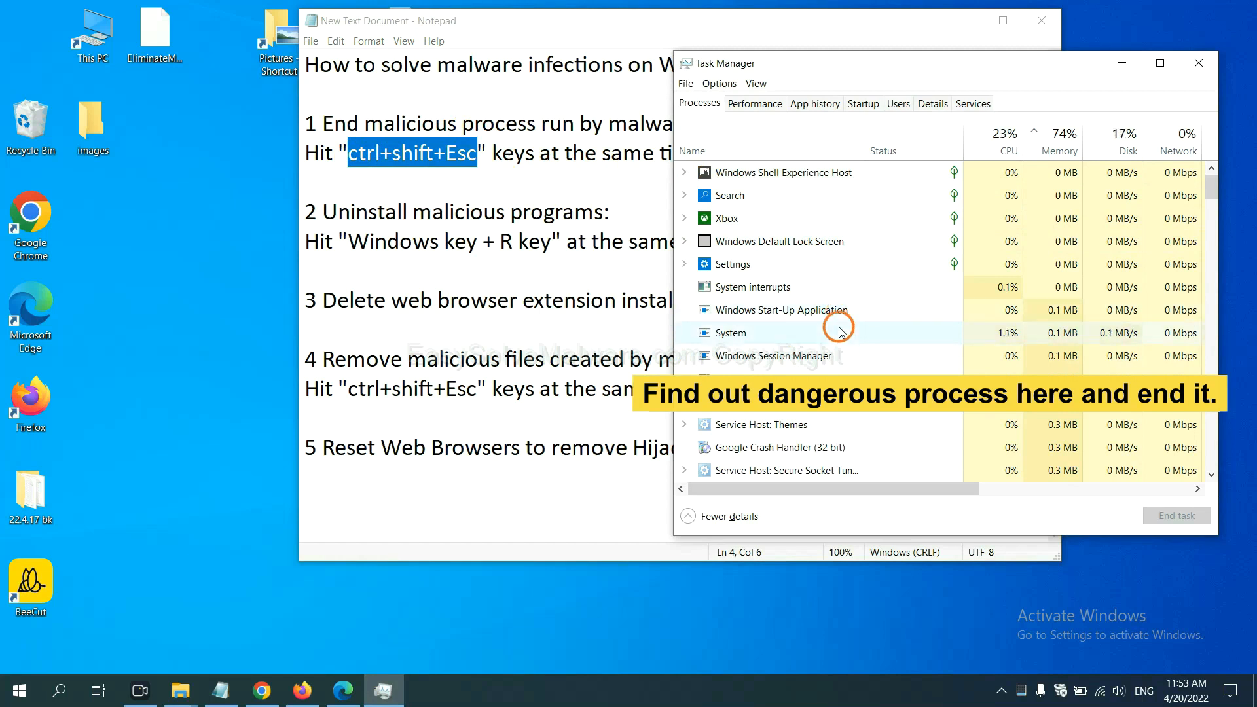
click(727, 332)
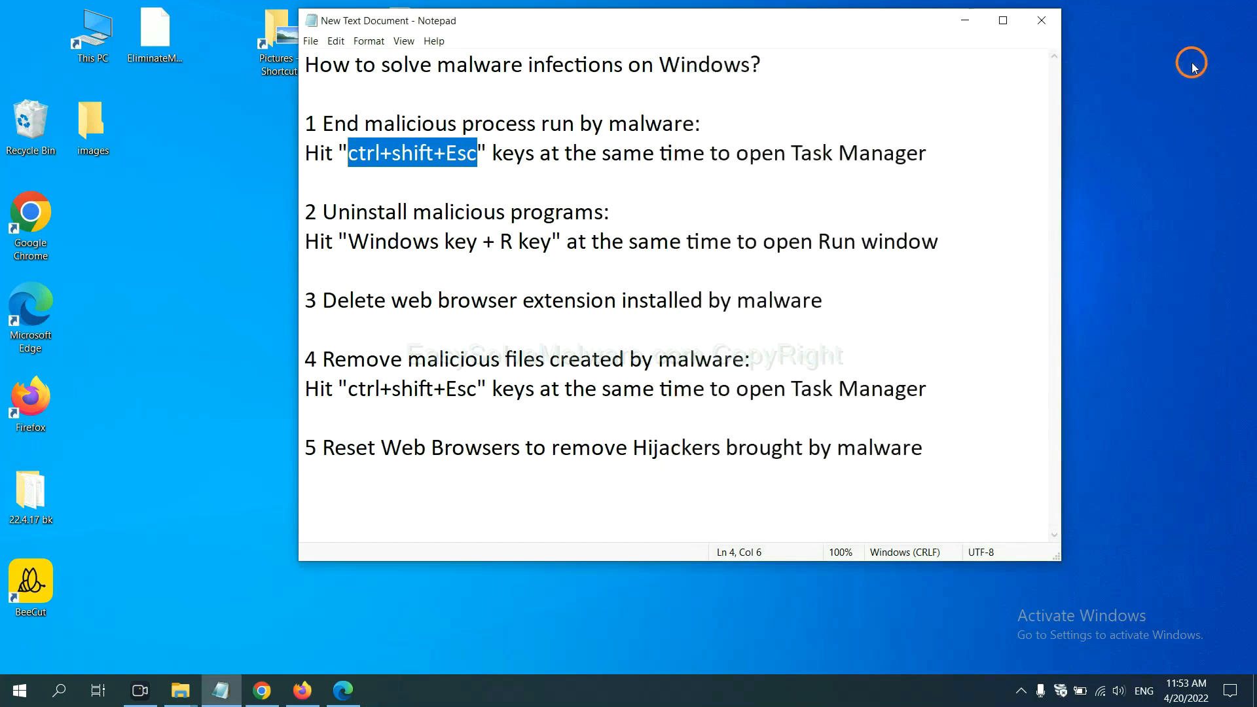
Step: Open Programs and Features through the Run dialog and select Xiph.Org Open Codecs
click(576, 236)
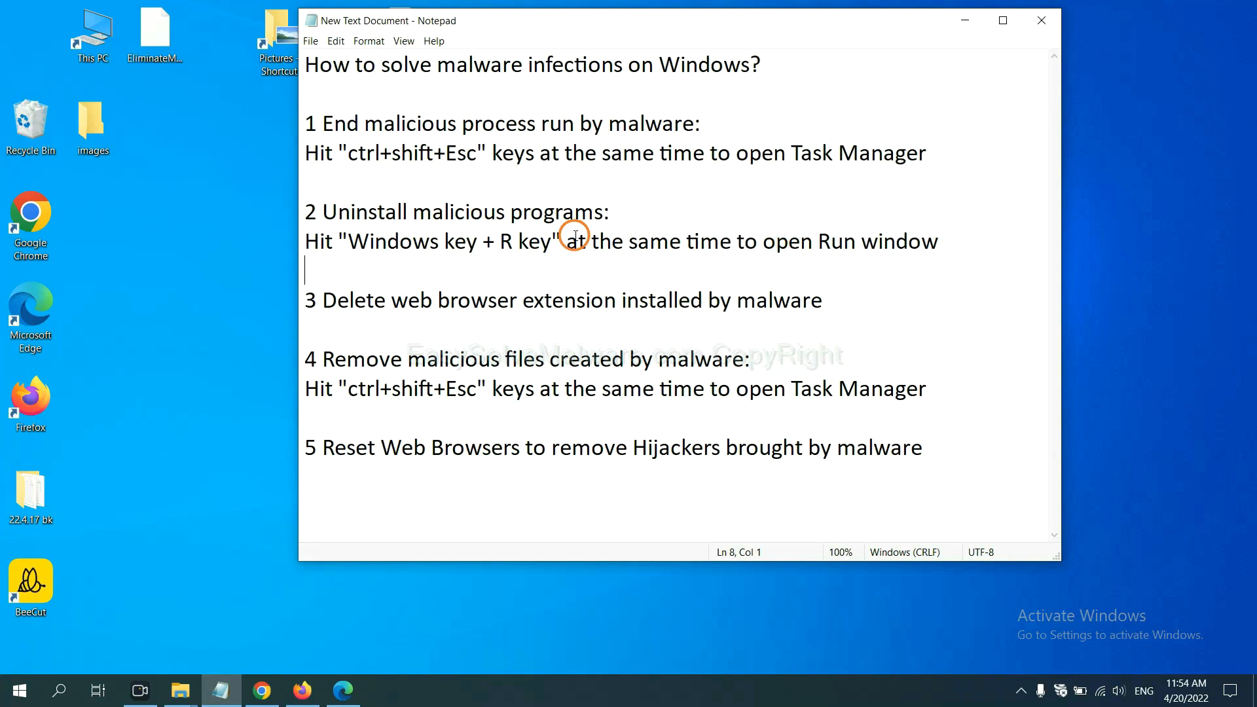
double_click(370, 242)
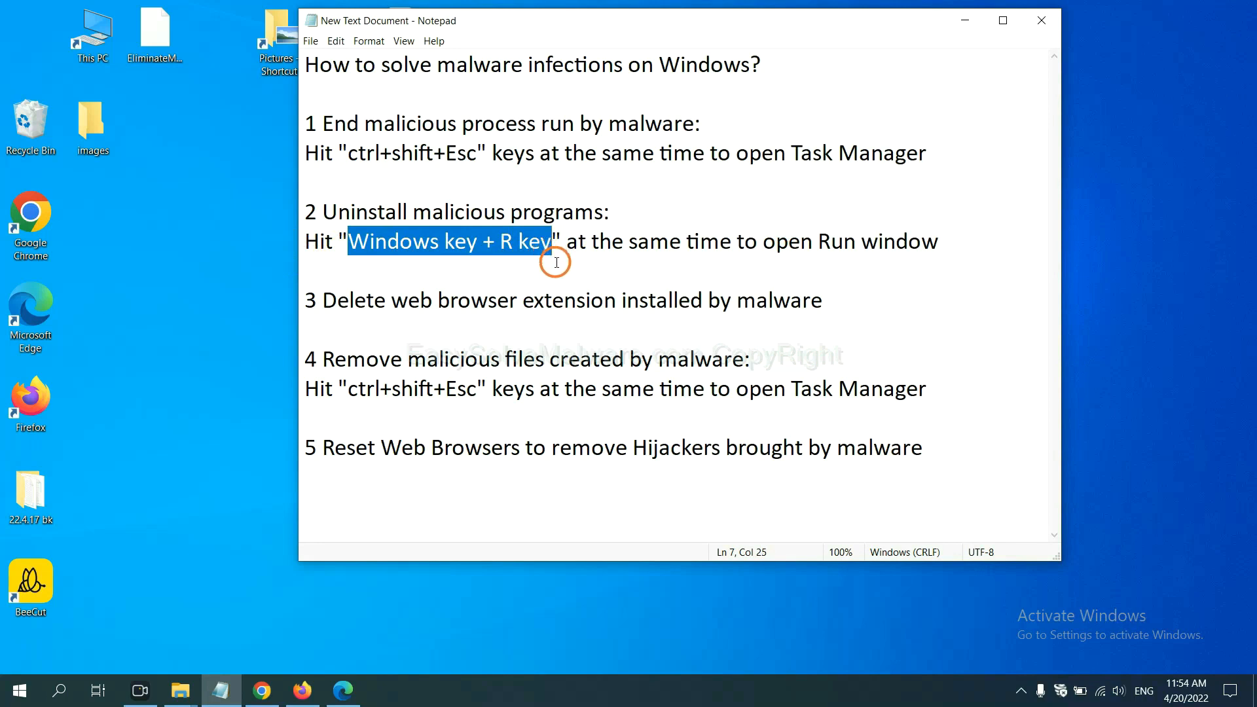
key(win+r)
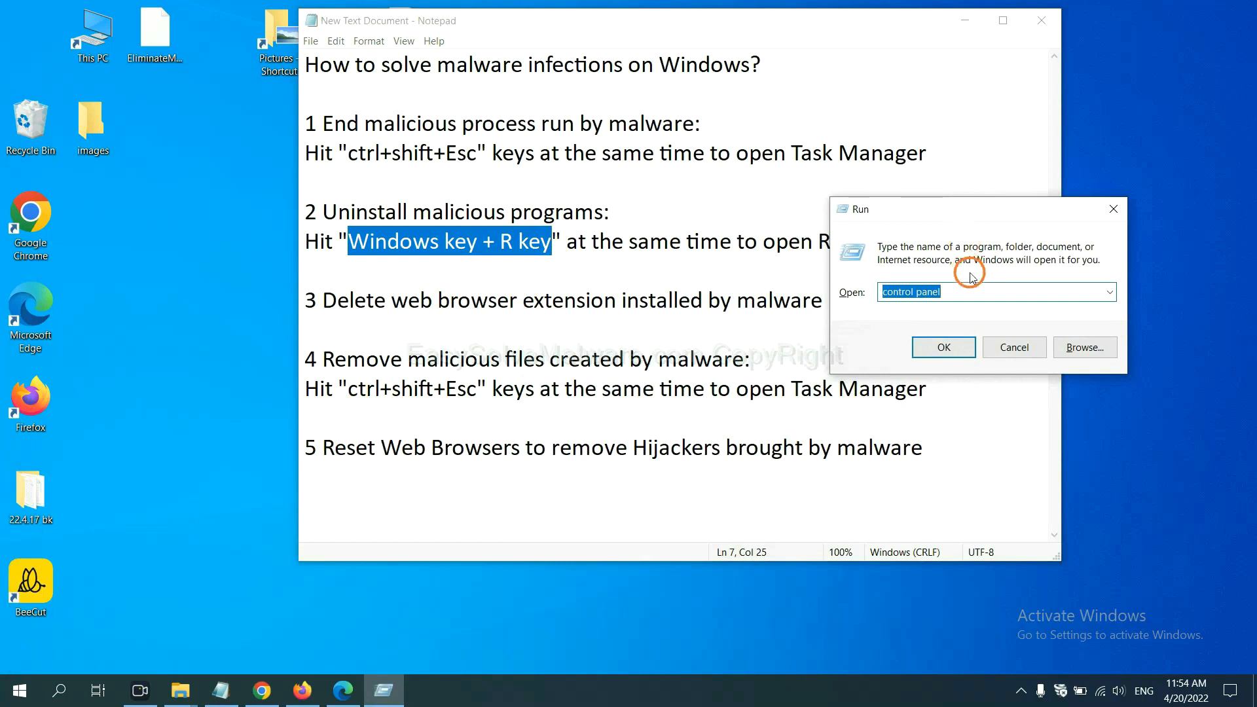
mouse_move(968, 290)
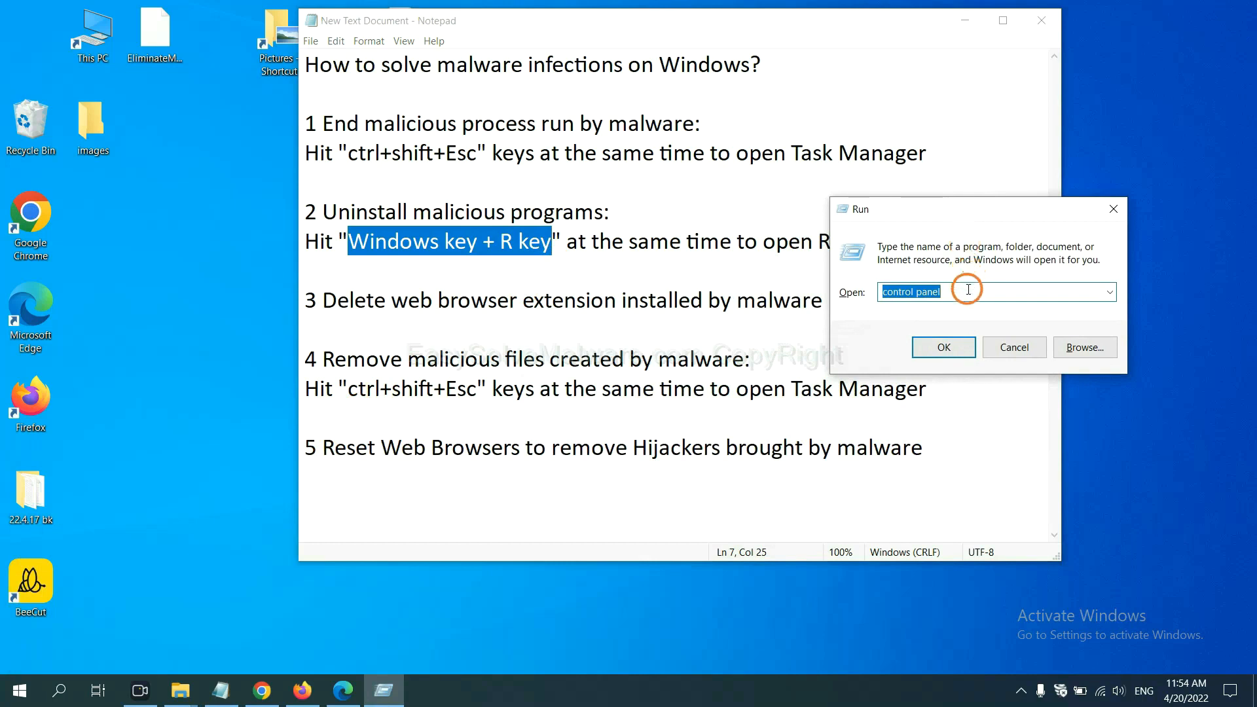
click(967, 291)
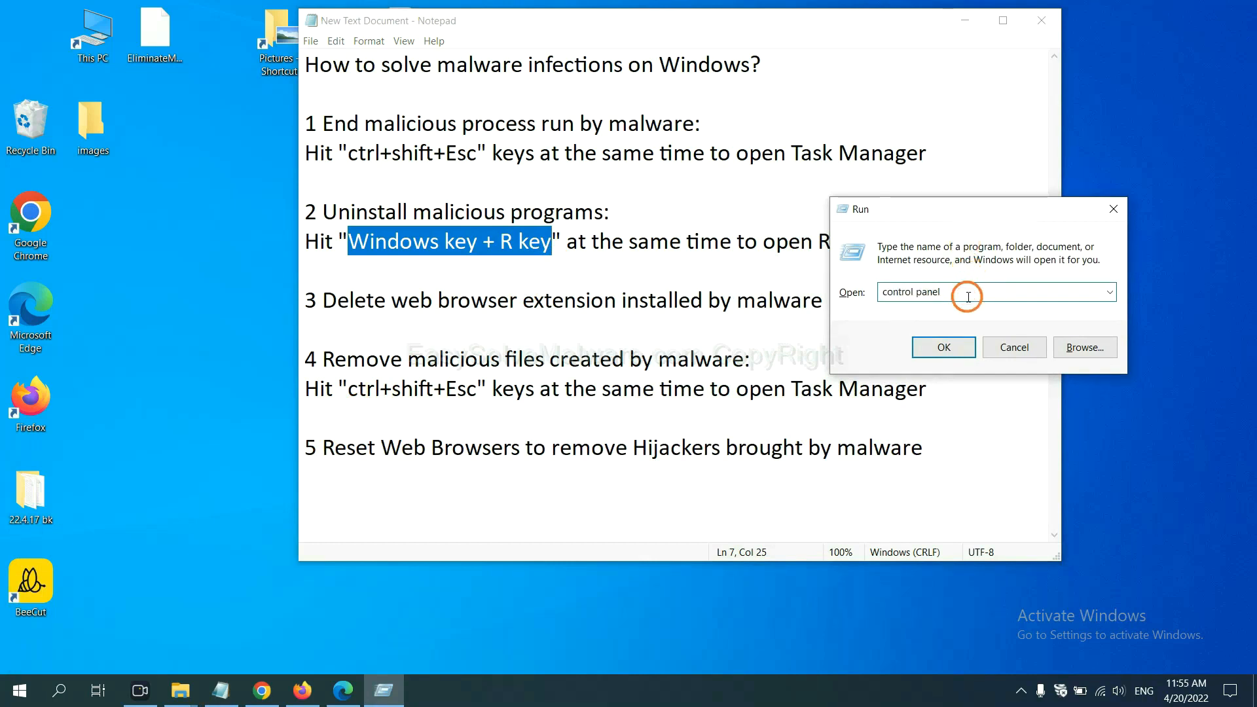
double_click(910, 292)
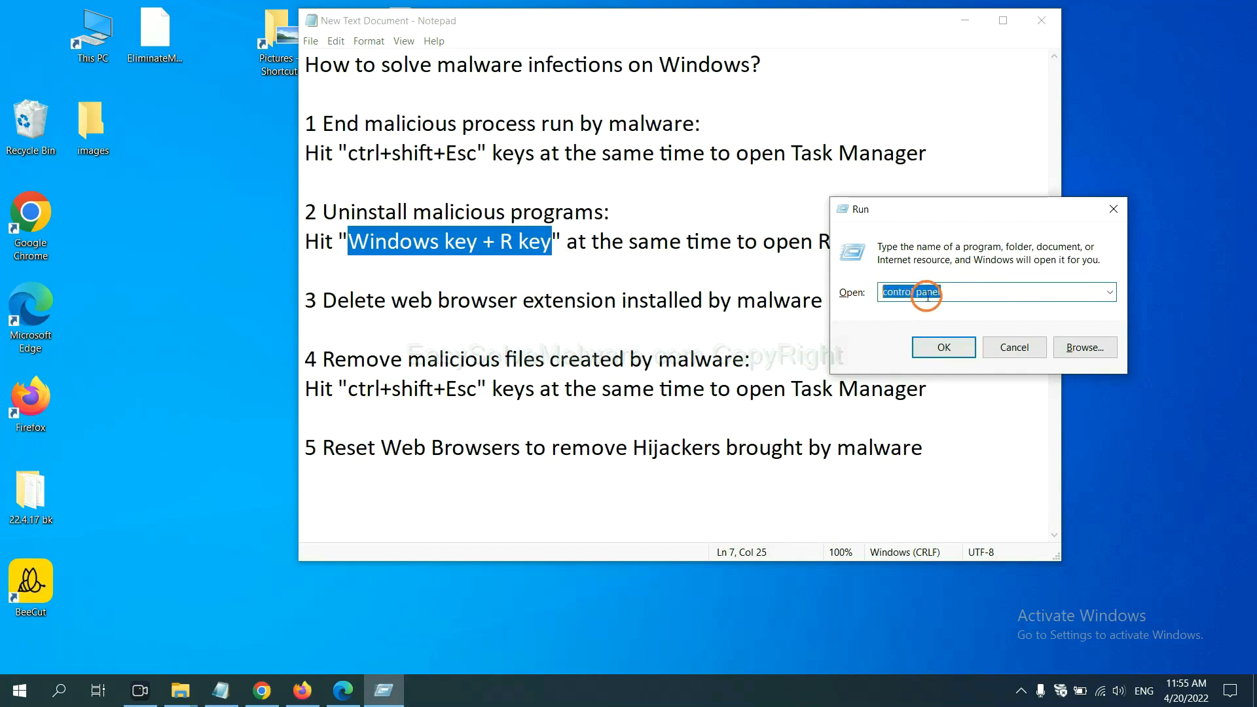
click(943, 347)
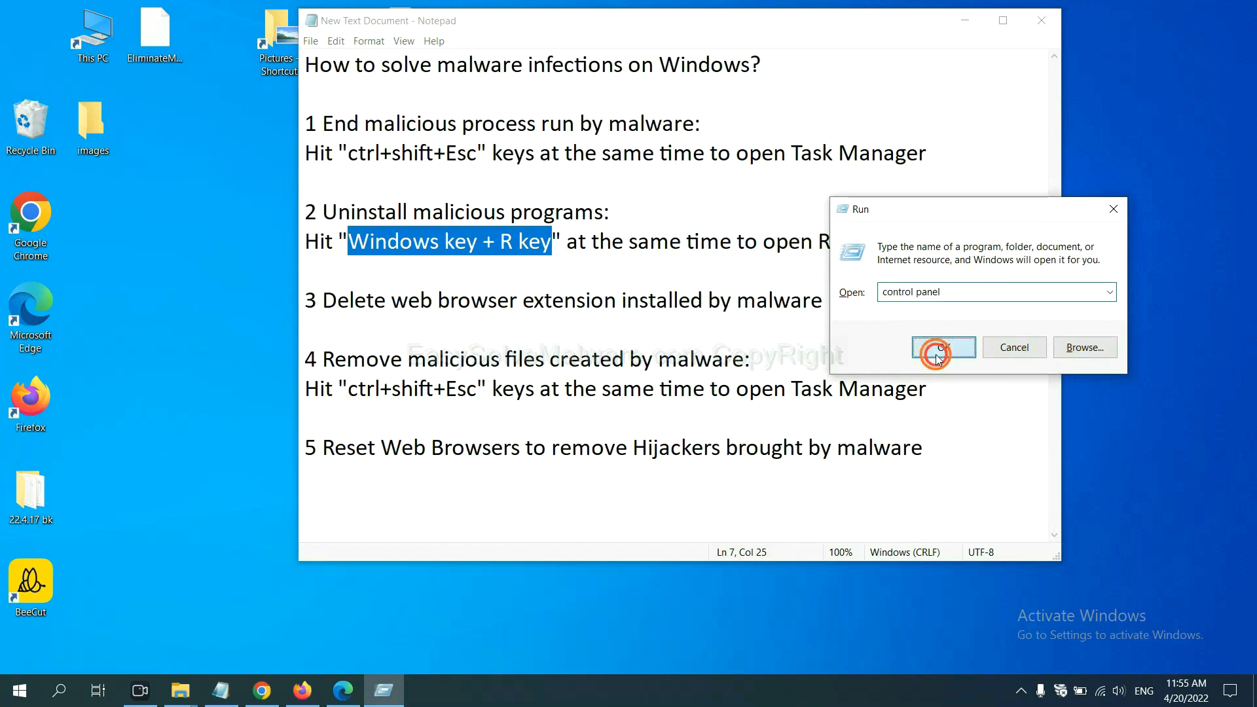
click(942, 346)
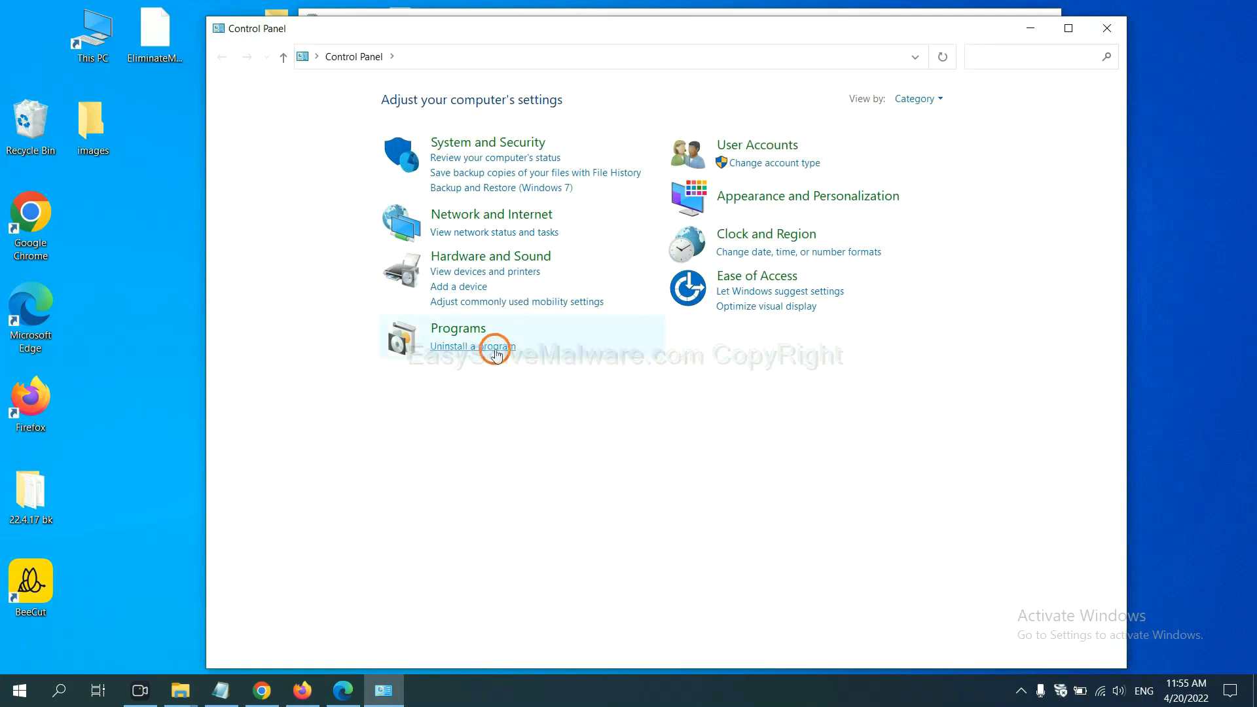
click(471, 346)
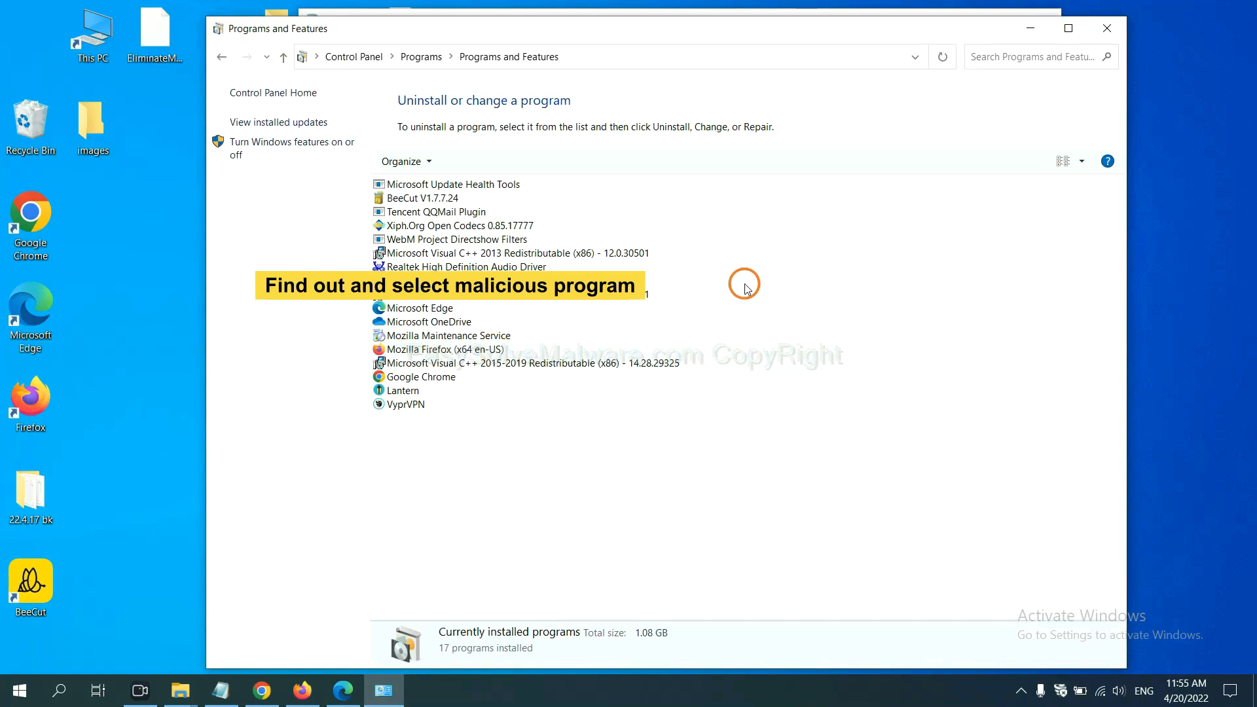
mouse_move(757, 271)
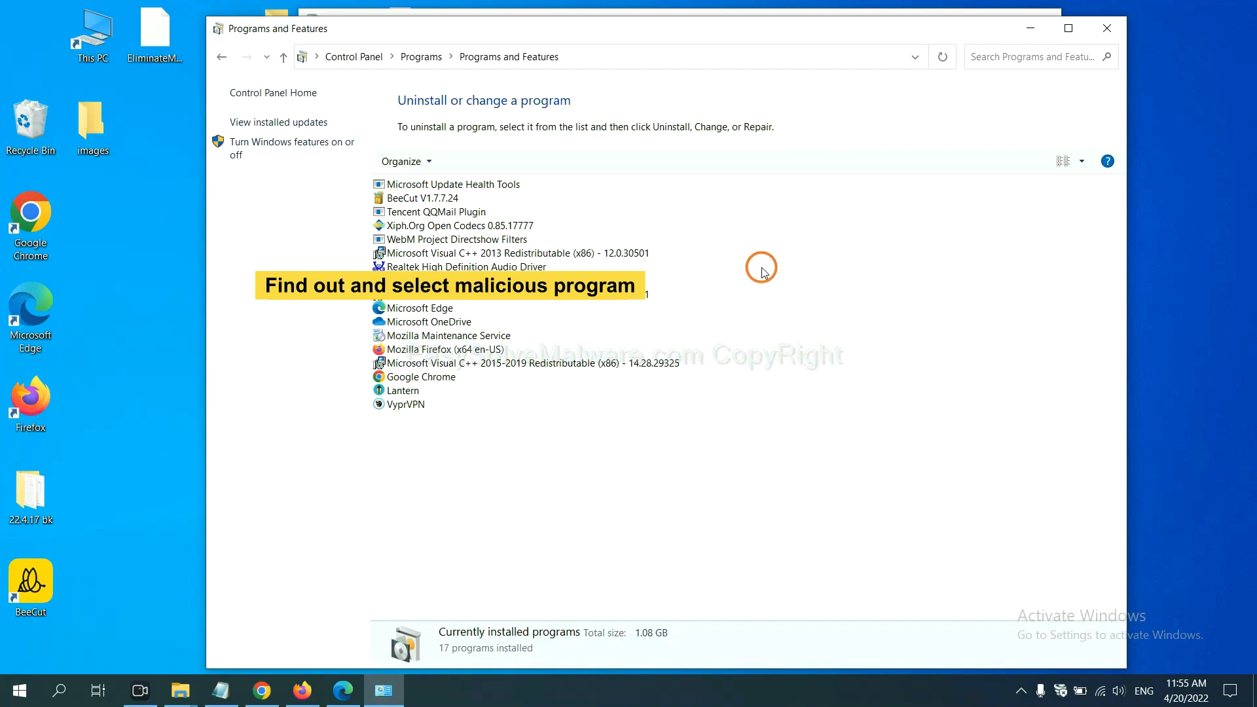
click(449, 225)
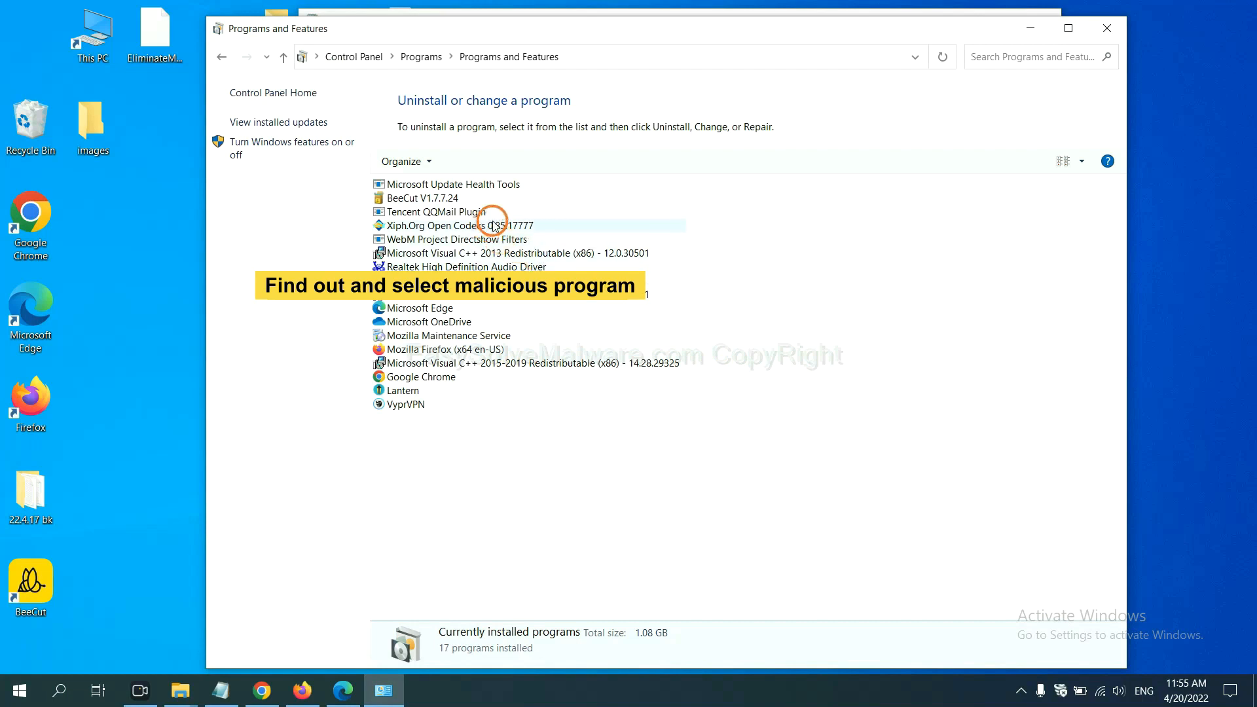
click(454, 225)
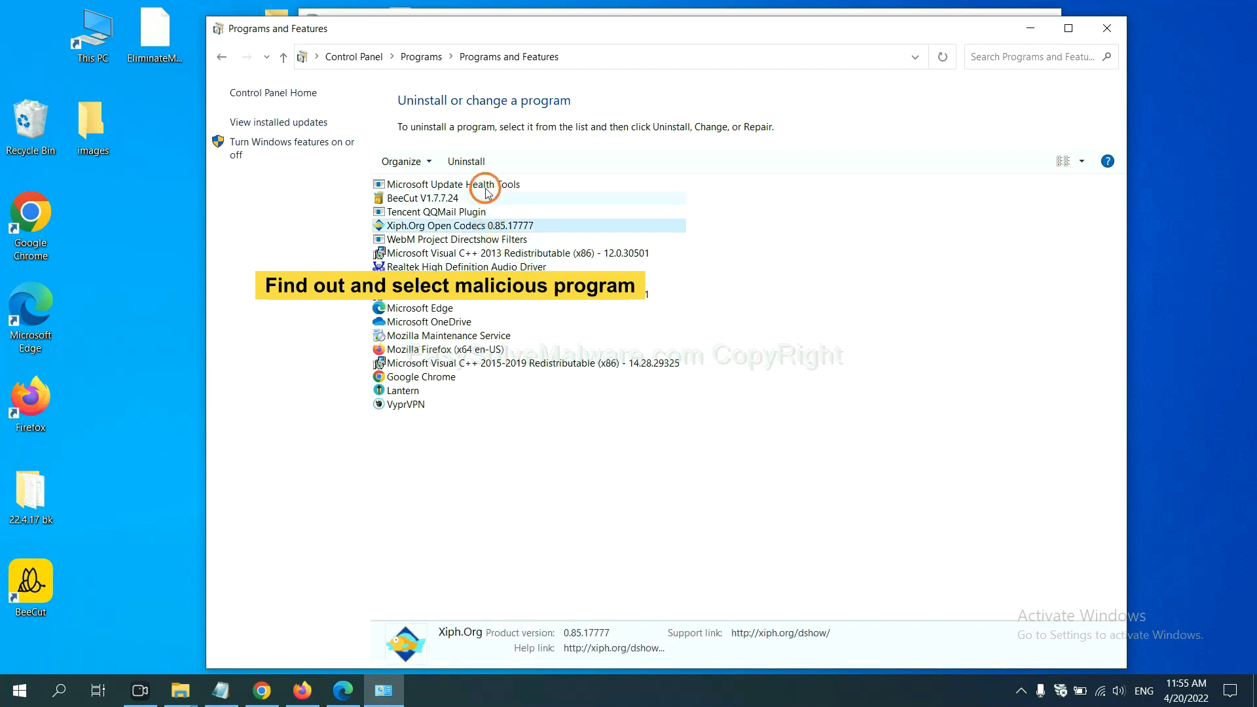
mouse_move(478, 165)
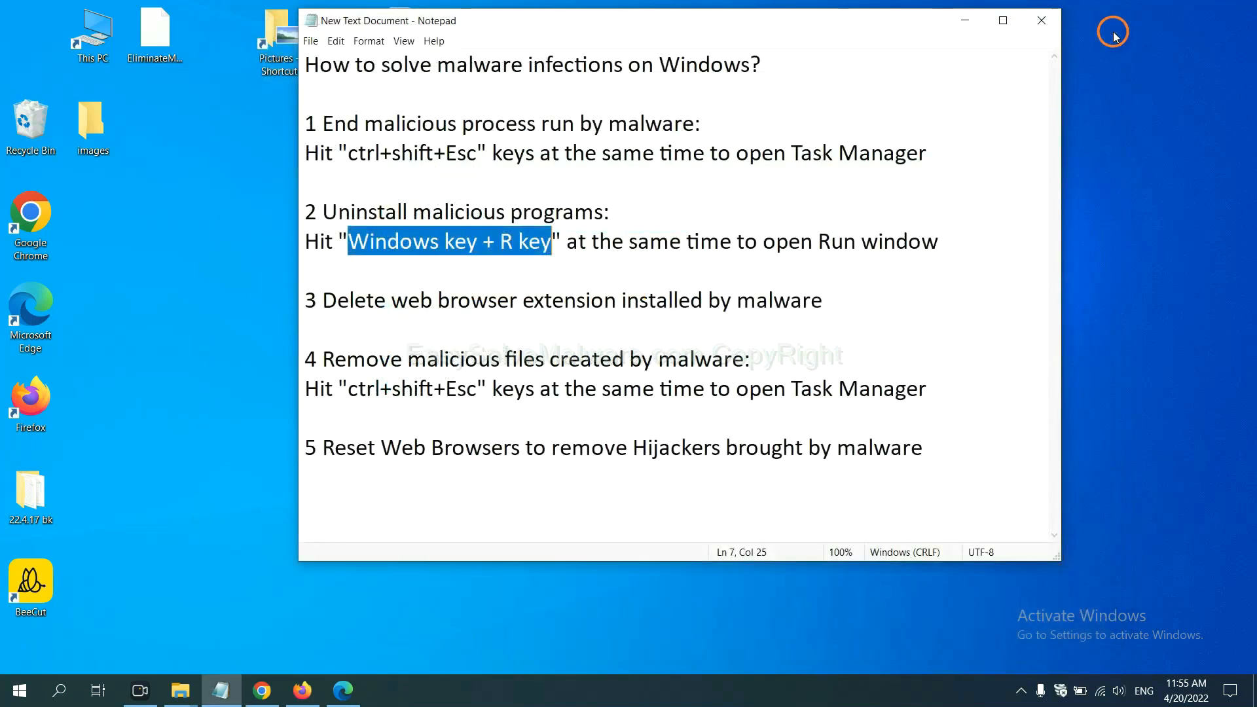
Step: Open Chrome's Extensions page from More tools, showing the Scroll To Top extension
text(suspicious)
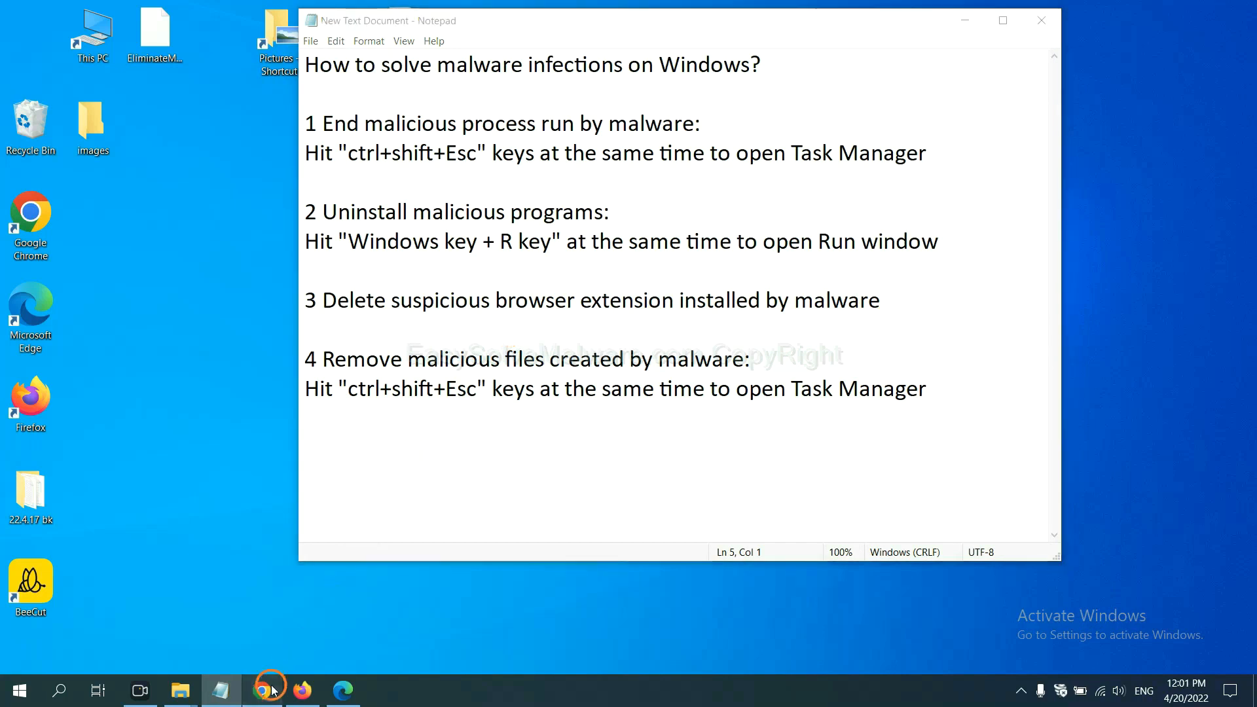
click(263, 689)
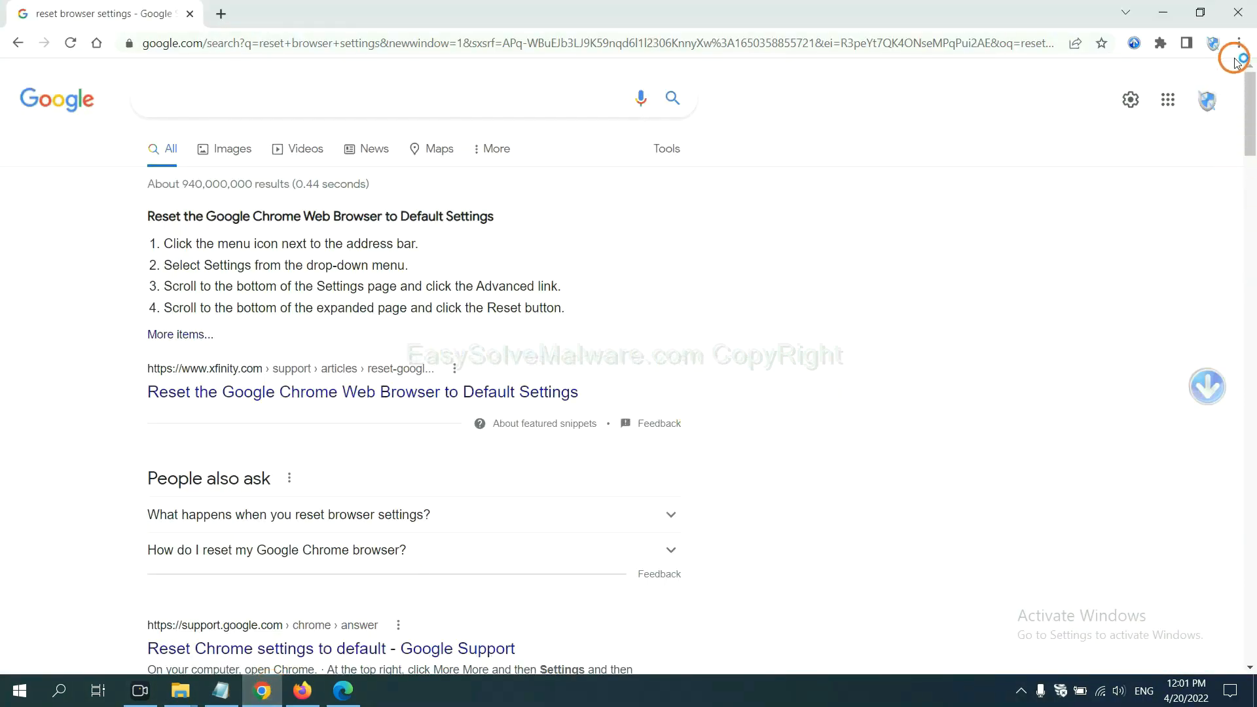
click(1235, 43)
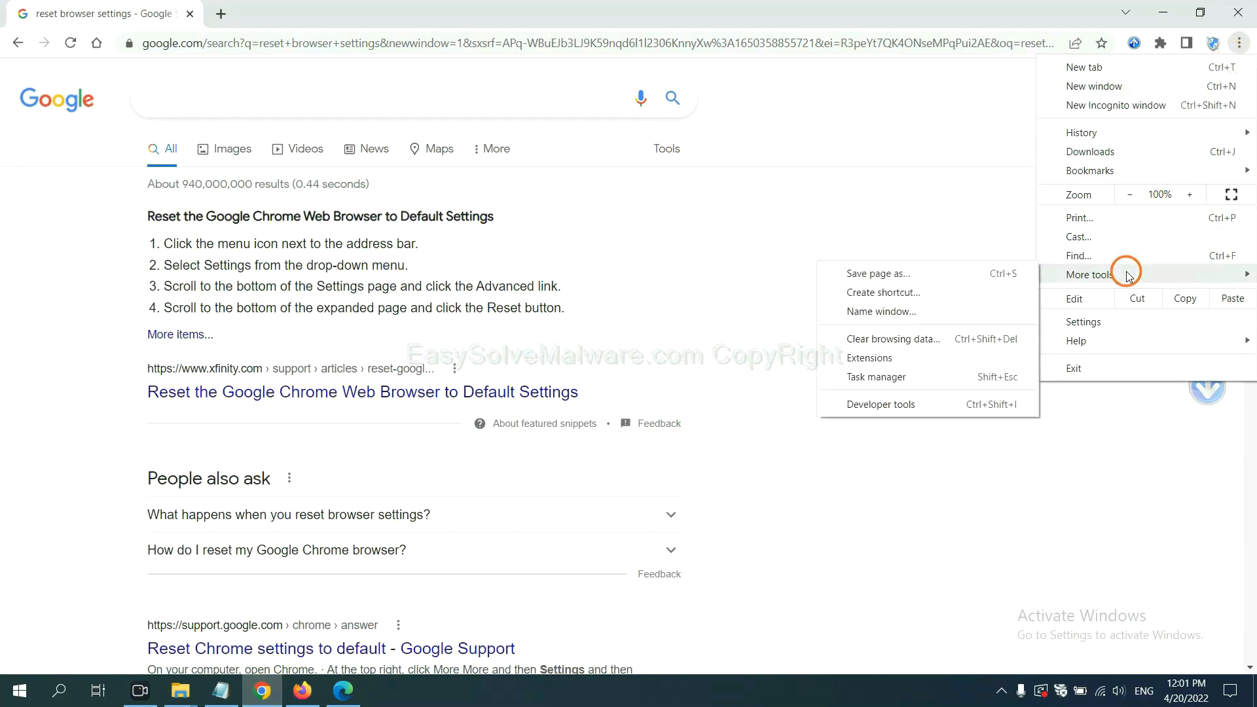
mouse_move(926, 357)
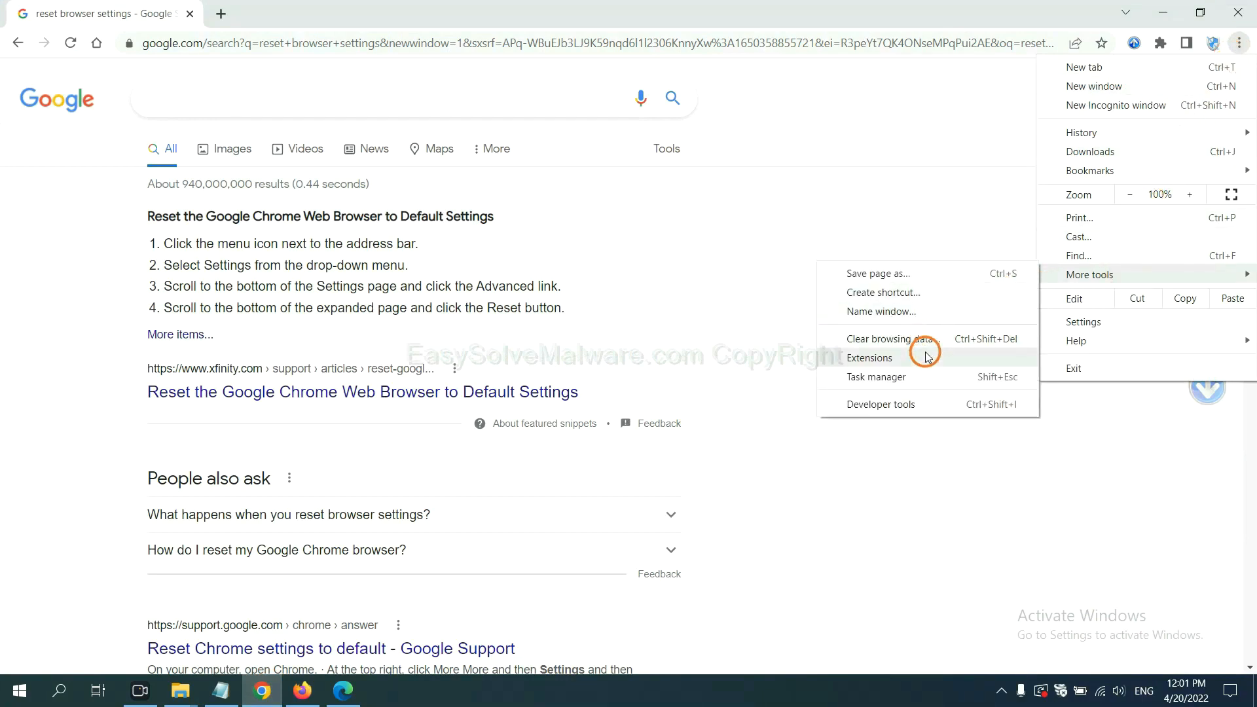
click(869, 358)
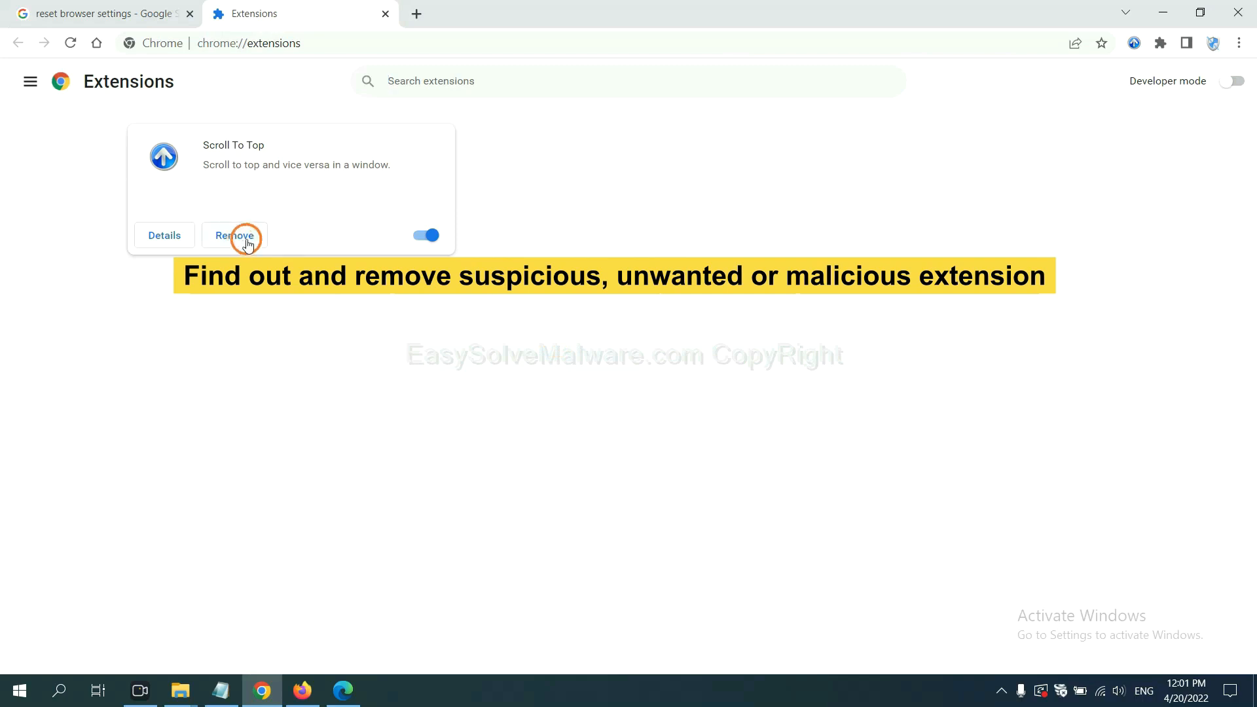
Step: Open Firefox's Add-ons and themes manager, listing the GIPHY for Firefox extension
click(302, 690)
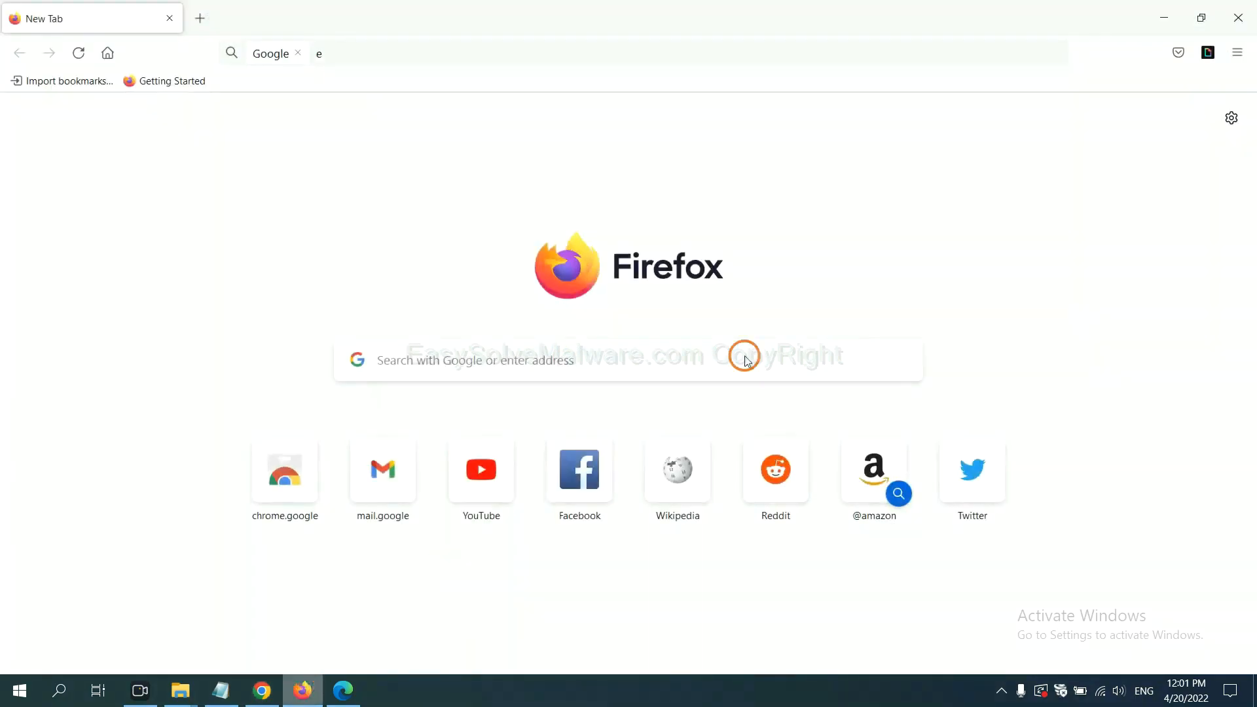
click(1237, 53)
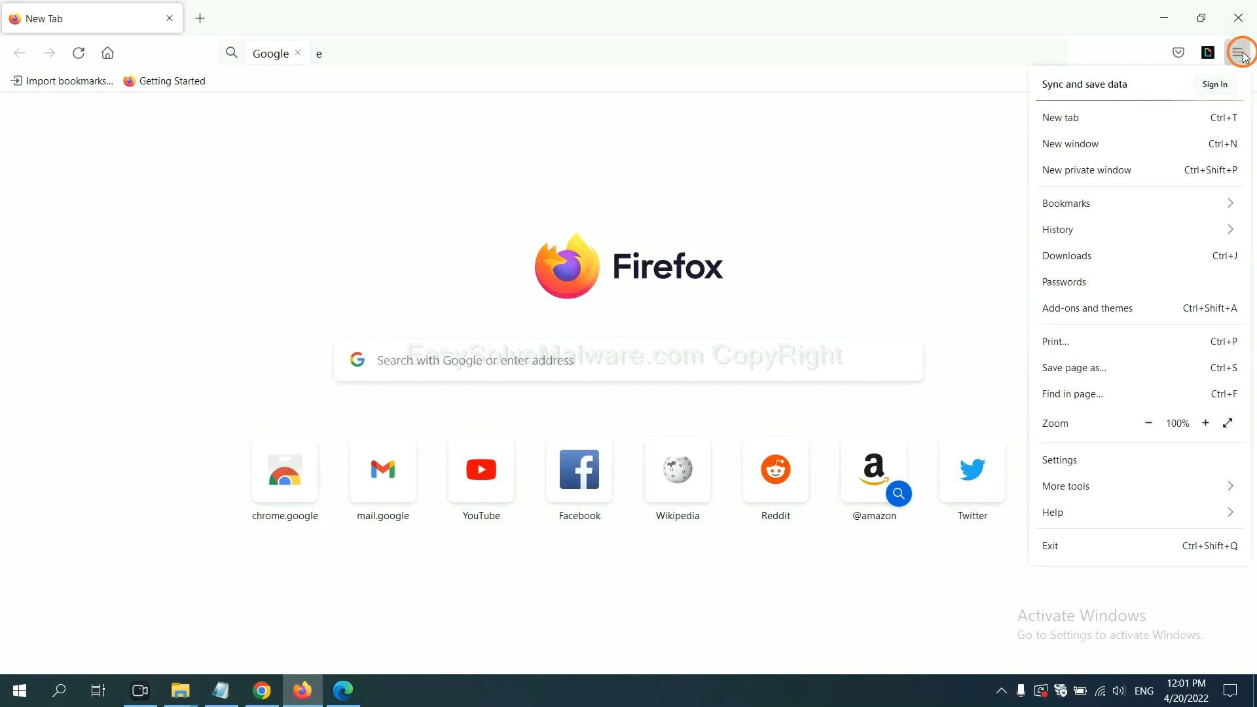
mouse_move(1130, 203)
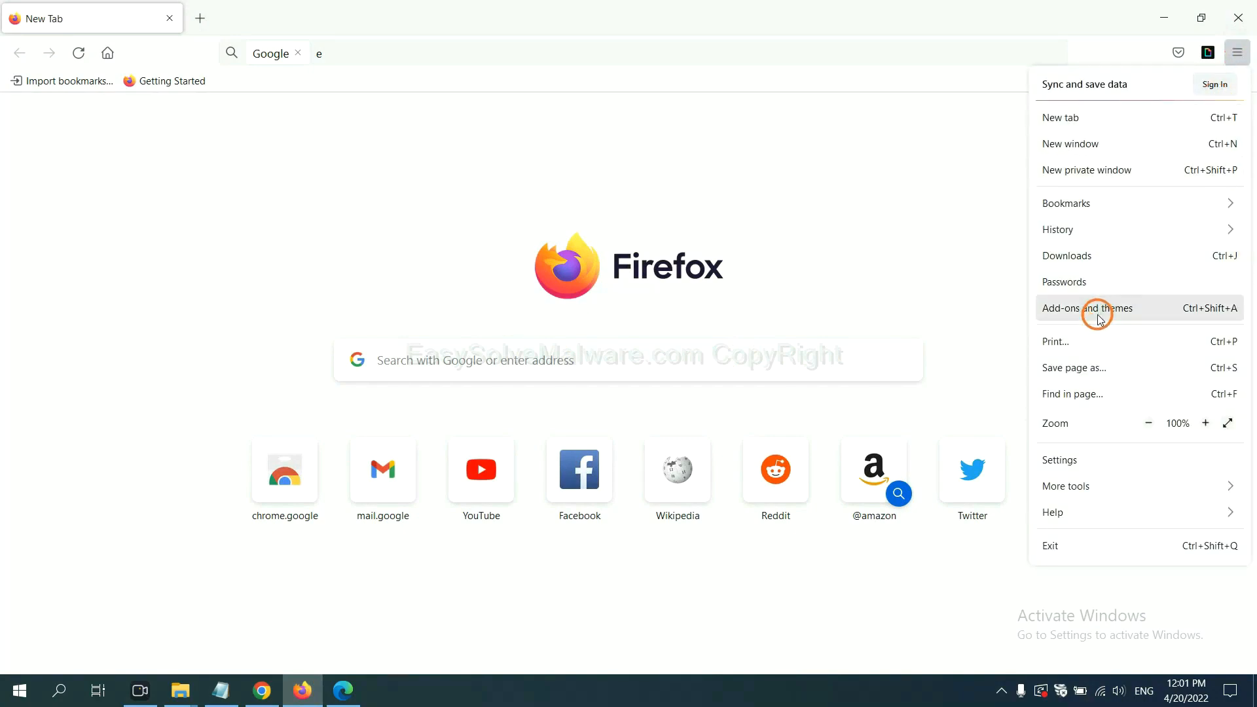
click(1087, 307)
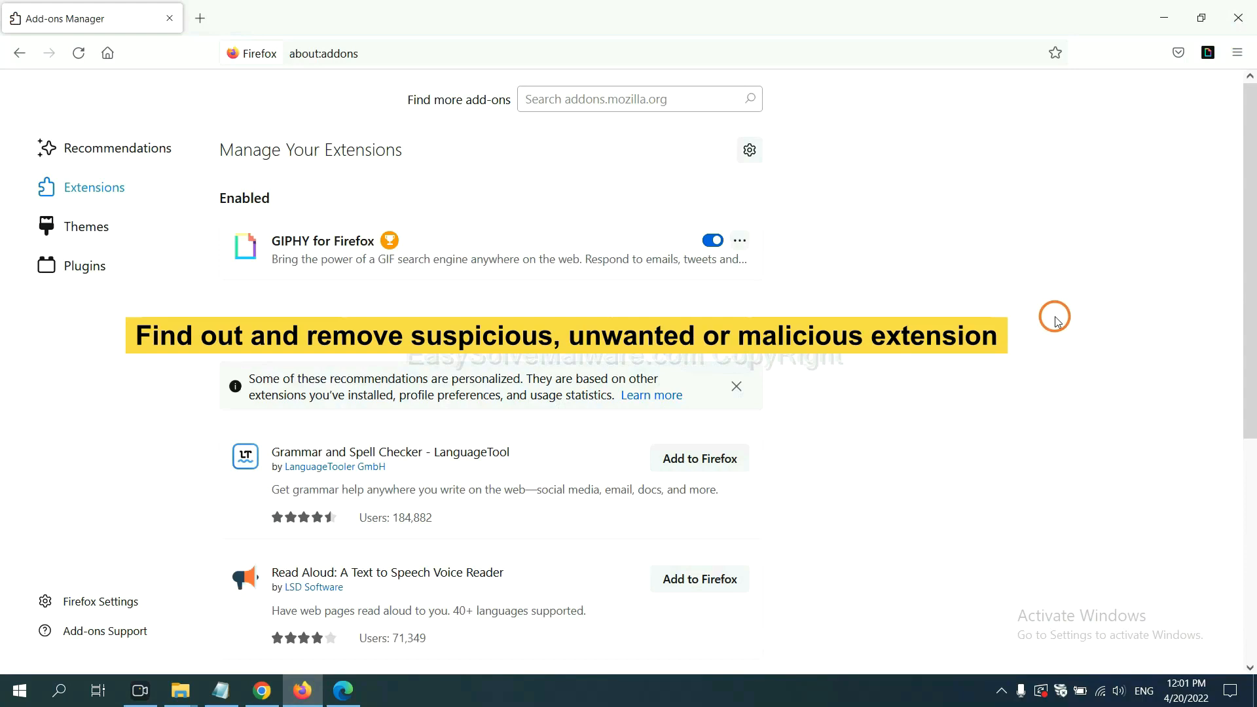
click(739, 240)
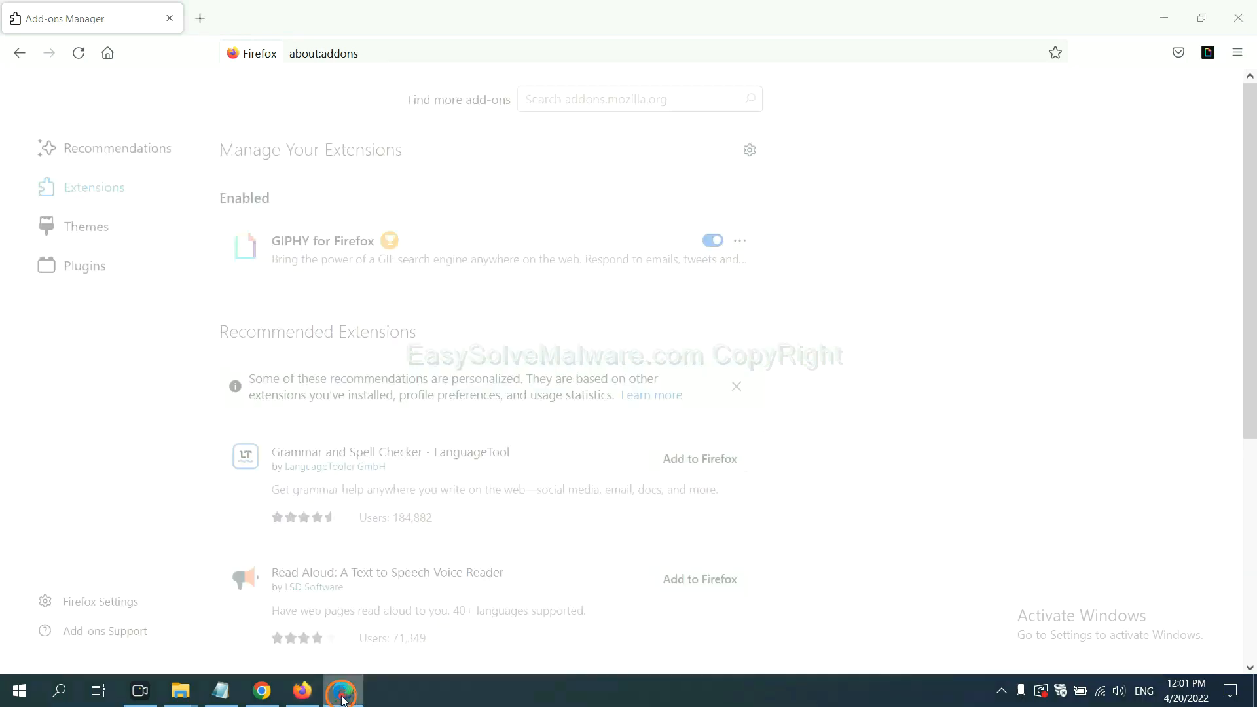
Step: Open Edge's Manage extensions page and remove ArcVpn Free Fast VPN Proxy
click(342, 689)
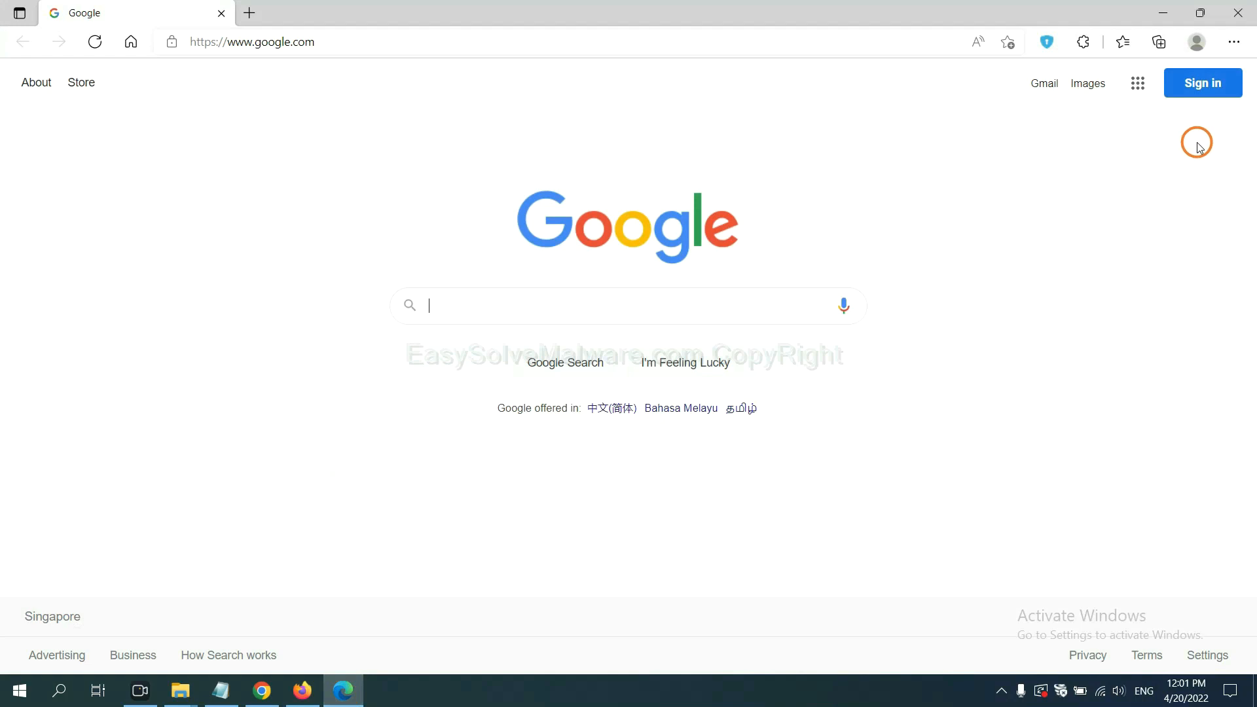
click(1233, 42)
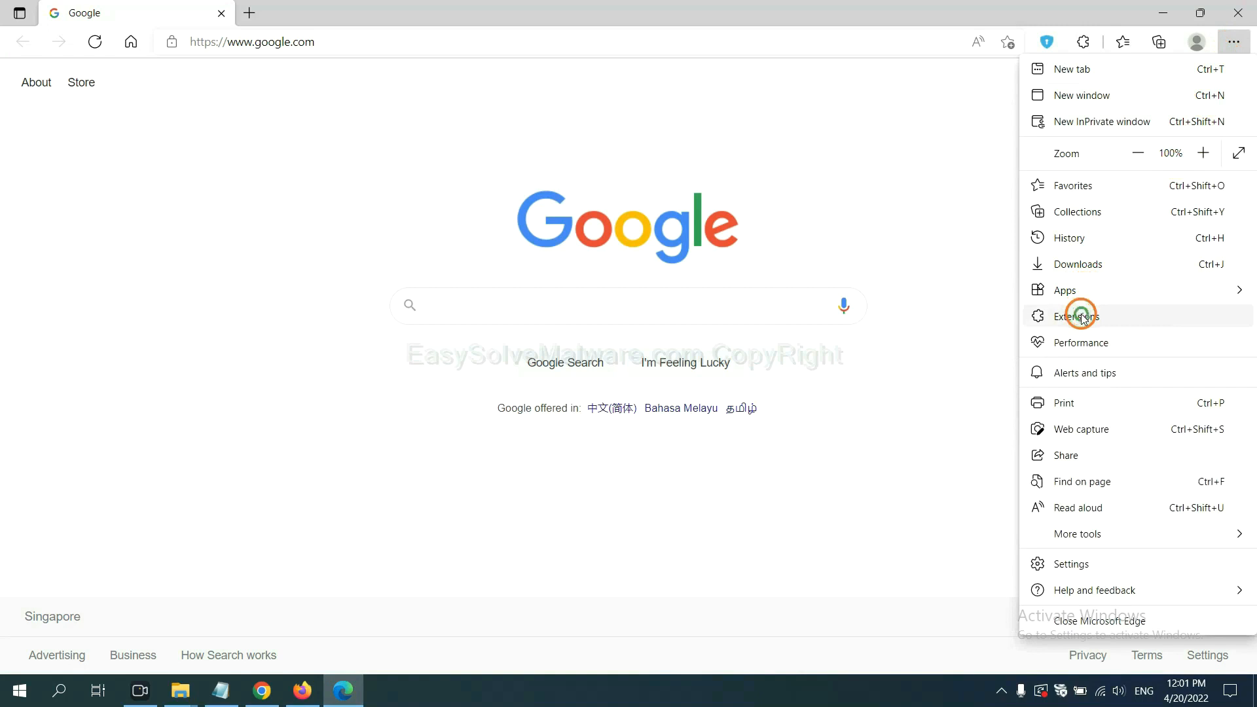
click(1075, 314)
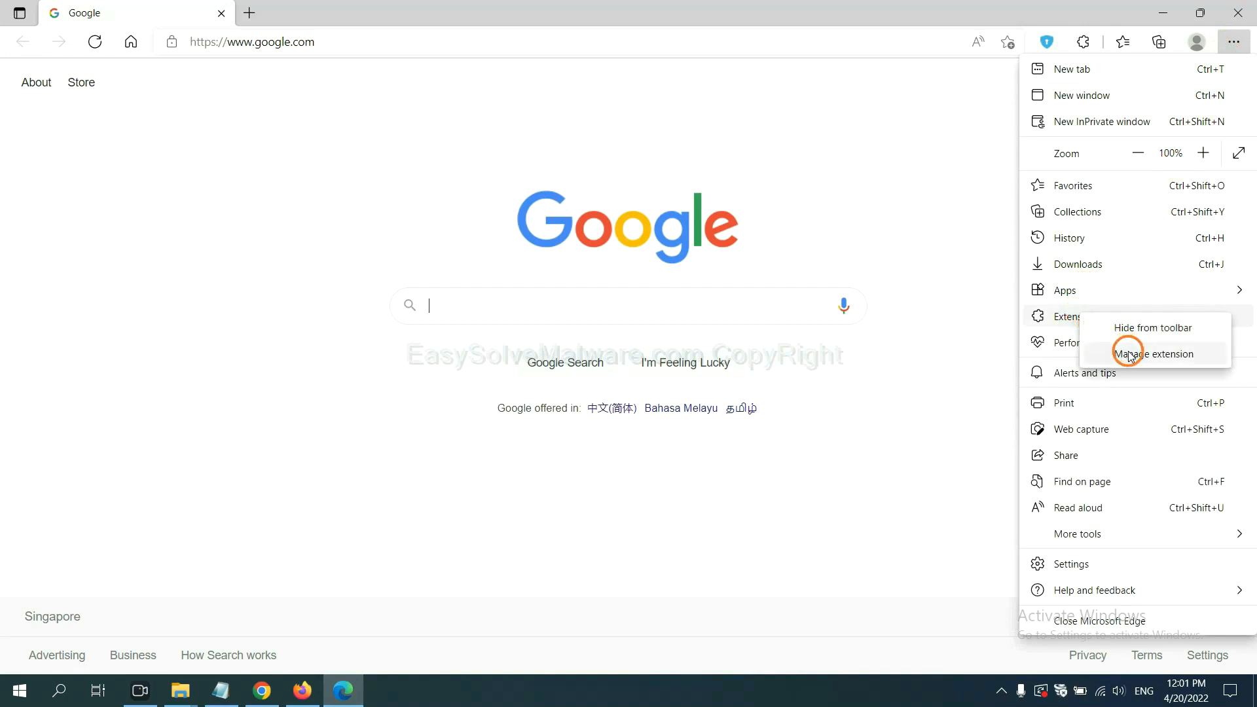
click(1152, 353)
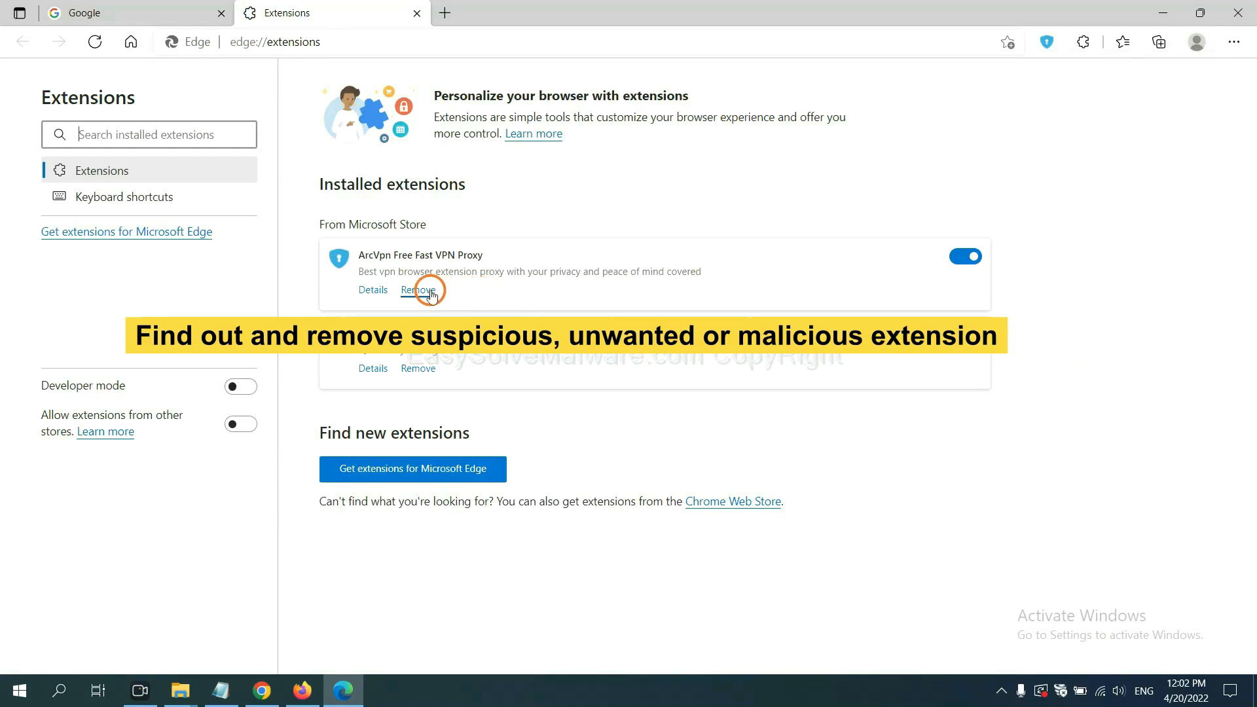
click(418, 289)
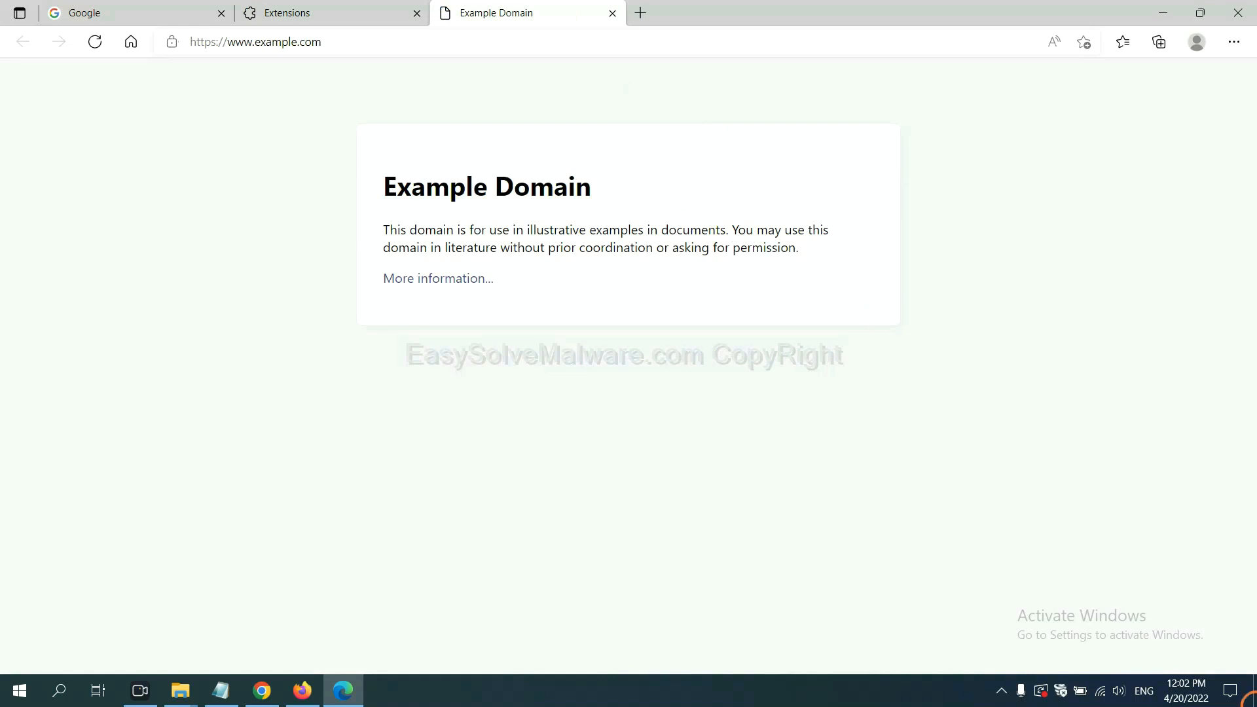
Step: Highlight the Run-window instruction in the notes and open Run with regedit
click(220, 690)
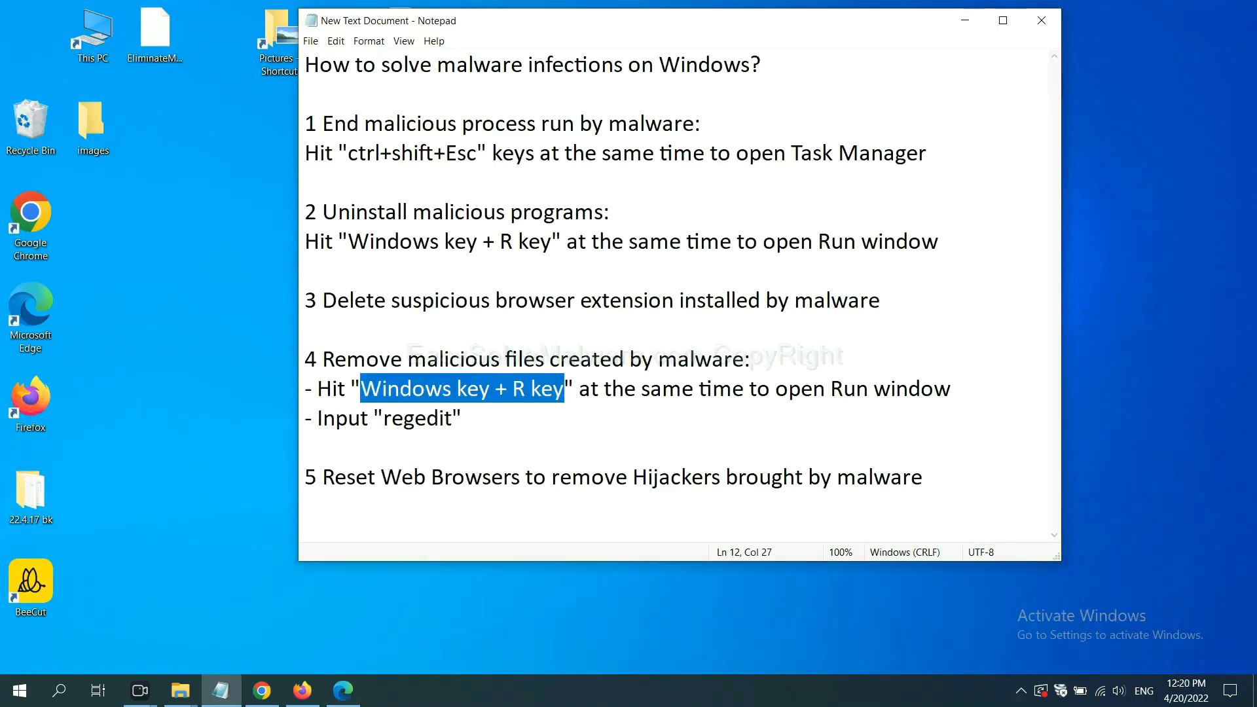
click(556, 388)
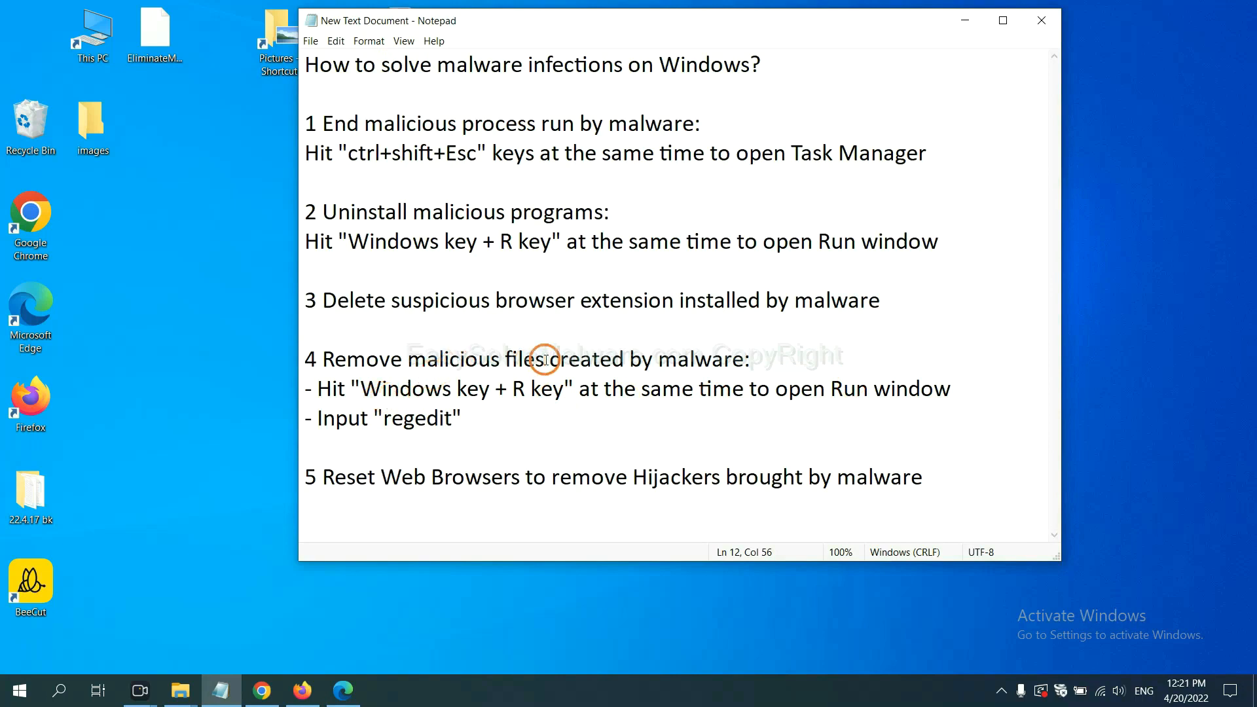
click(854, 388)
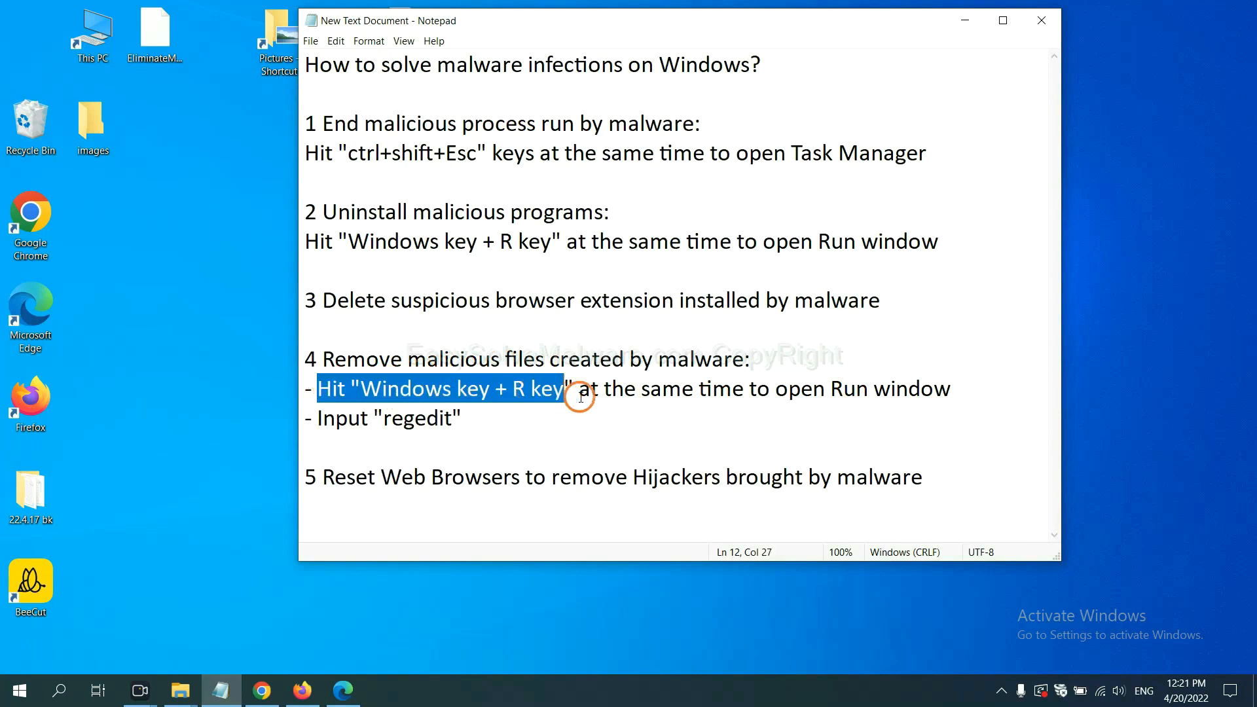
click(729, 389)
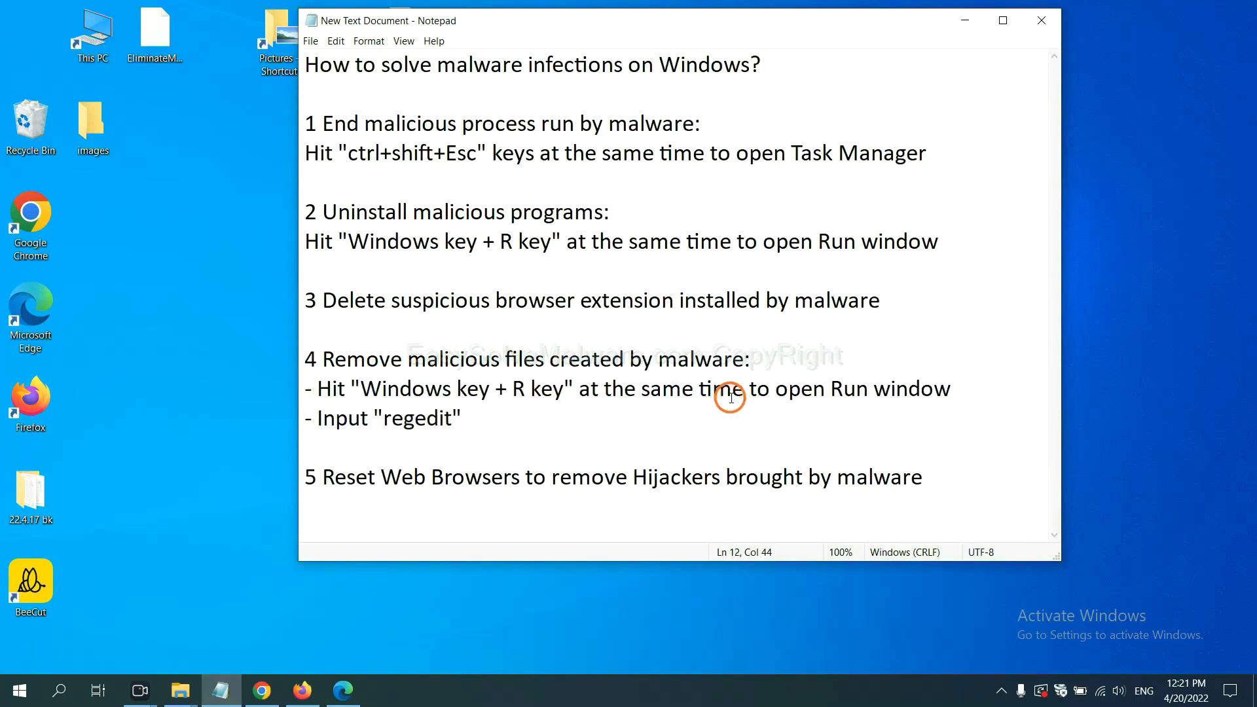
key(win+r)
text(regedit)
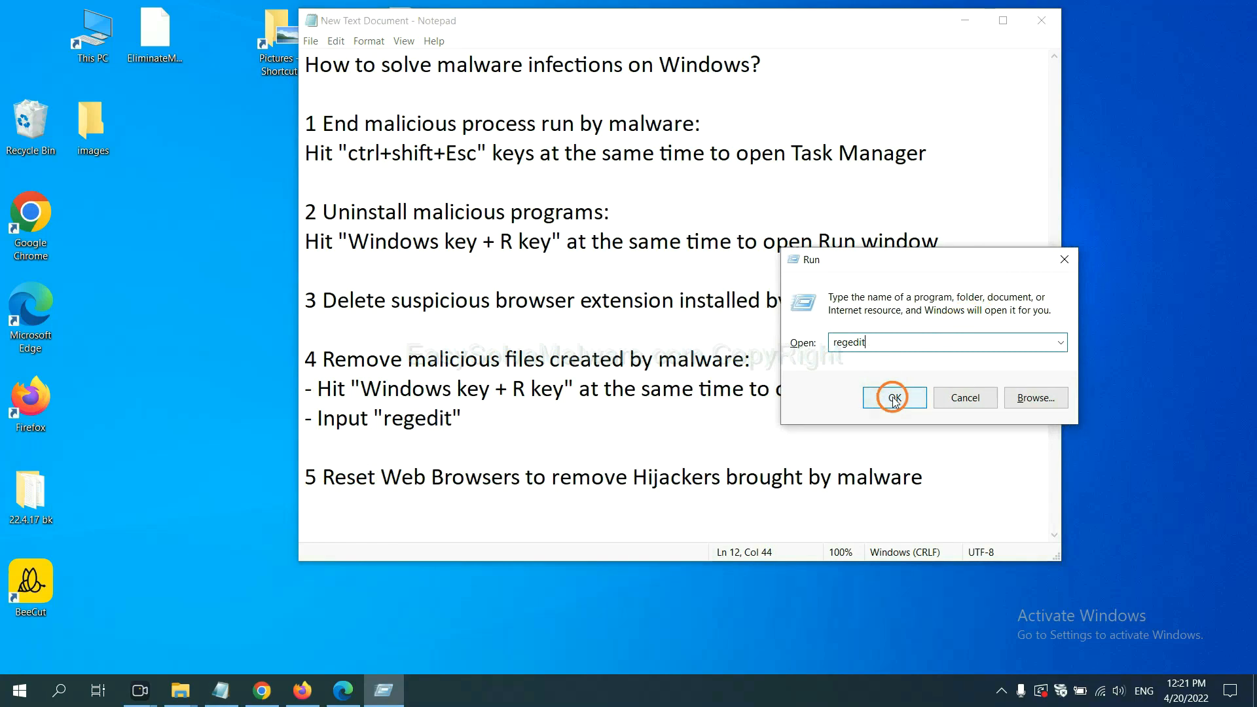
Step: Launch Registry Editor and search the registry for the malware name 'be'
click(893, 397)
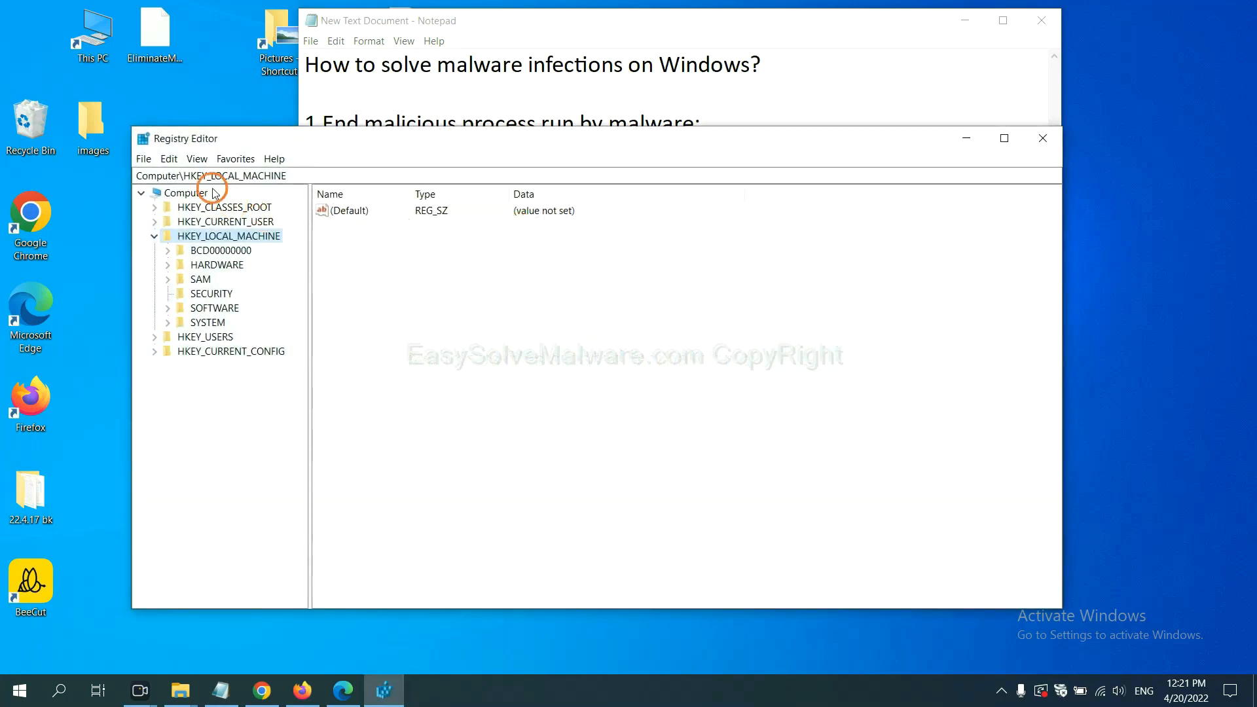
mouse_move(169, 157)
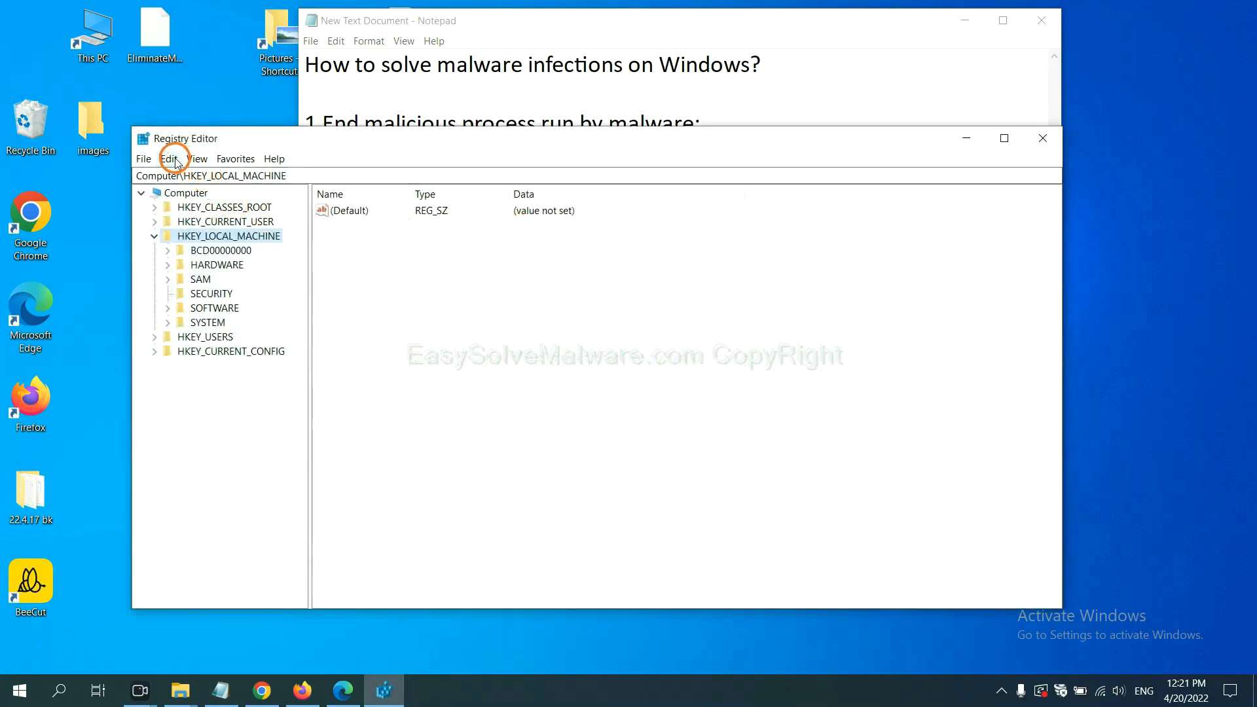
click(168, 158)
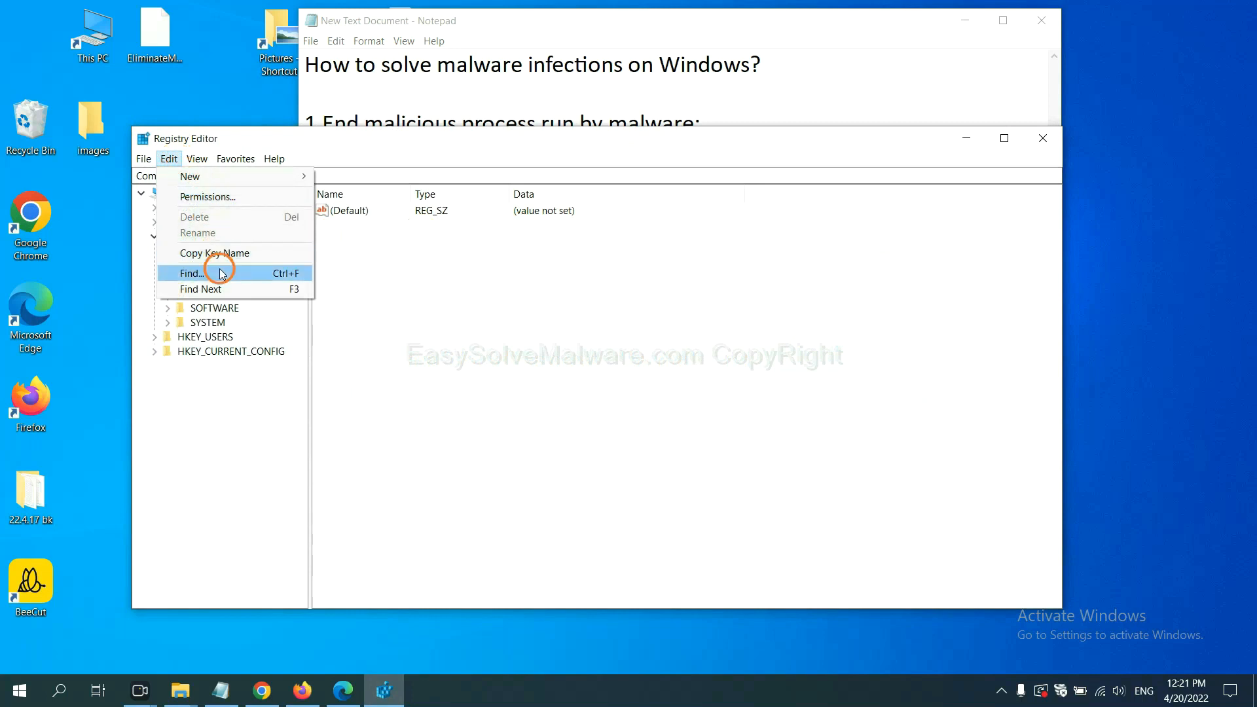
click(192, 273)
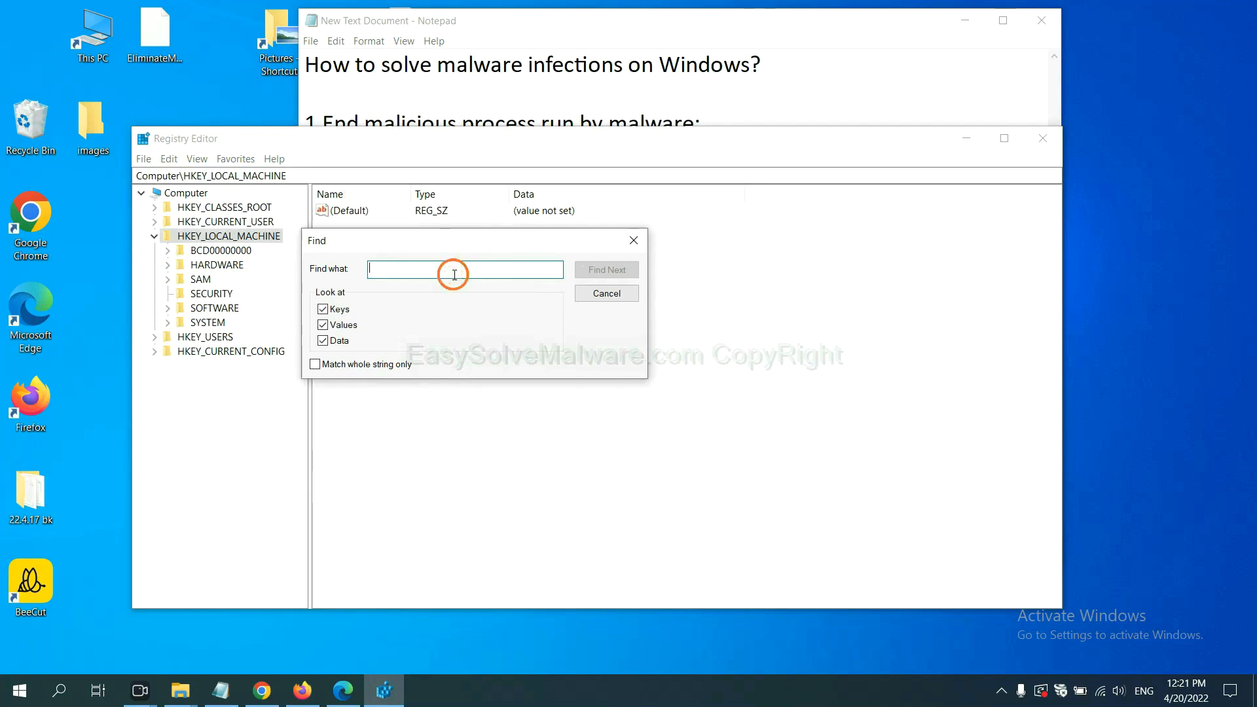
text(Input the name of malware)
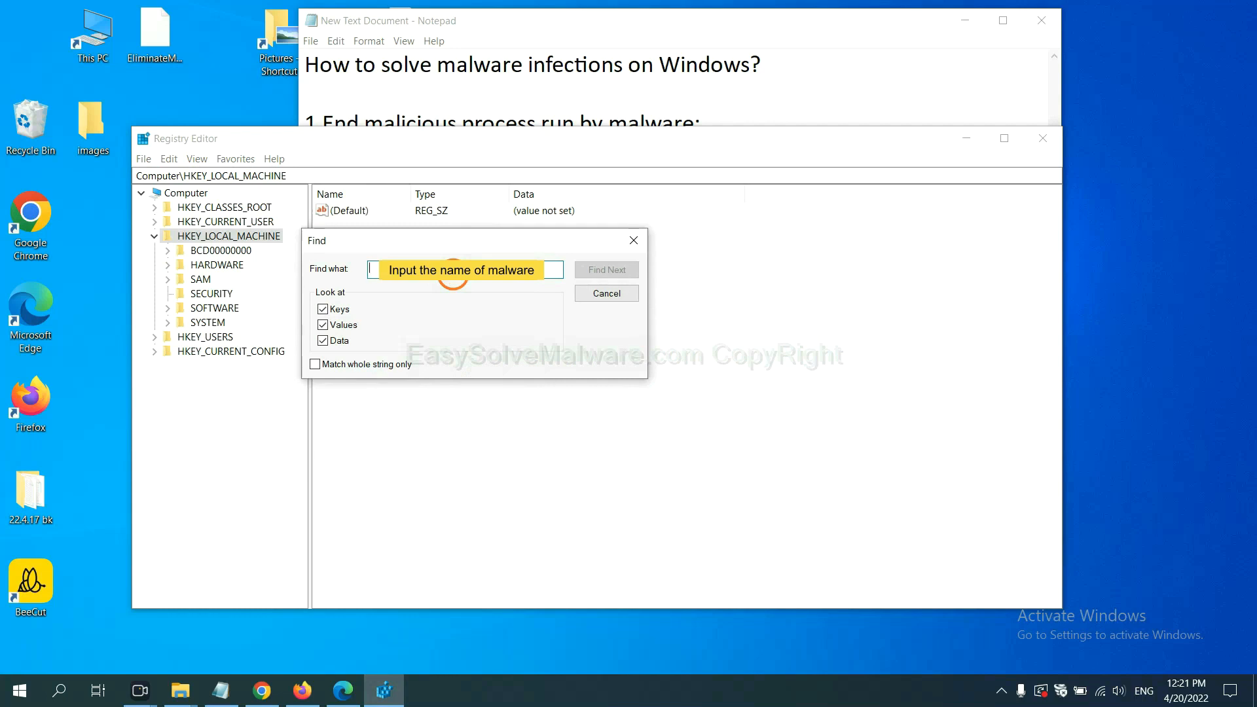
text(be)
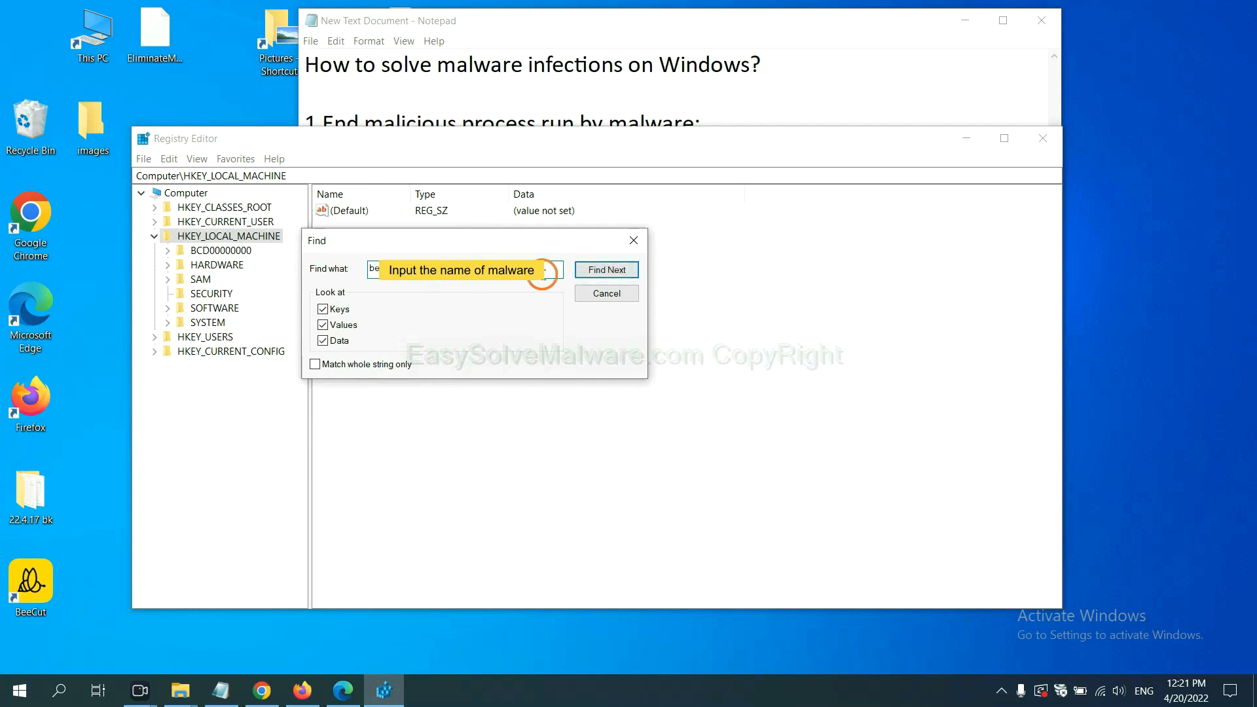
click(605, 269)
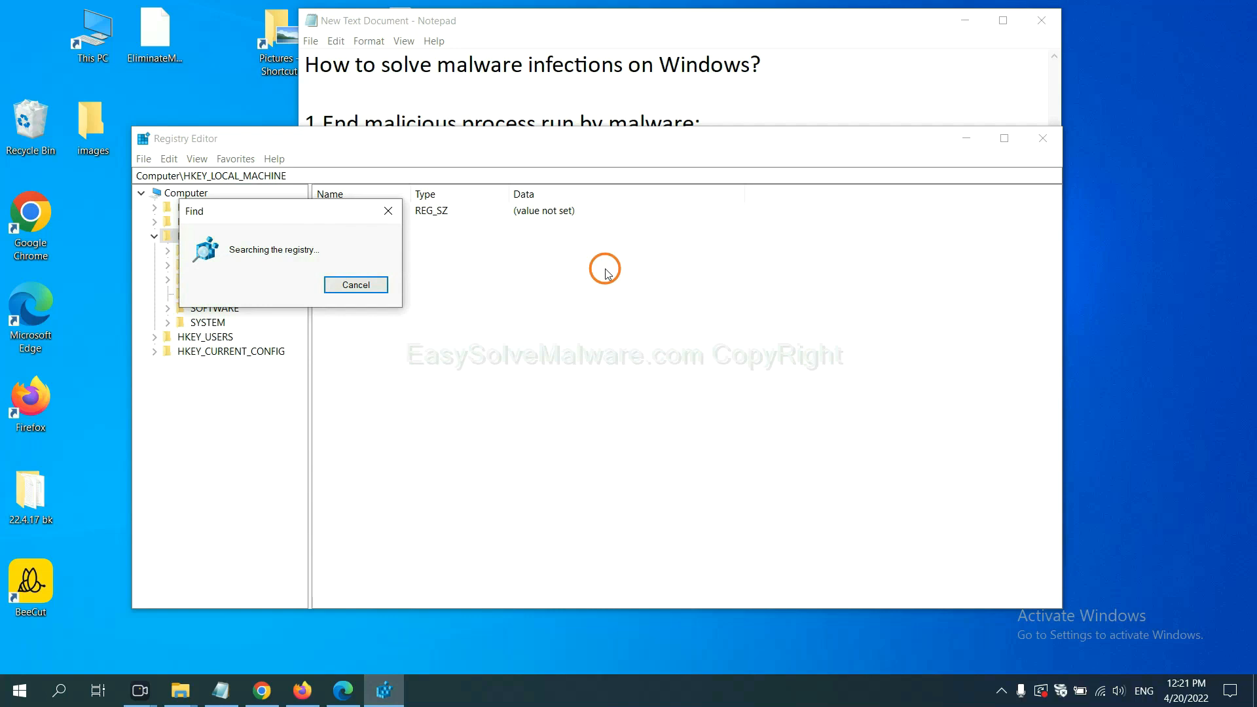
mouse_move(305, 201)
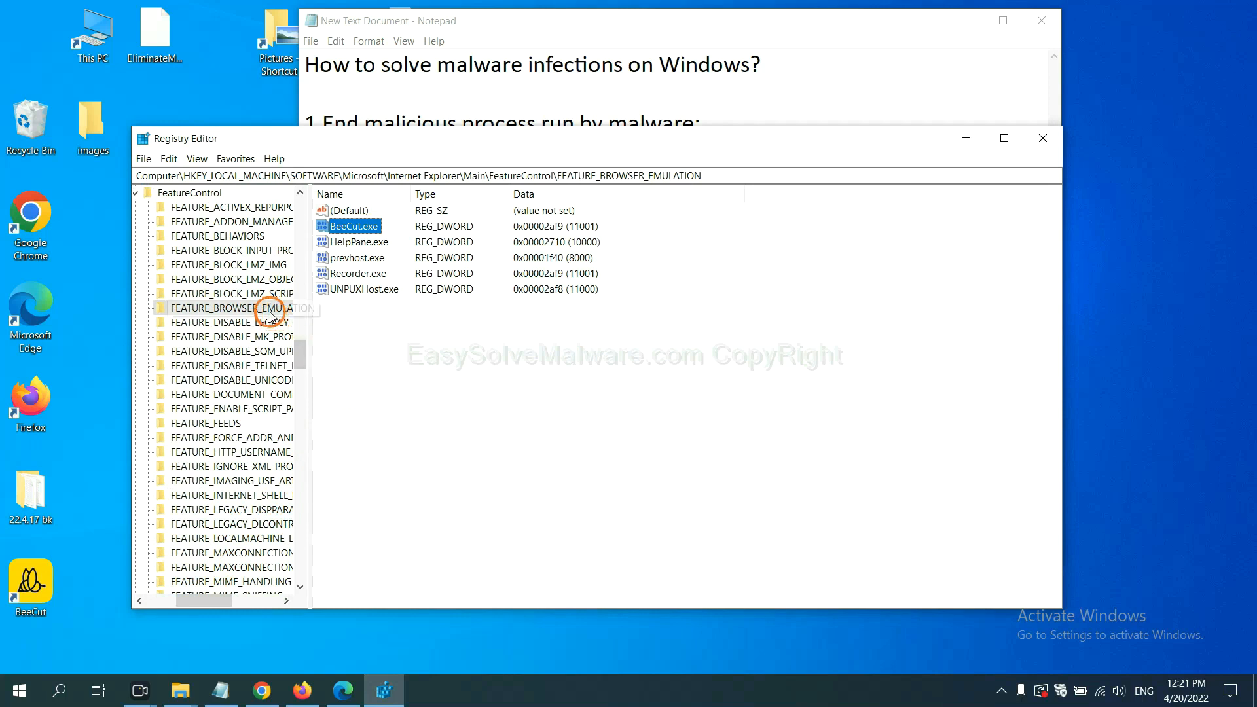
Step: Inspect the FEATURE_BROWSER_EMULATION key's options and its BeeCut.exe and Recorder.exe values
right_click(232, 308)
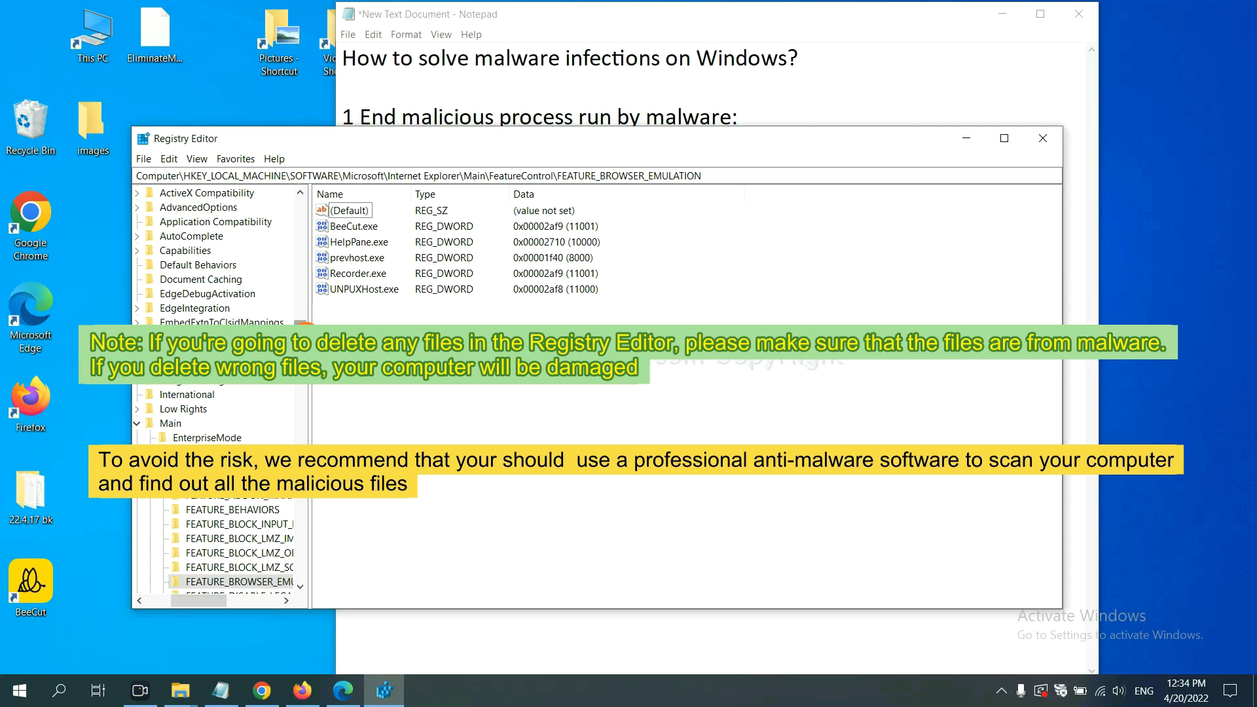
click(439, 400)
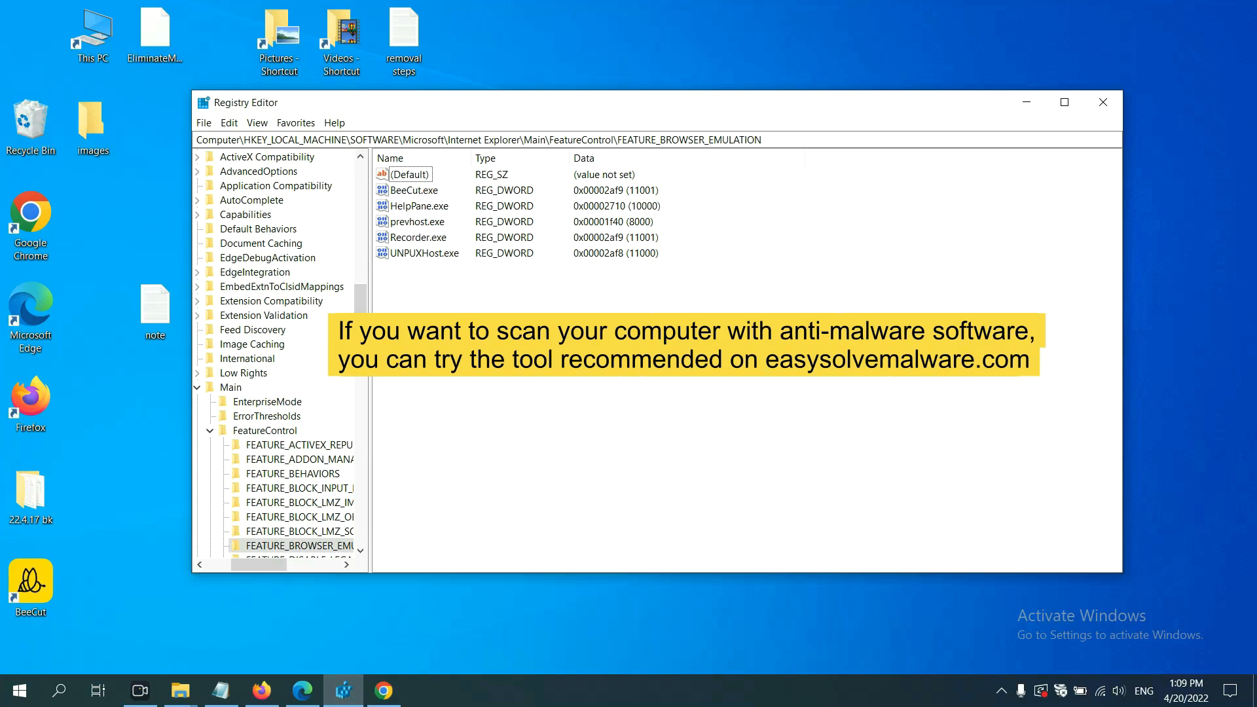
Step: Scroll through the easysolvemalware.com removal guide's quick menu in Chrome
click(391, 690)
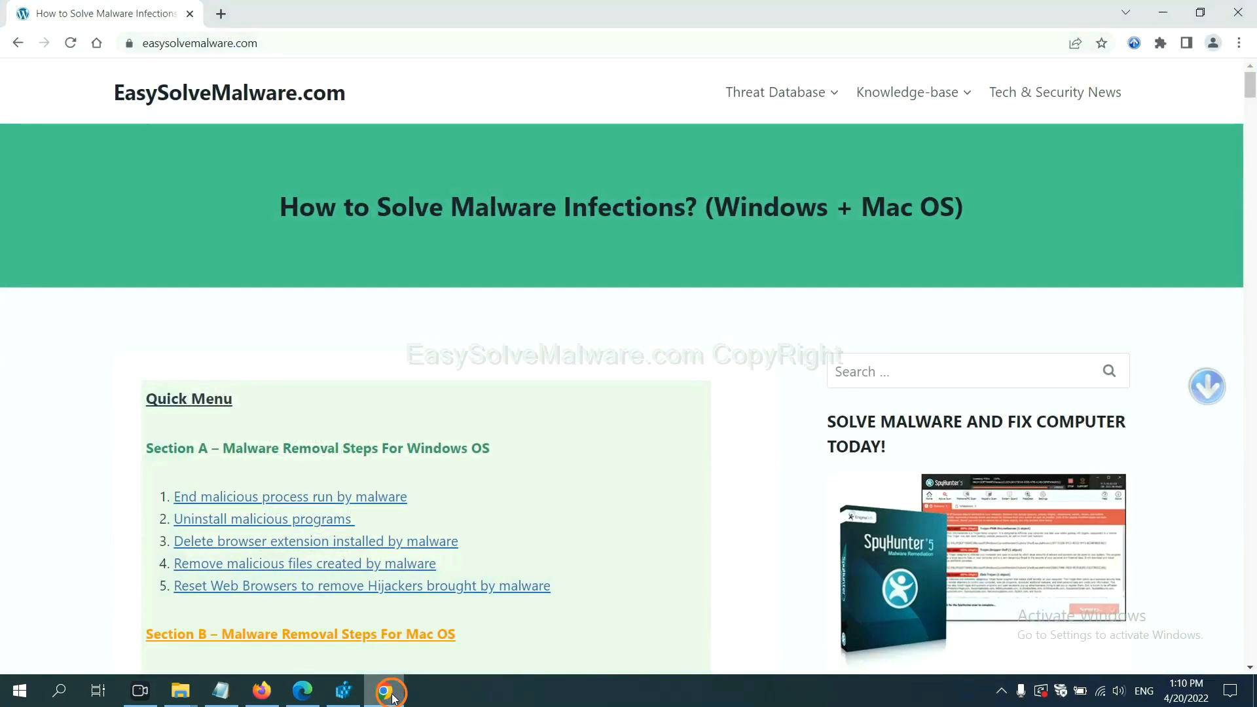
scroll(down, 3)
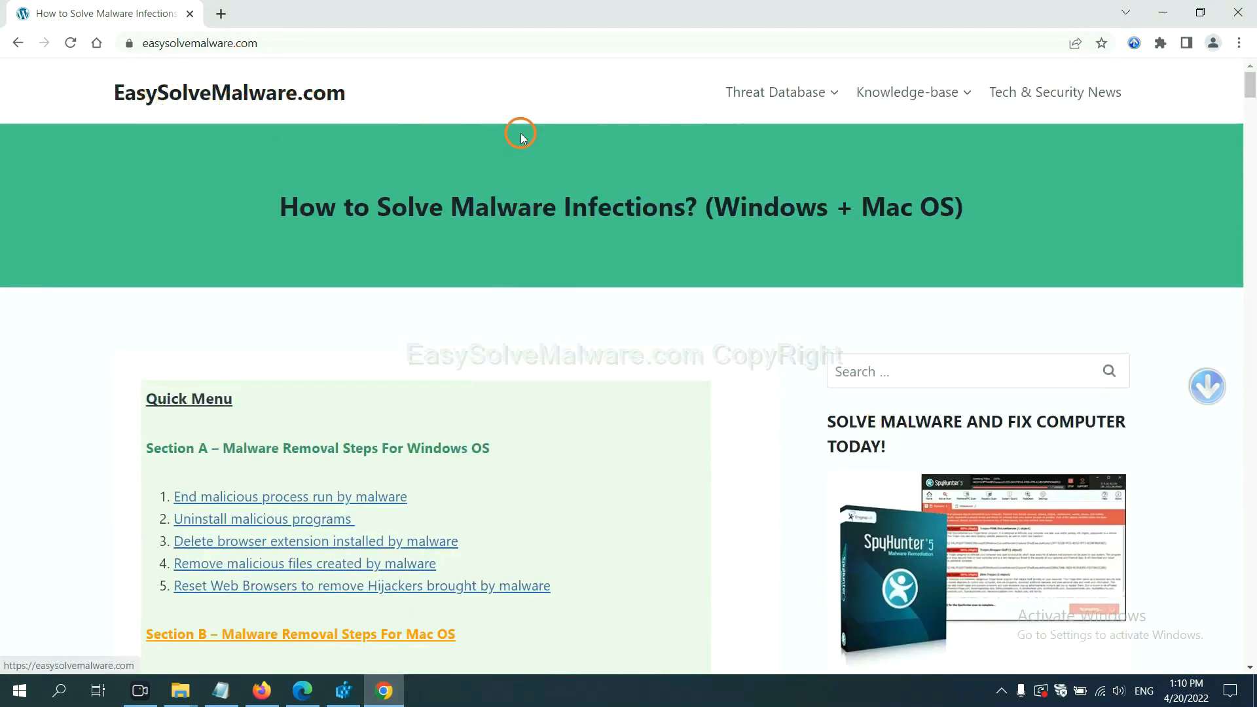
scroll(down, 3)
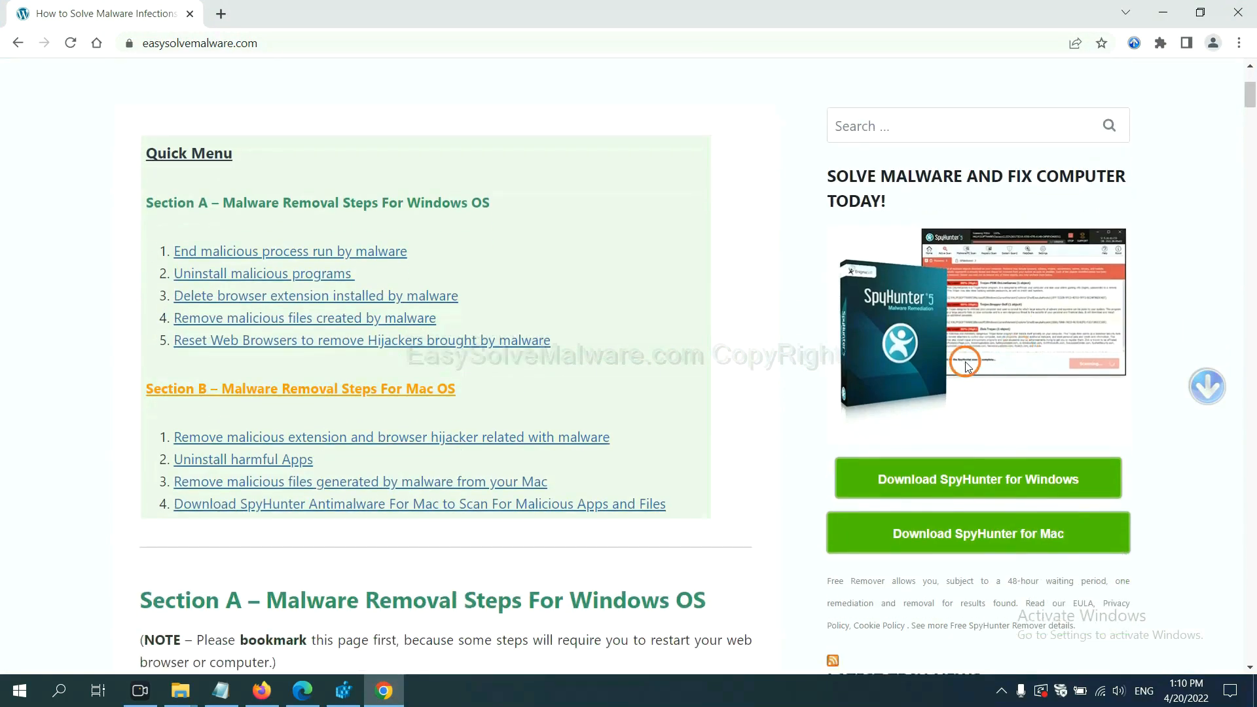
mouse_move(962, 347)
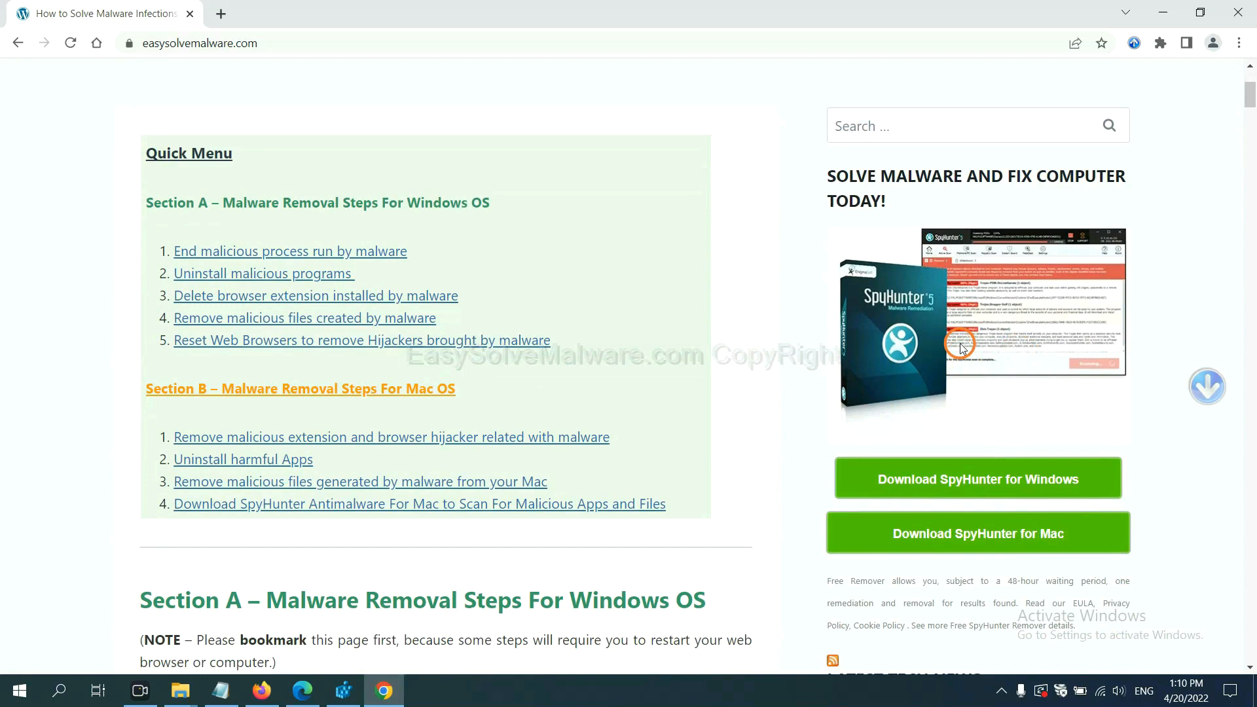
mouse_move(956, 431)
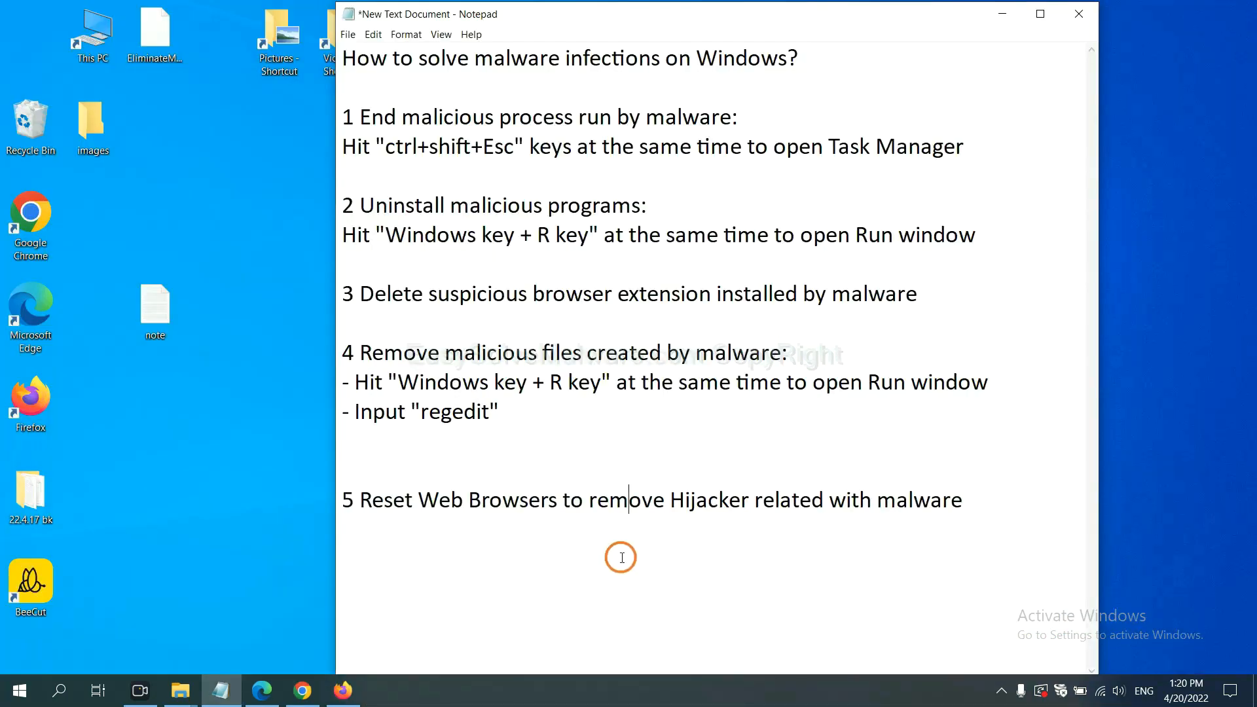
mouse_move(526, 539)
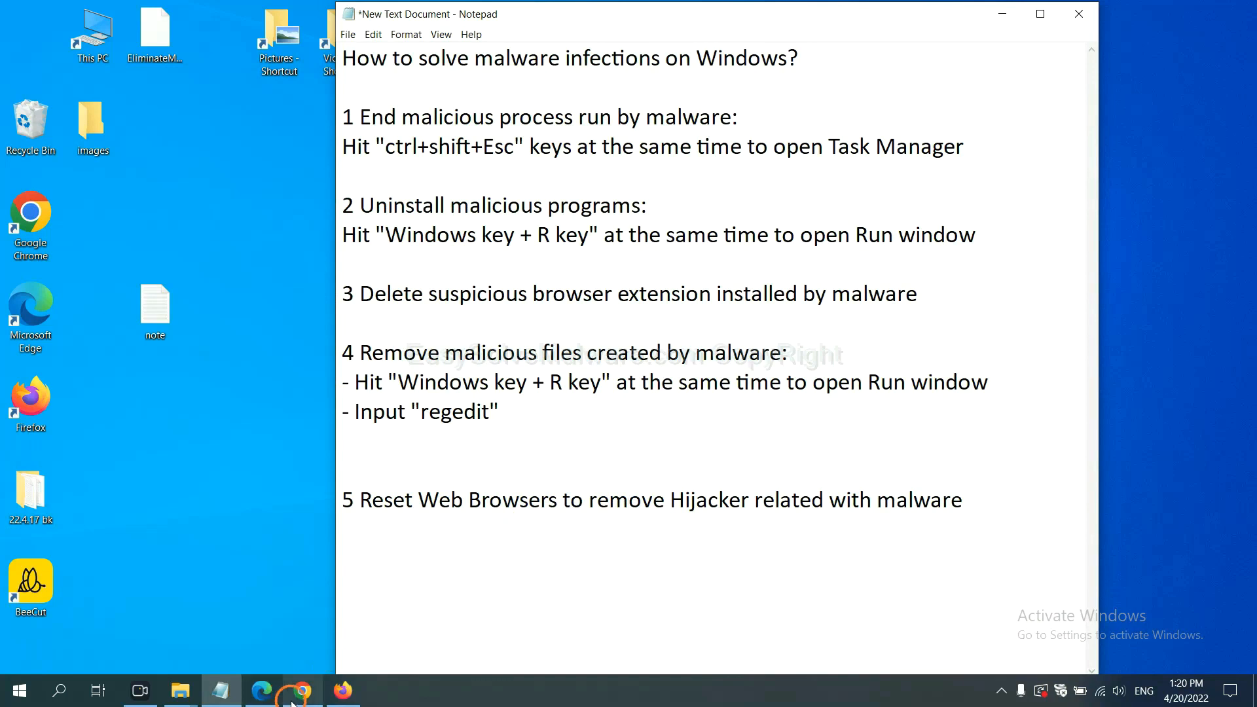
Step: Search Chrome settings for 'reset' and confirm restoring settings to original defaults
click(300, 690)
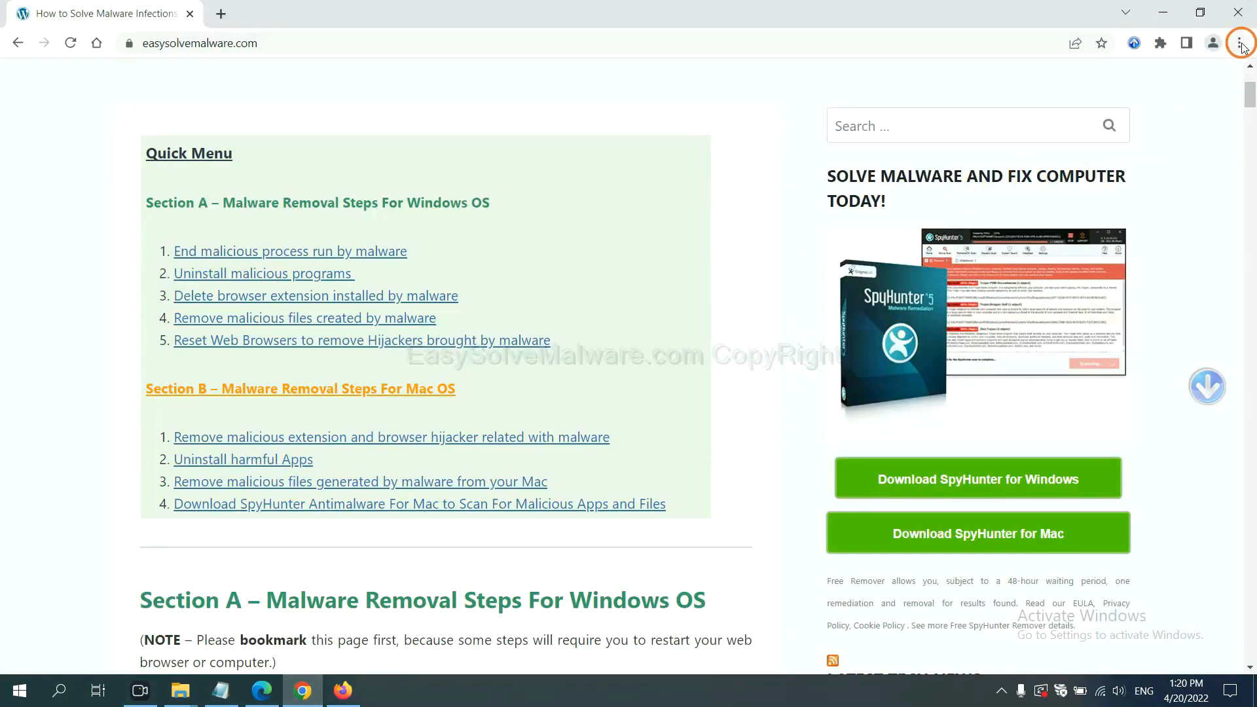
click(1241, 43)
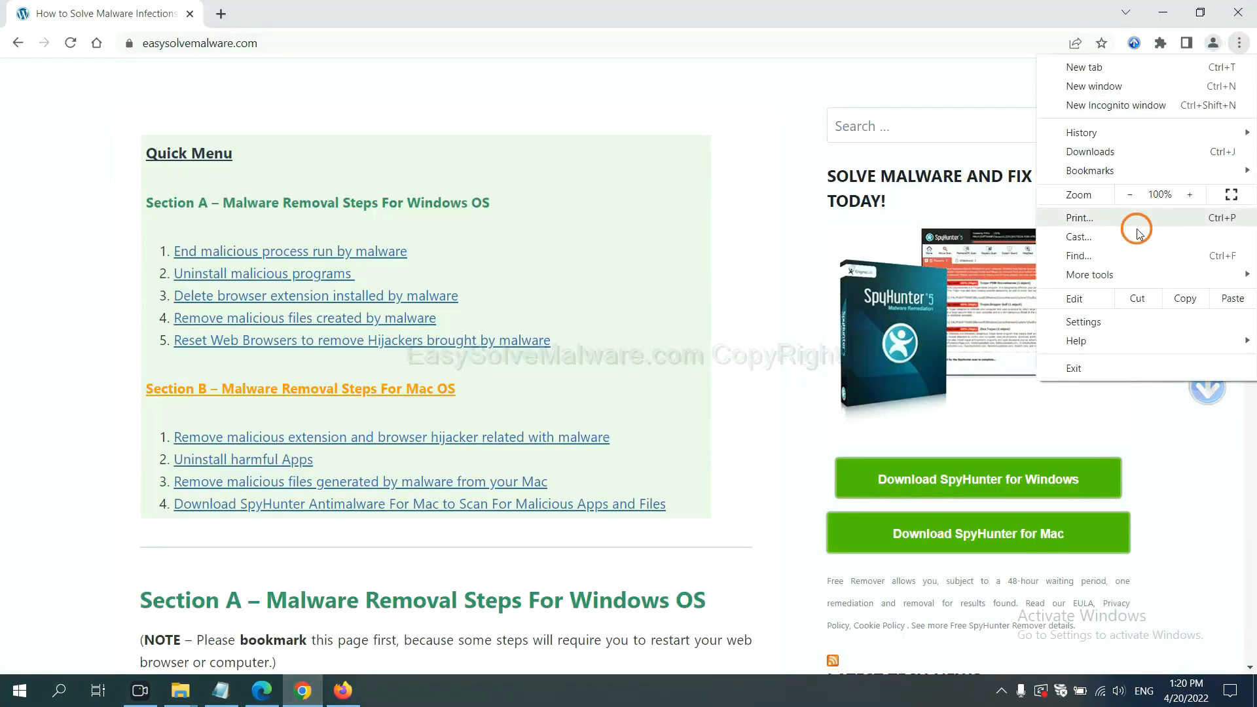
click(1083, 321)
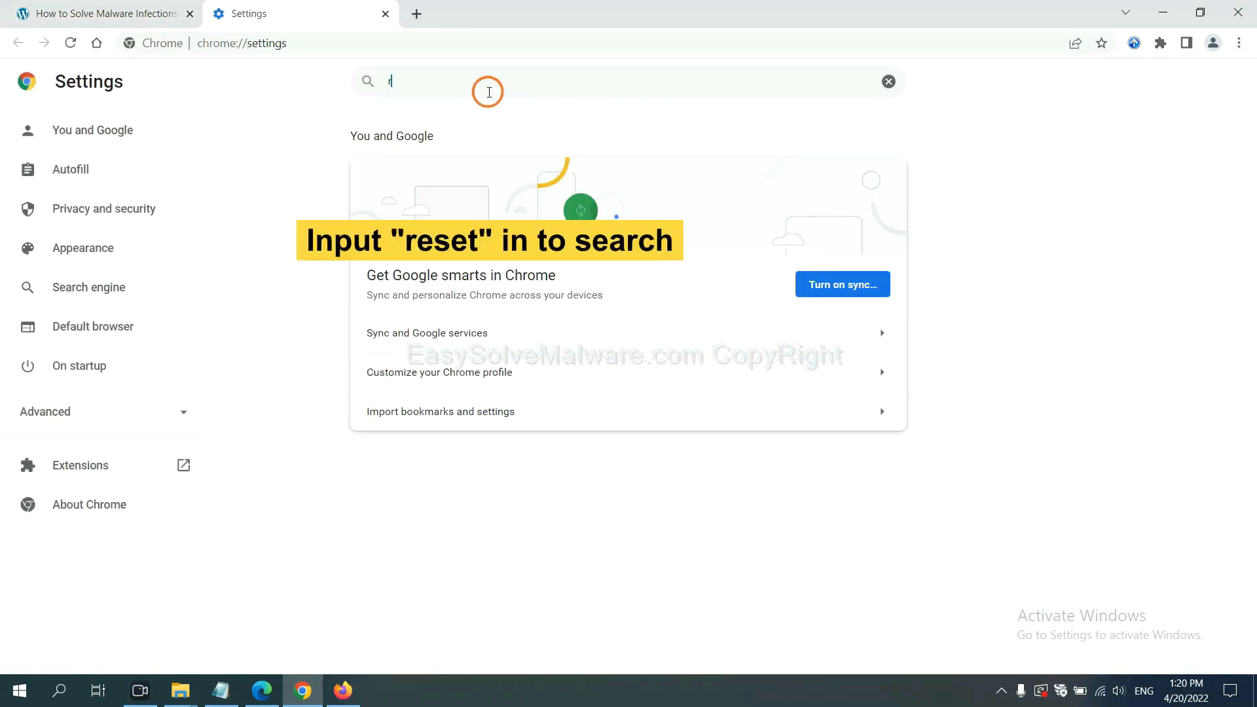
text(reset)
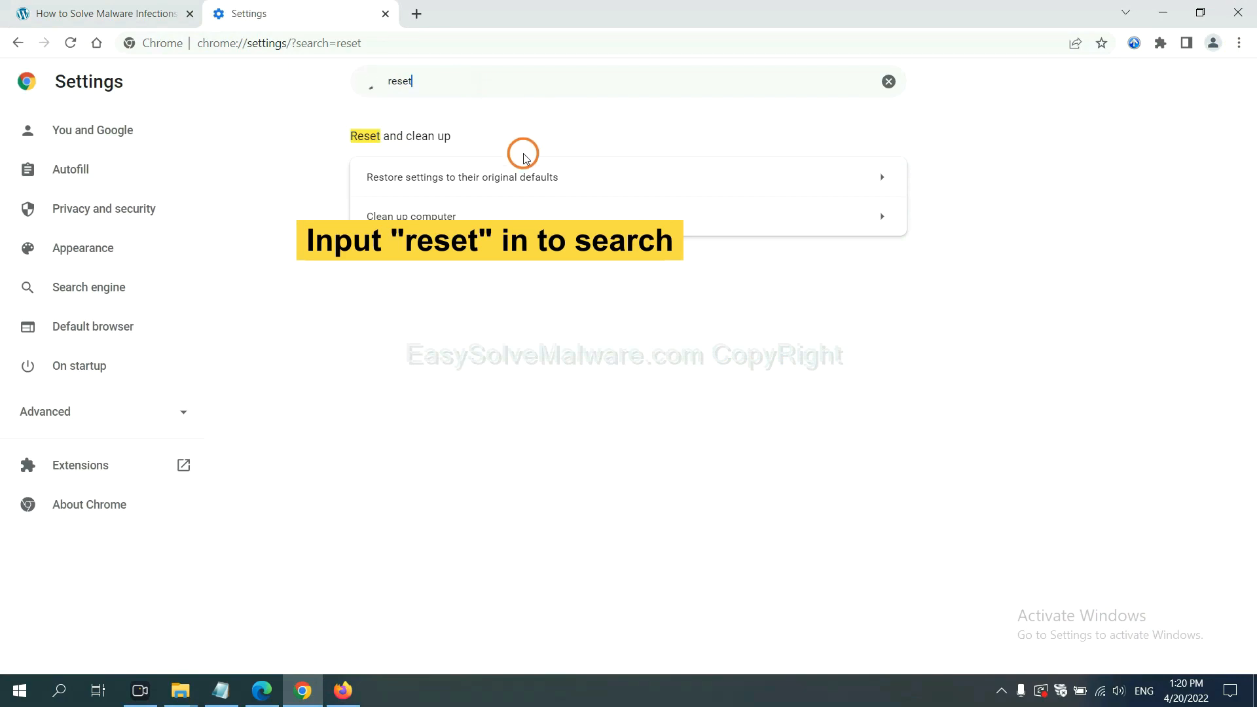
click(462, 178)
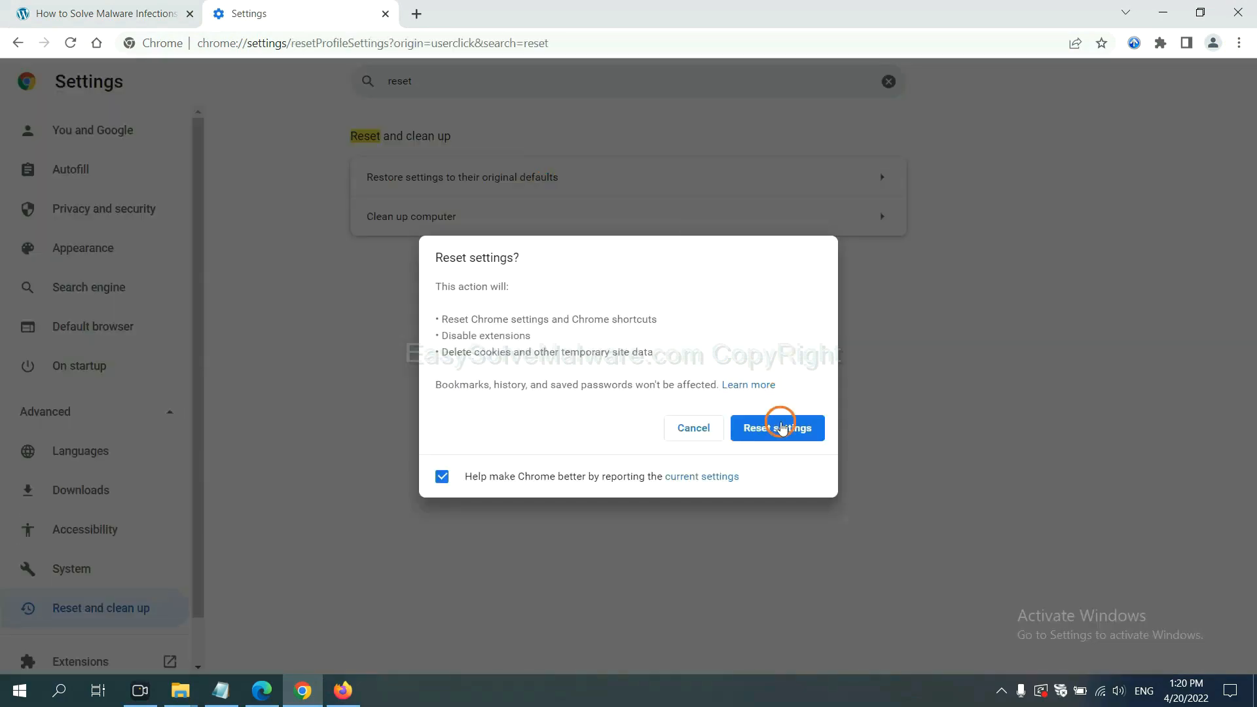
mouse_move(769, 437)
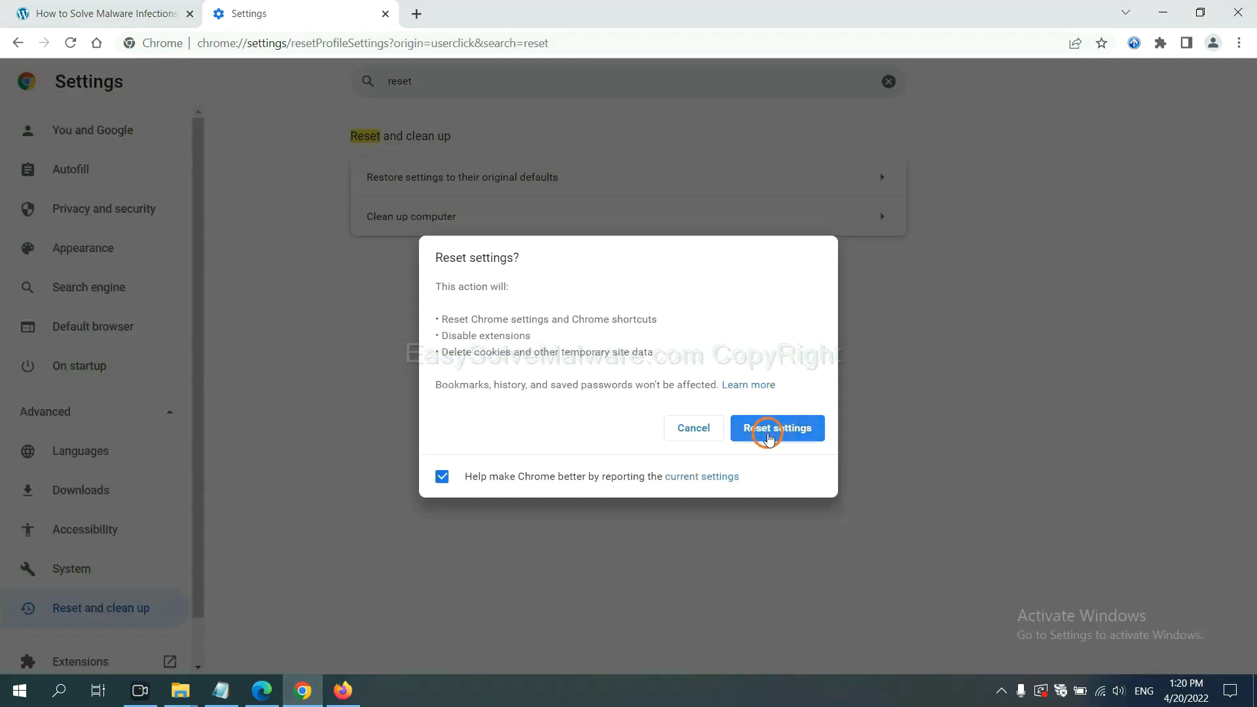
click(348, 689)
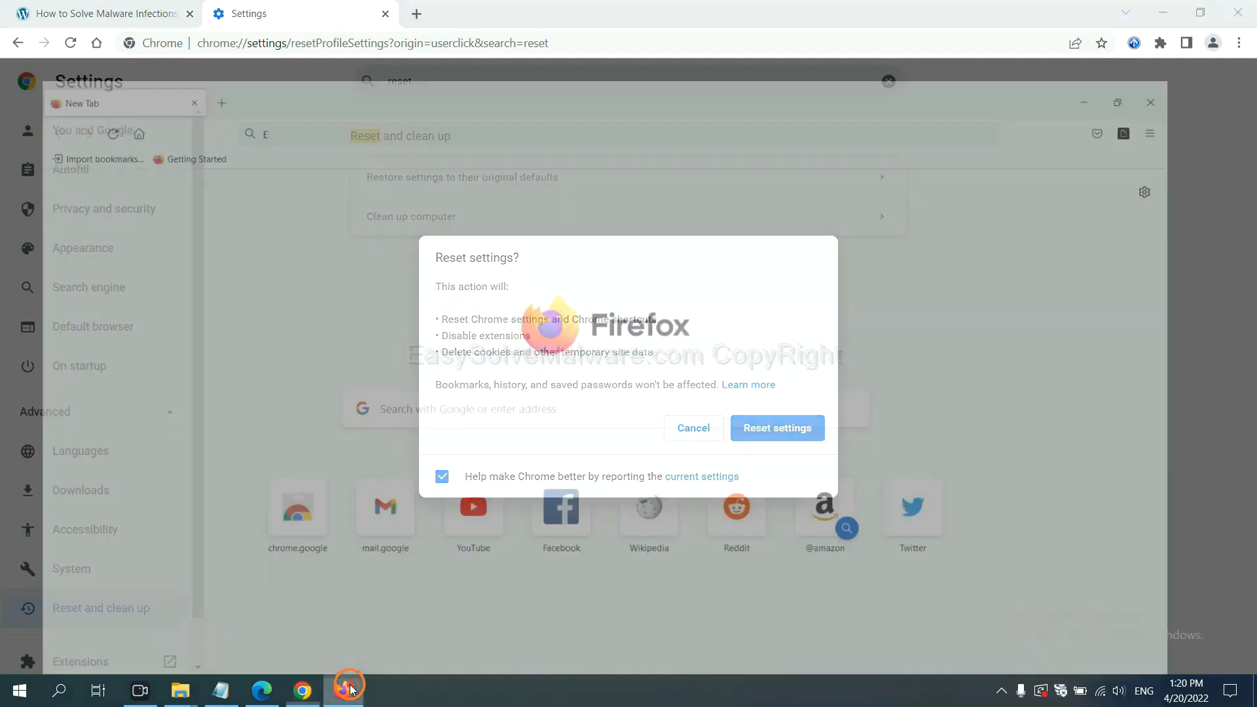
Step: Open Firefox's Help > More troubleshooting information page and click Refresh Firefox
click(349, 687)
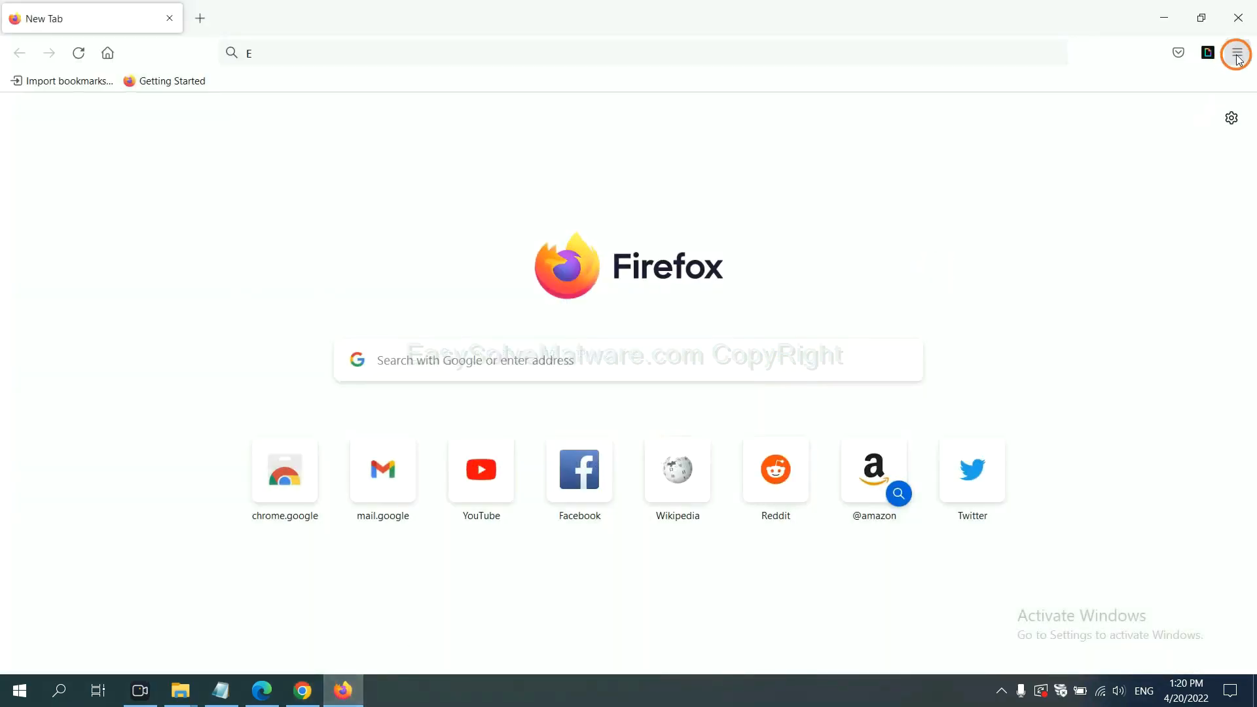
click(1236, 53)
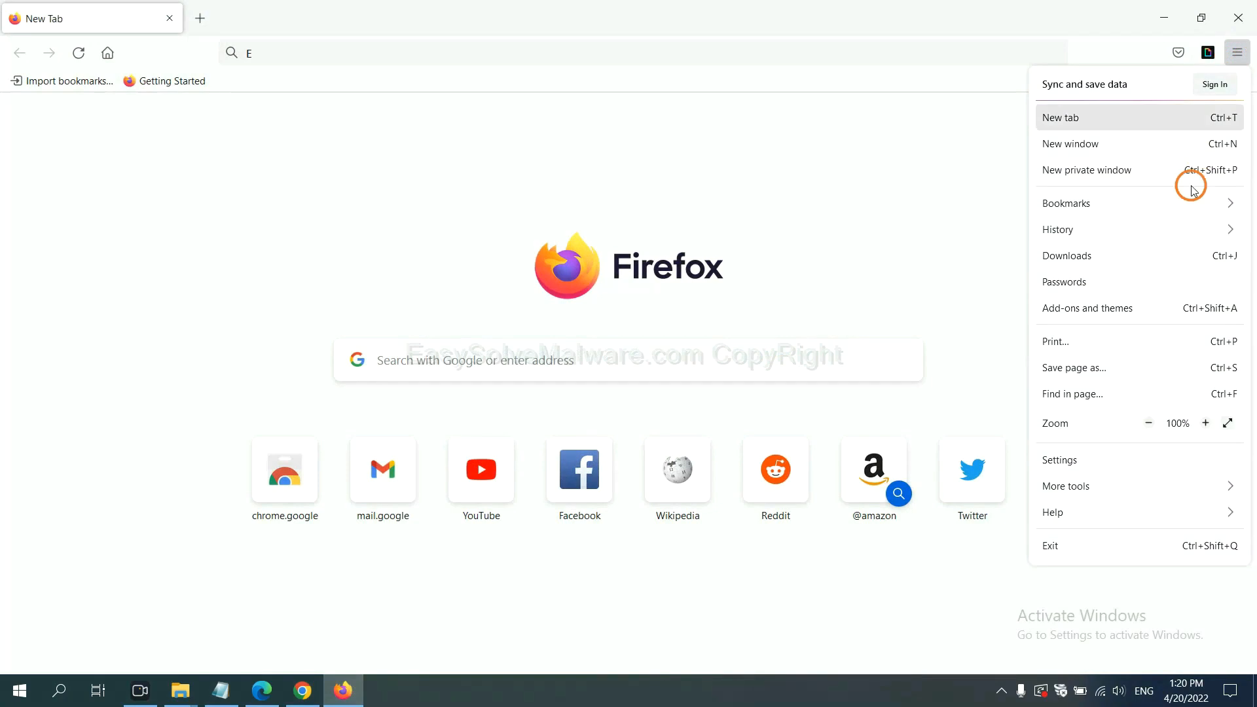
mouse_move(1082, 512)
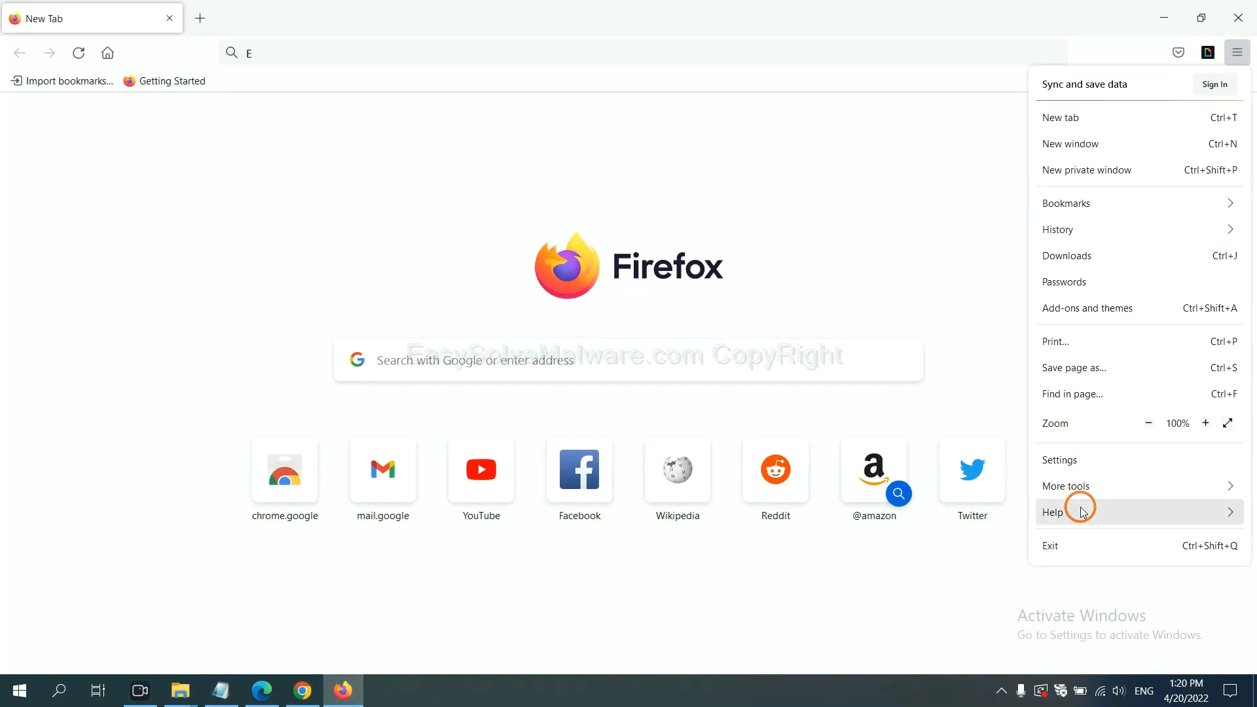
click(1052, 512)
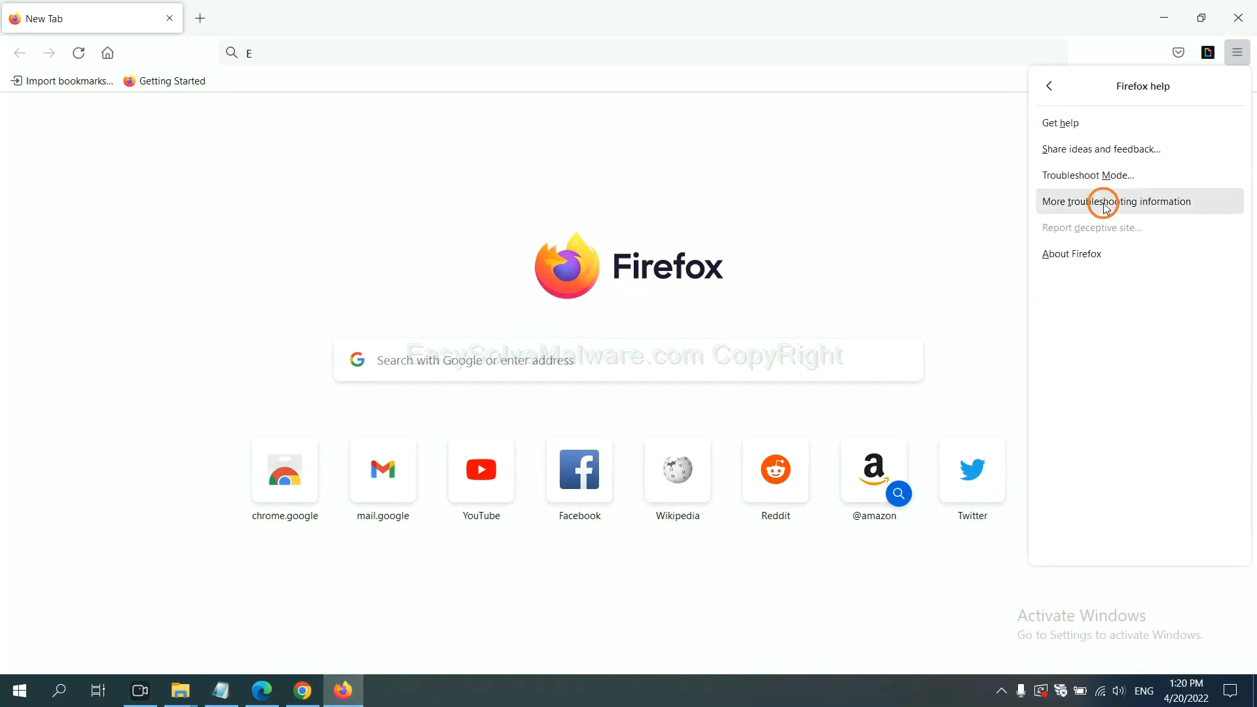
click(1115, 201)
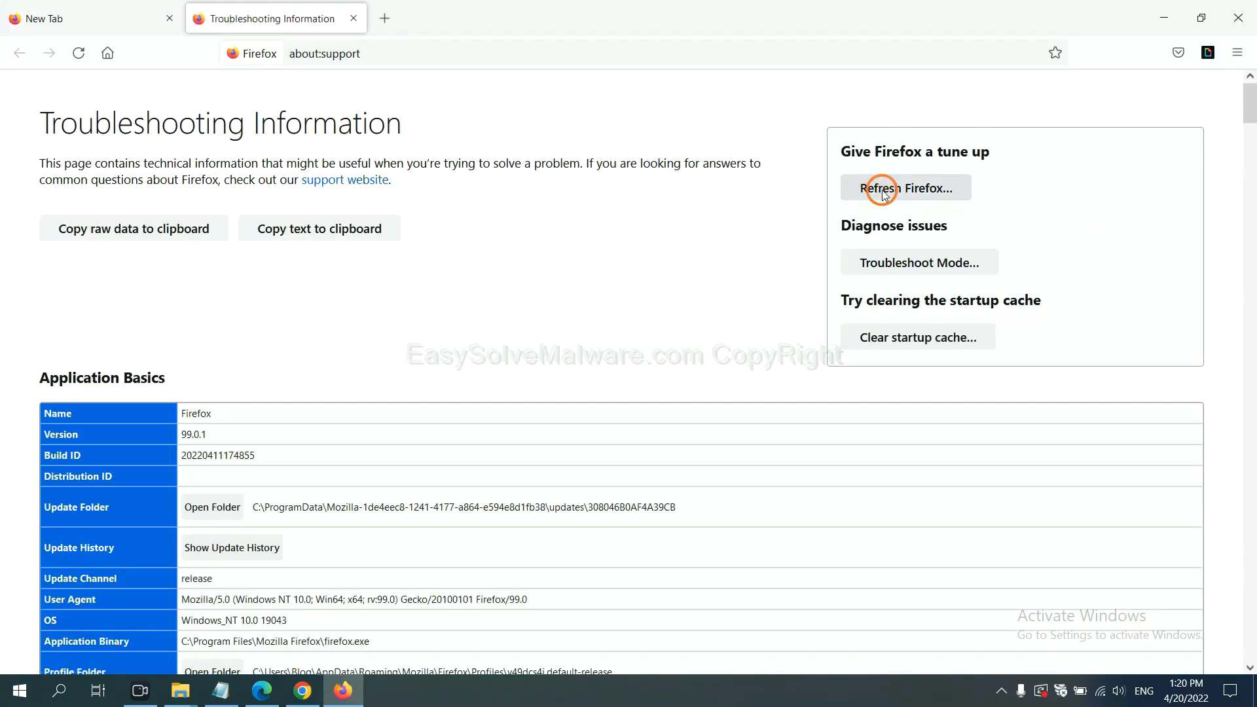
click(905, 188)
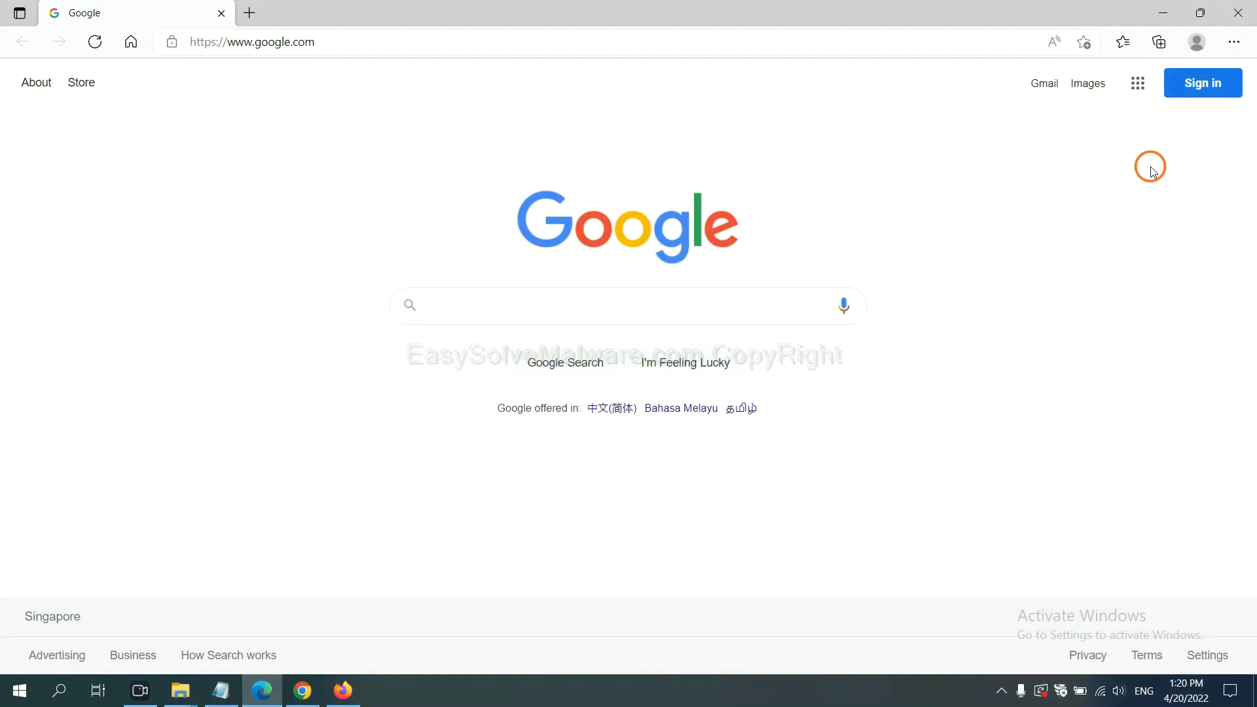
Step: Search Edge settings for 'reset' and choose Restore settings to their default values
click(1233, 41)
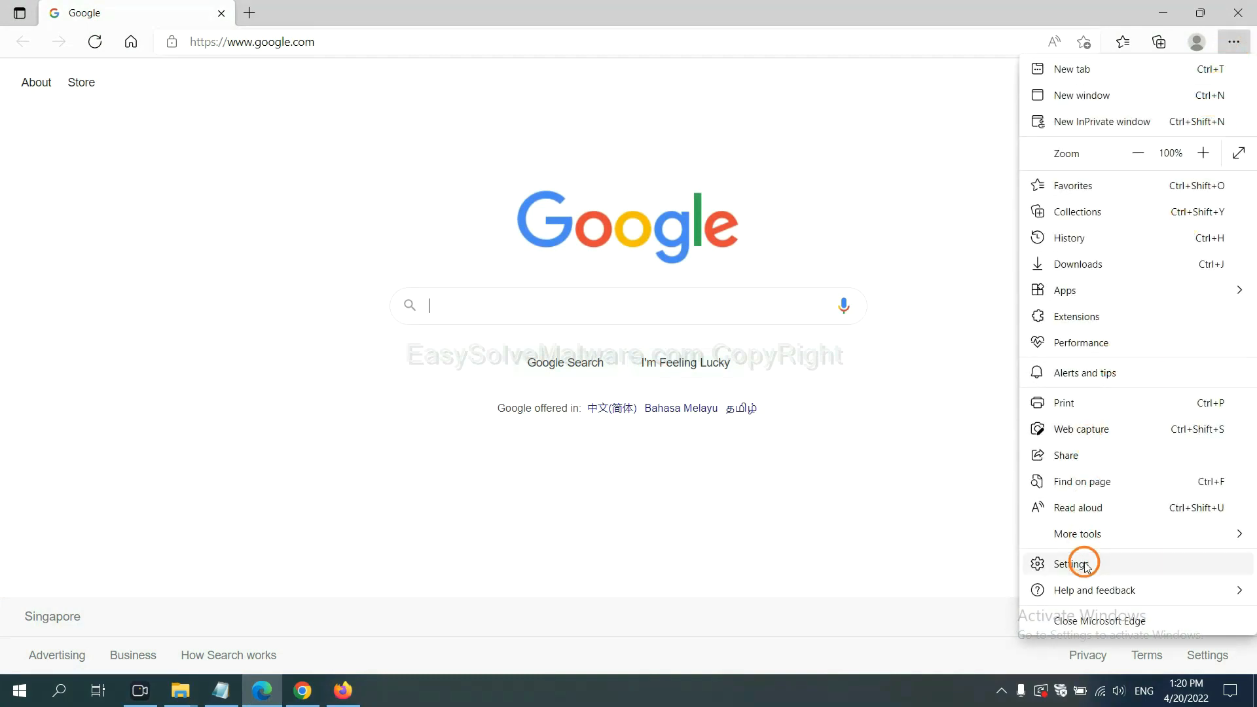
click(1074, 564)
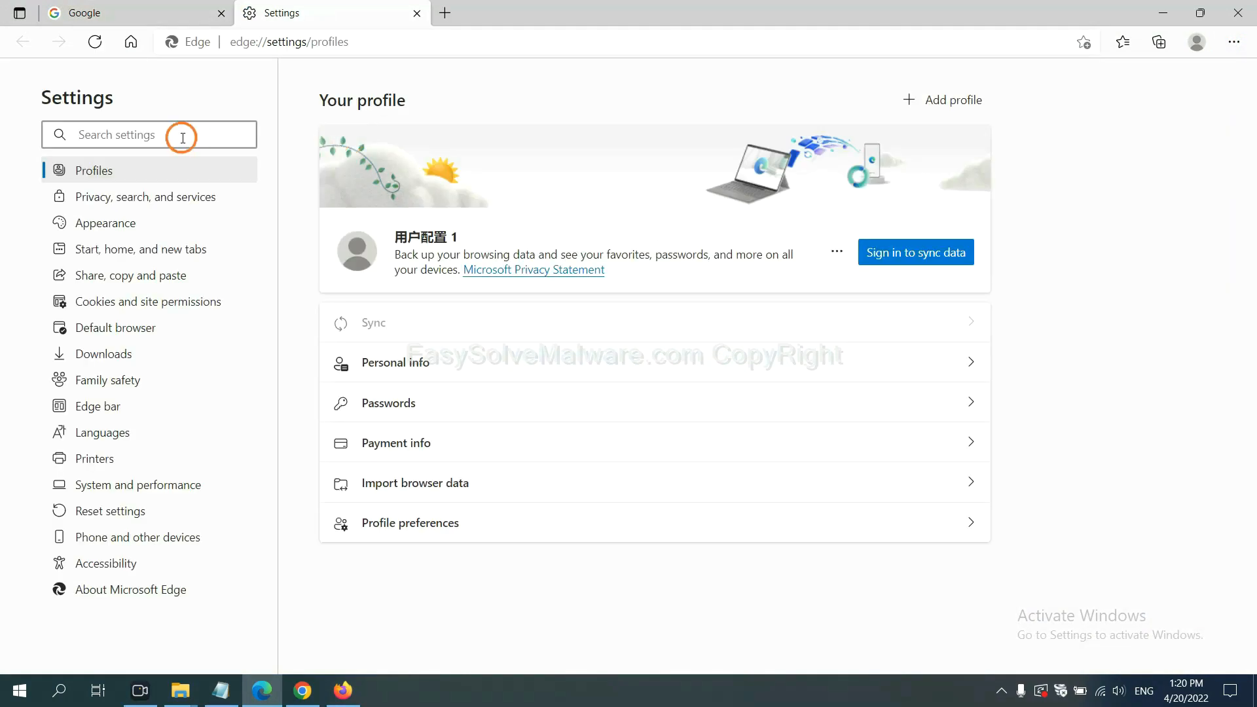
text(reset)
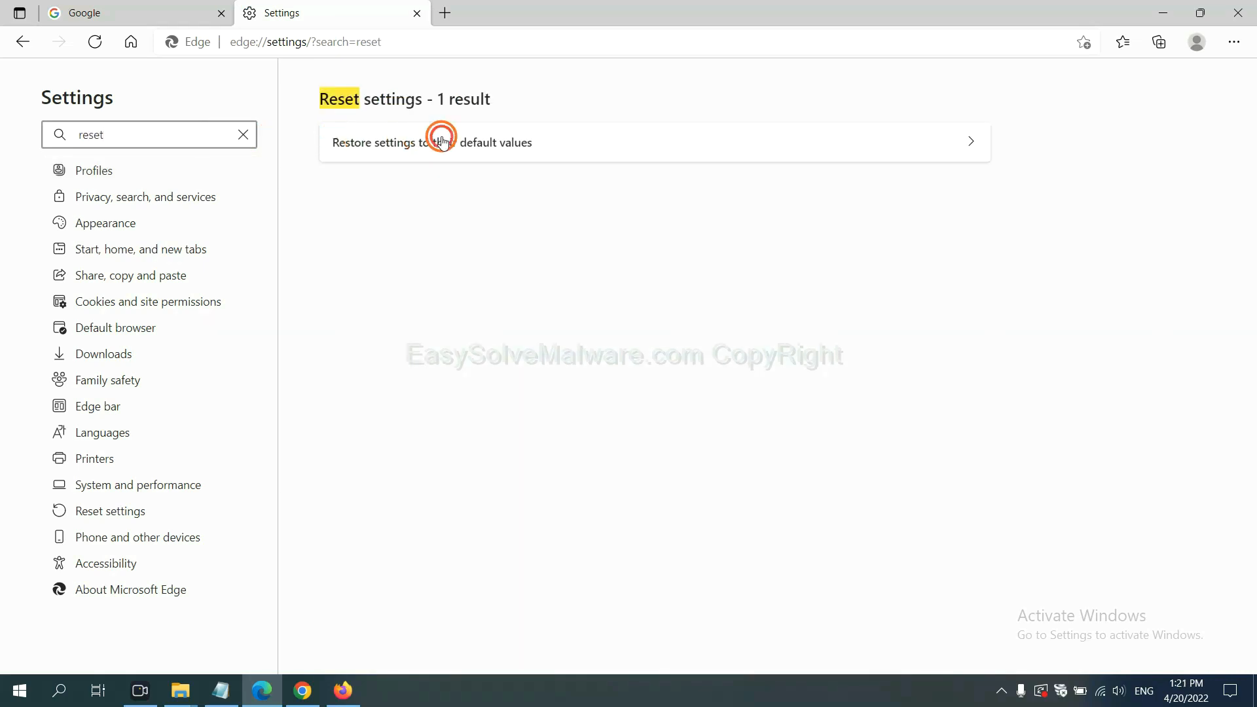
click(432, 142)
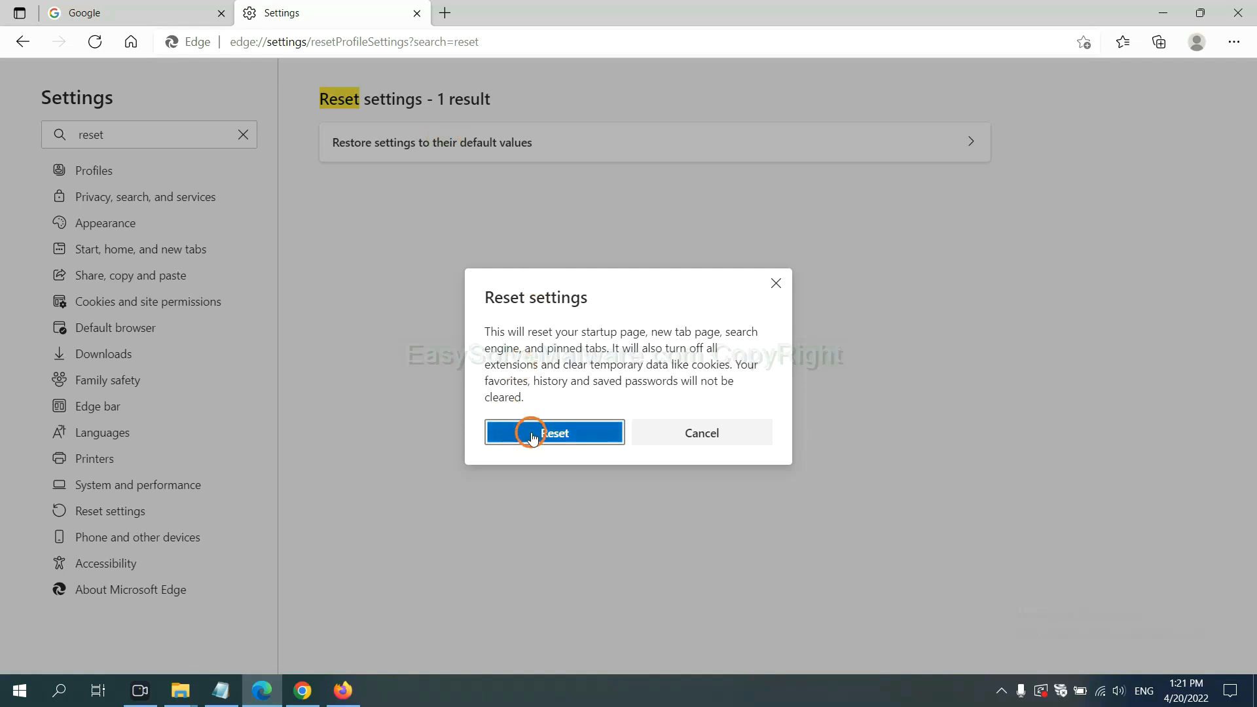